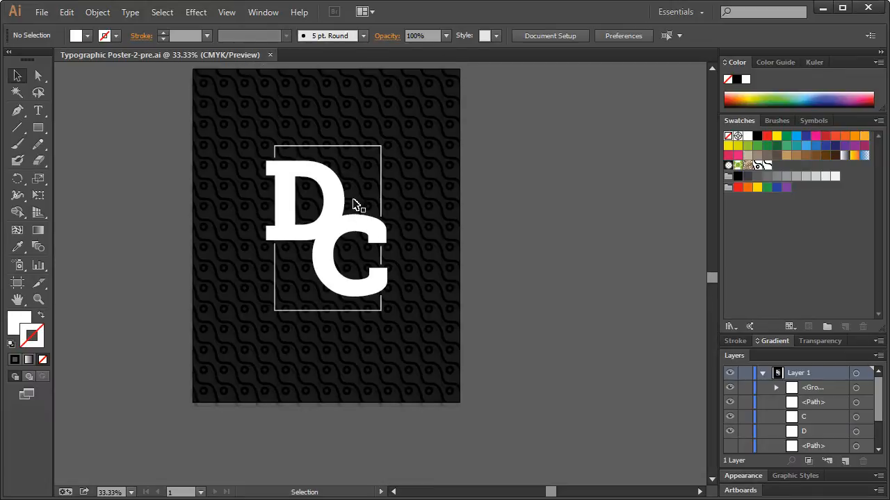
Outline the D and C letters, then zoom in and out around their overlap
click(292, 202)
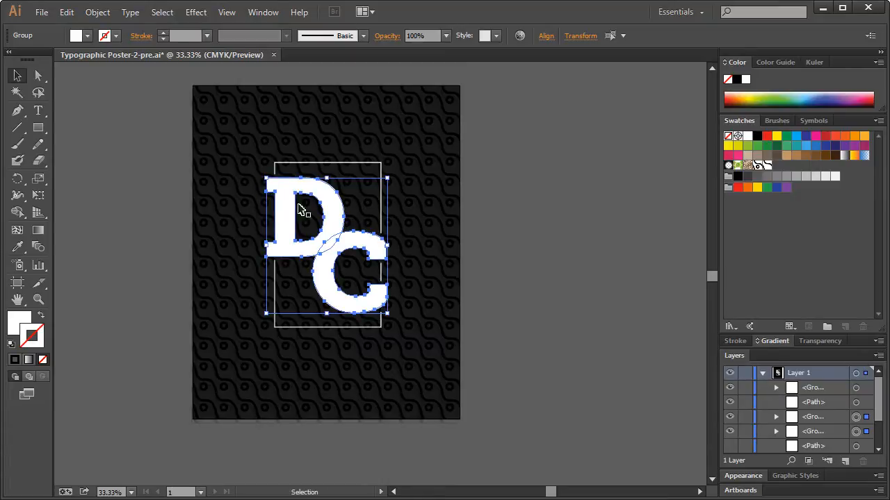
click(94, 269)
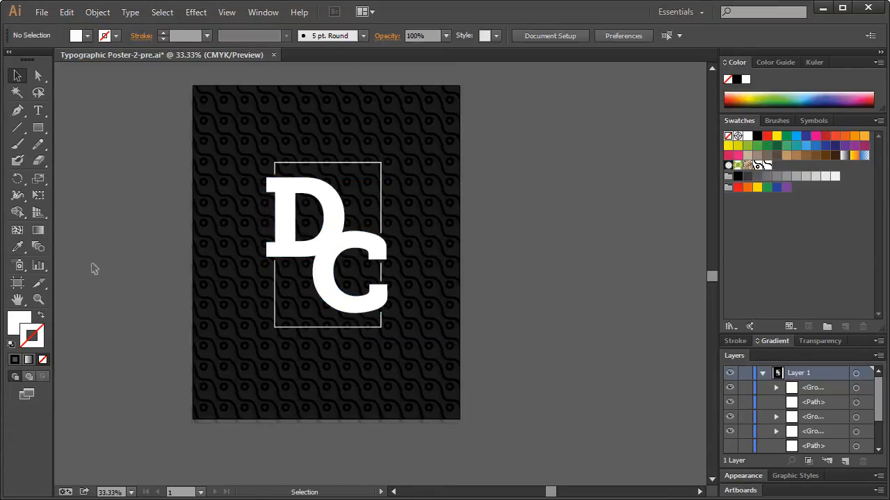
click(38, 299)
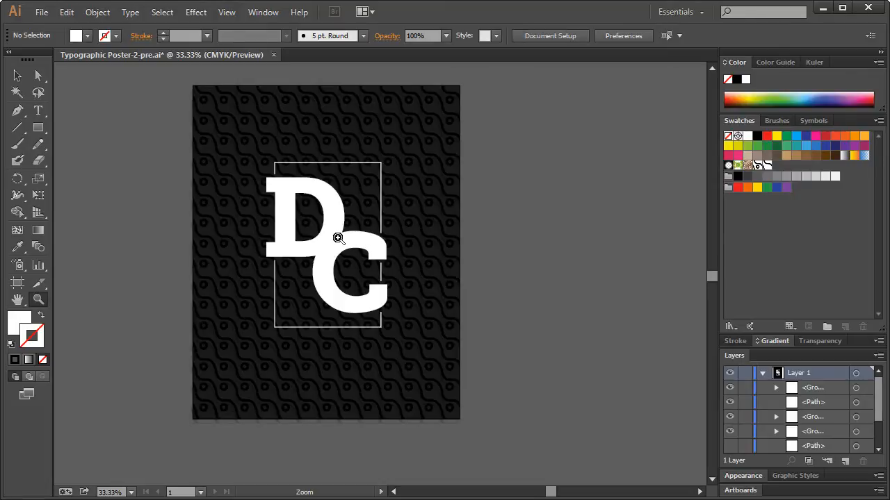
click(337, 239)
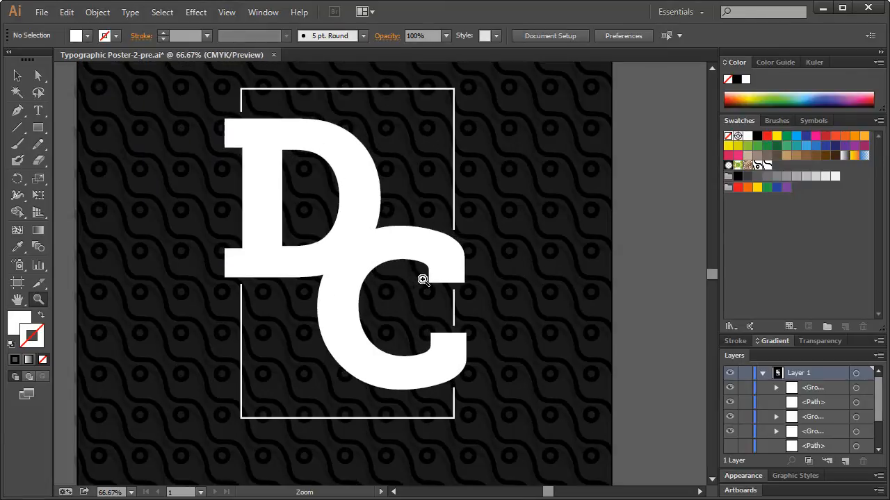
right_click(423, 280)
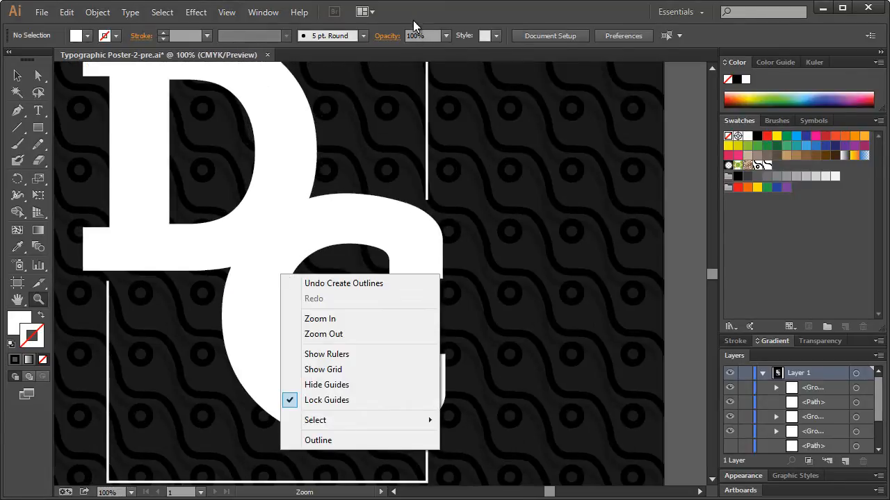
click(323, 334)
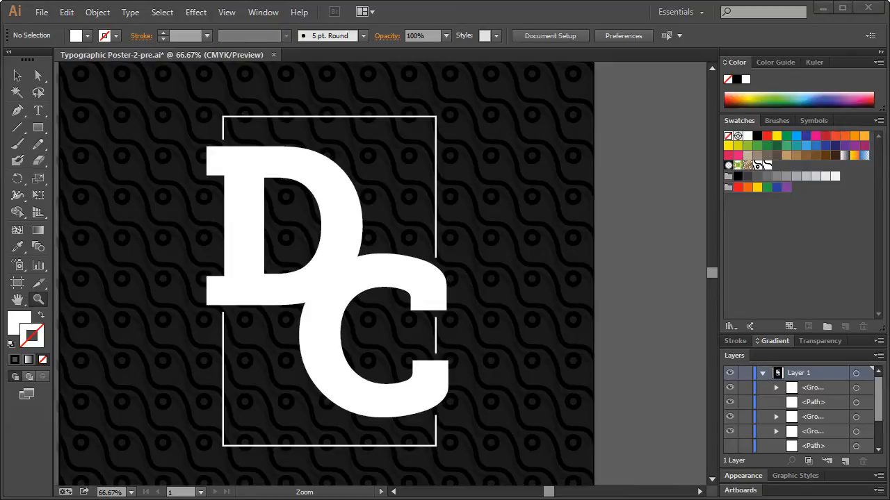
mouse_move(52, 287)
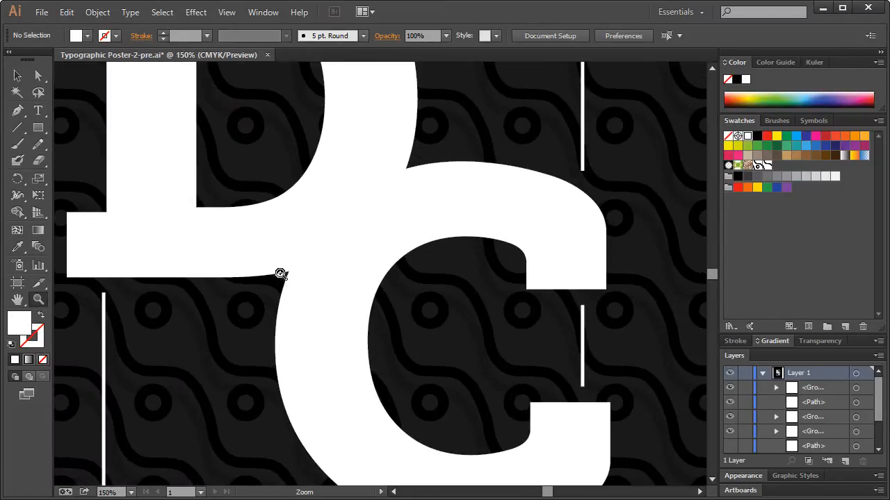
mouse_move(242, 290)
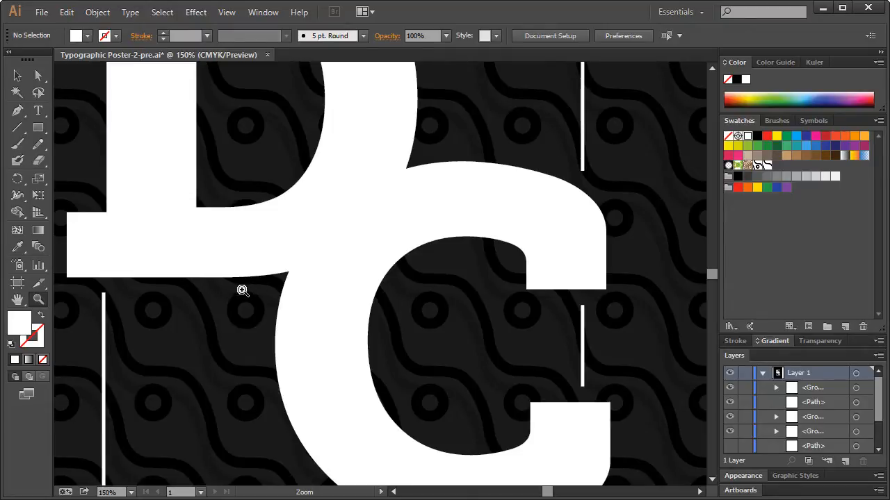
mouse_move(274, 323)
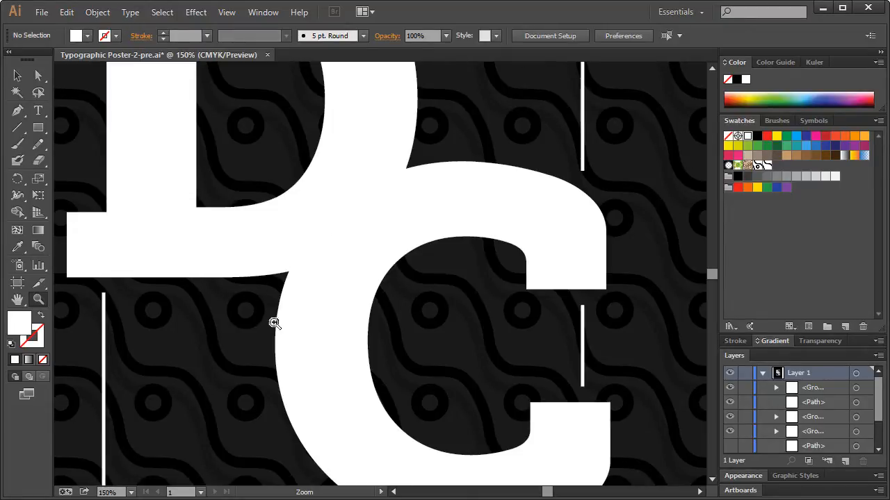
Switch to the Pen tool to draw the curved overlap path
click(18, 109)
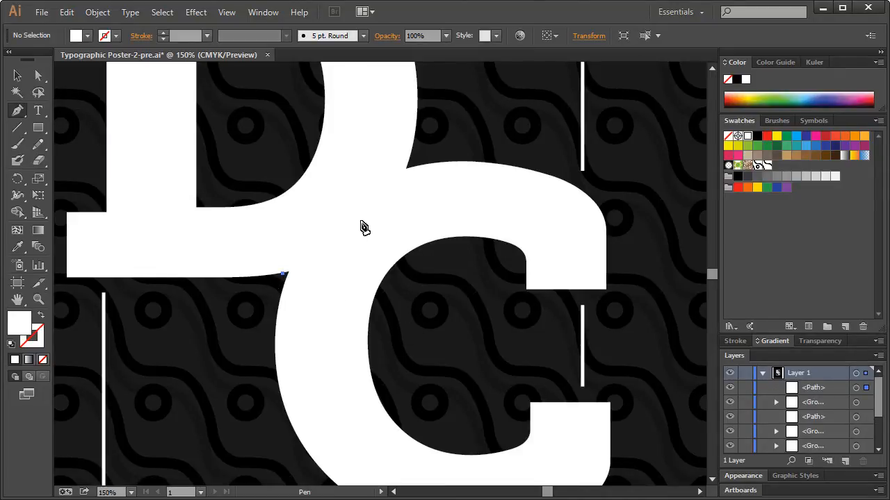
mouse_move(378, 223)
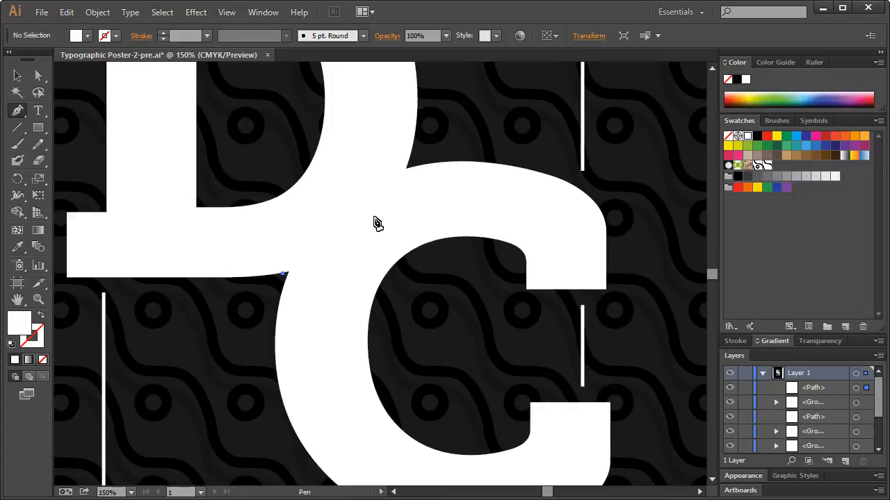
mouse_move(318, 262)
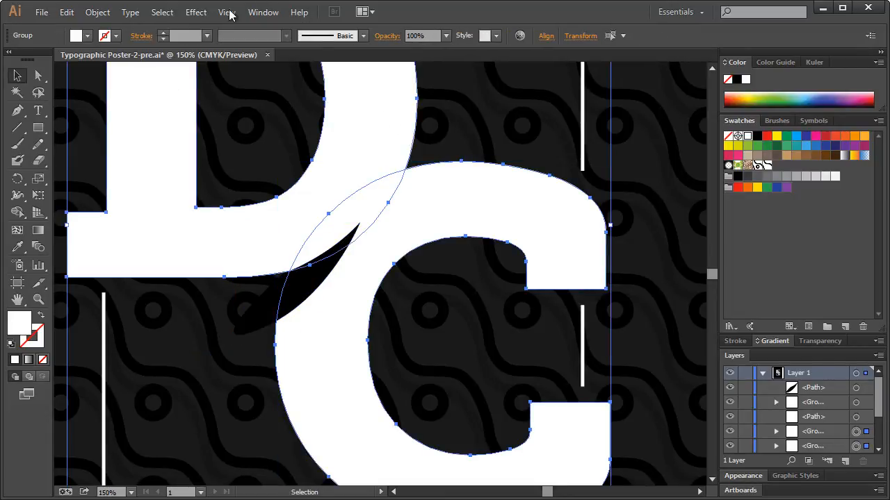
Subtract the curved sliver from the C with Pathfinder's Minus Front
click(228, 11)
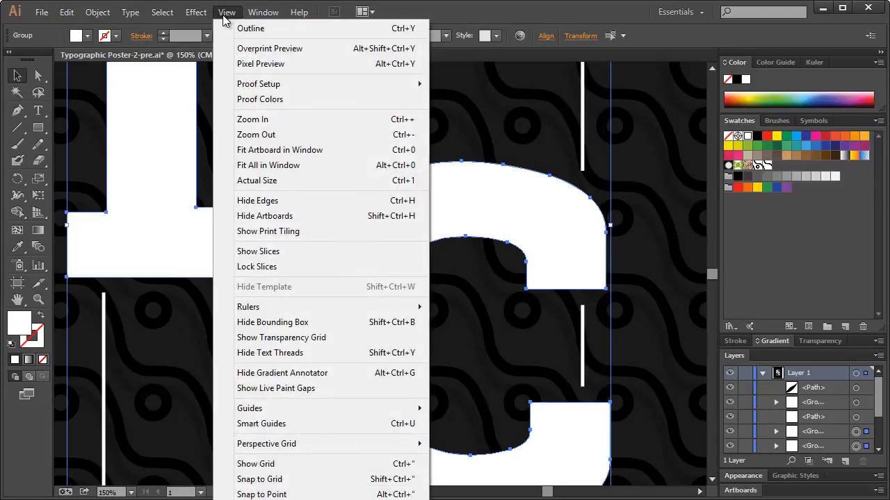
click(195, 11)
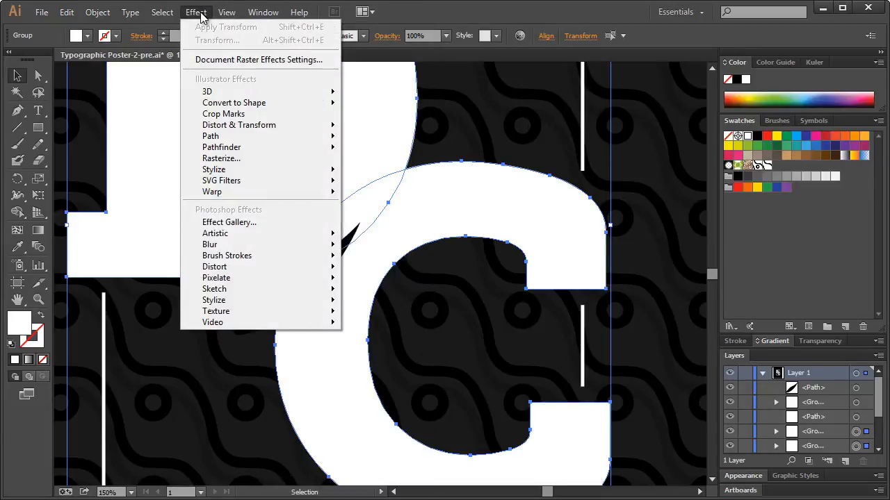
click(263, 12)
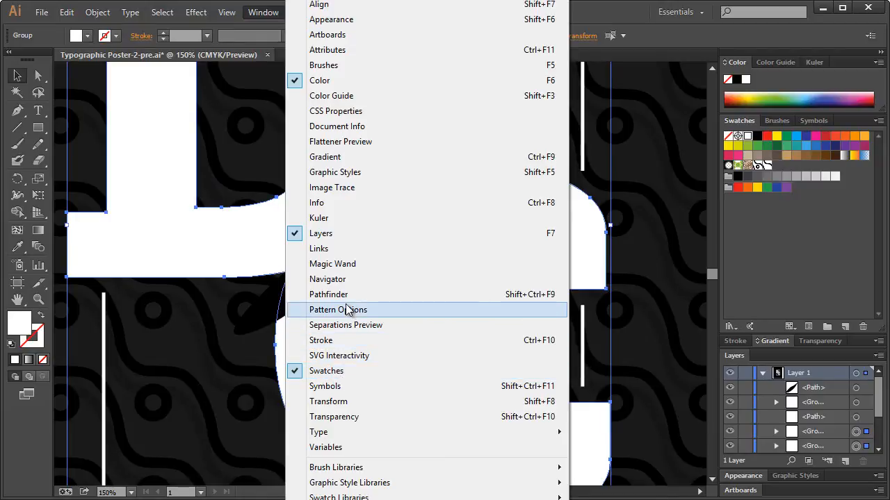
click(329, 294)
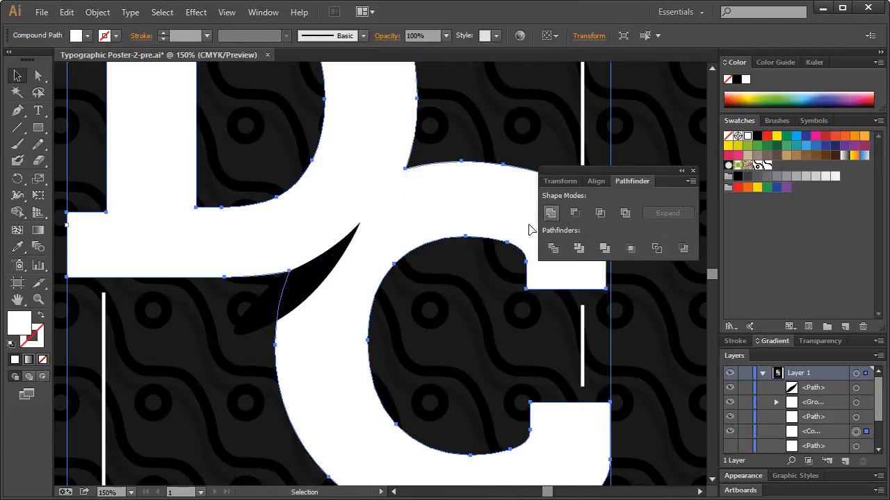
click(299, 278)
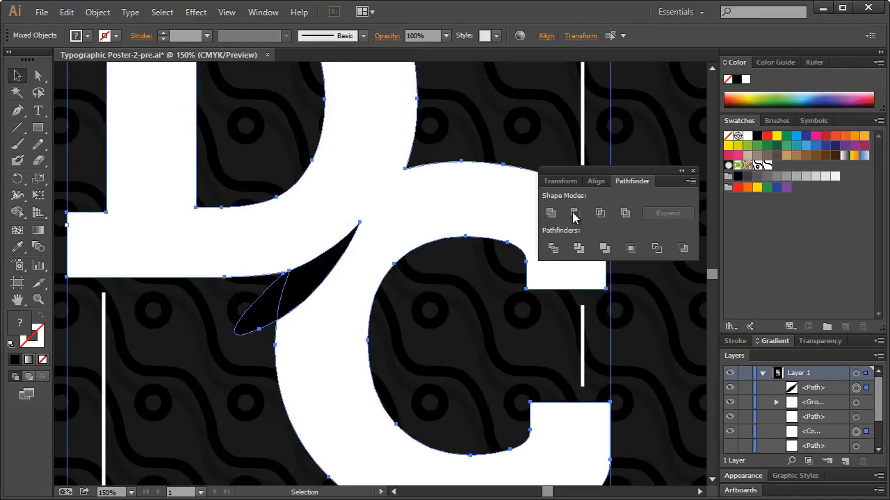
click(574, 213)
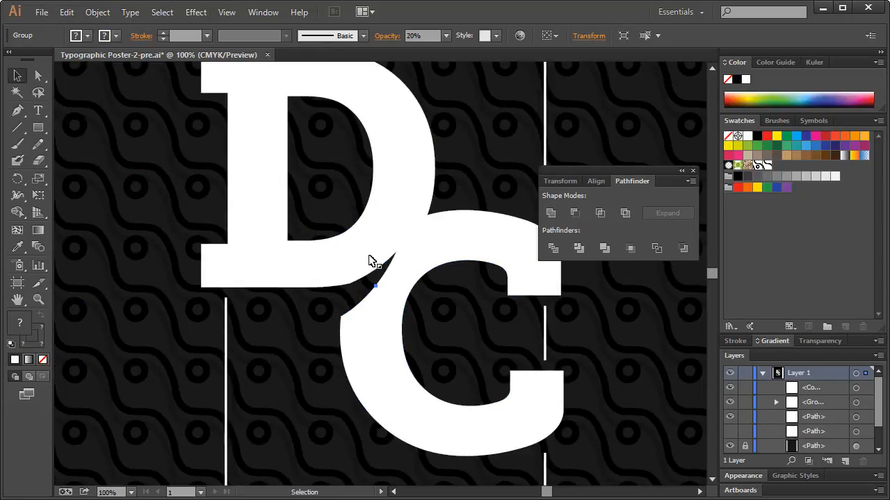
mouse_move(519, 35)
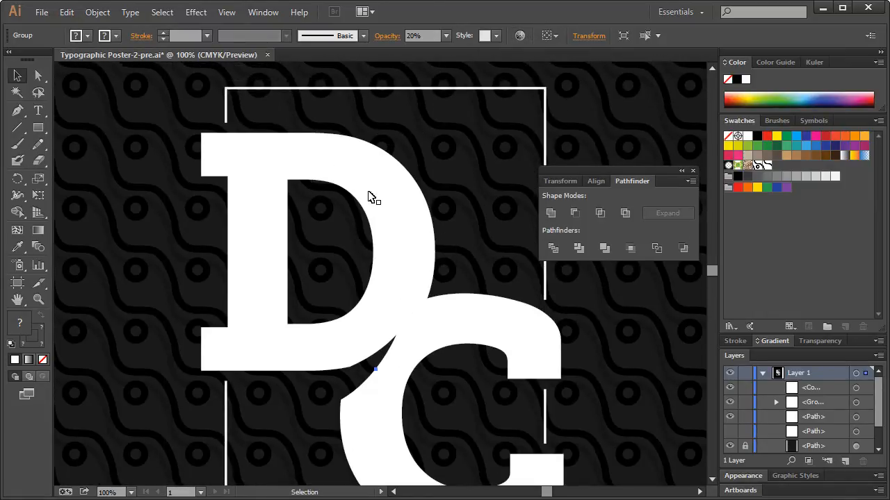
mouse_move(370, 211)
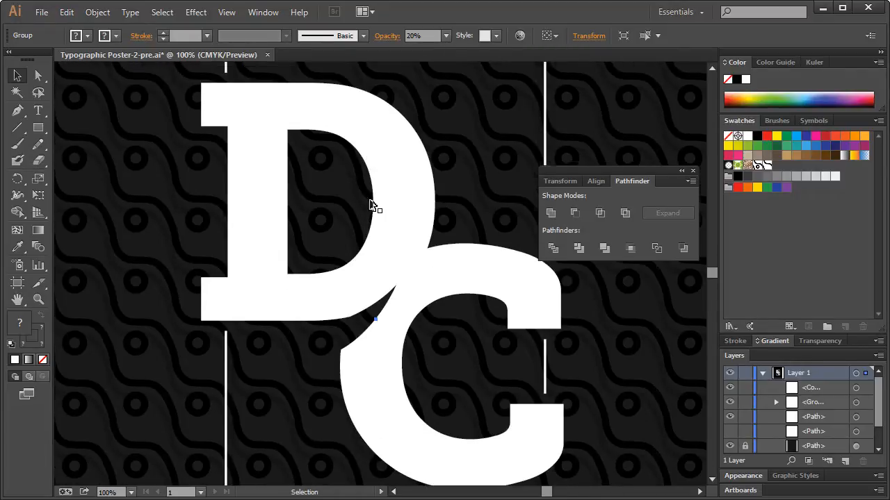
mouse_move(28, 172)
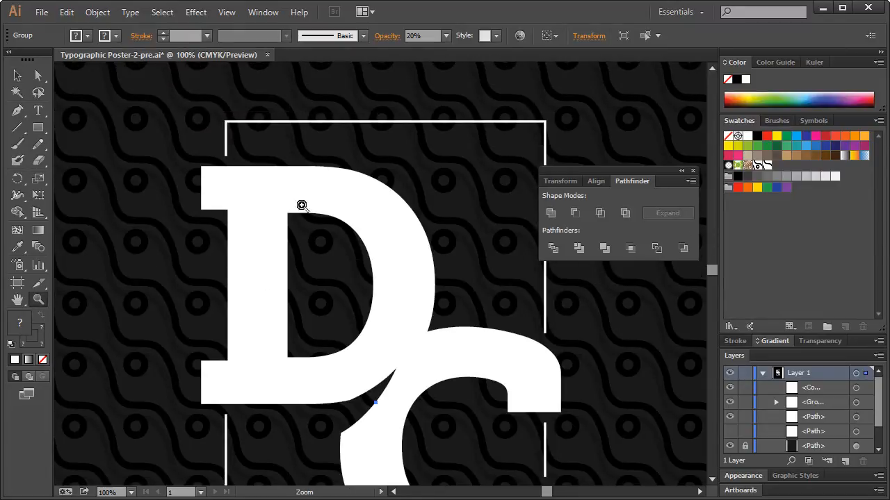
Draw a Pen curve across the D's top and subtract it with Minus Front
click(302, 206)
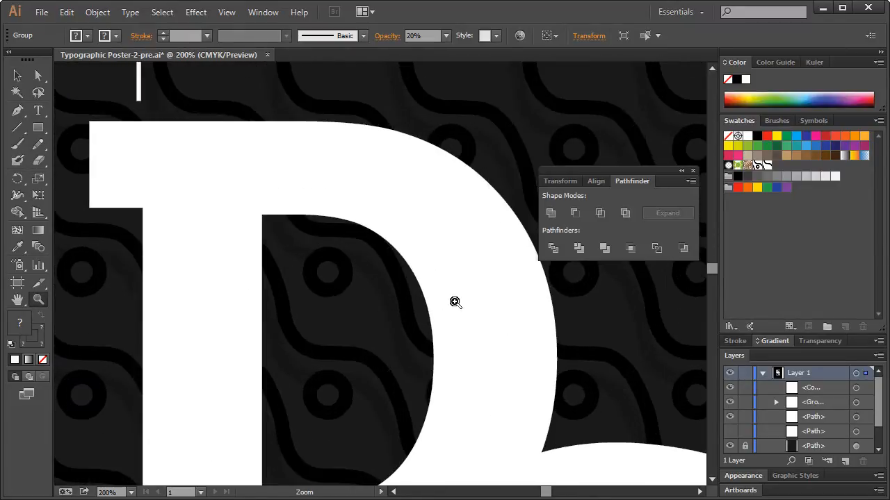
click(17, 110)
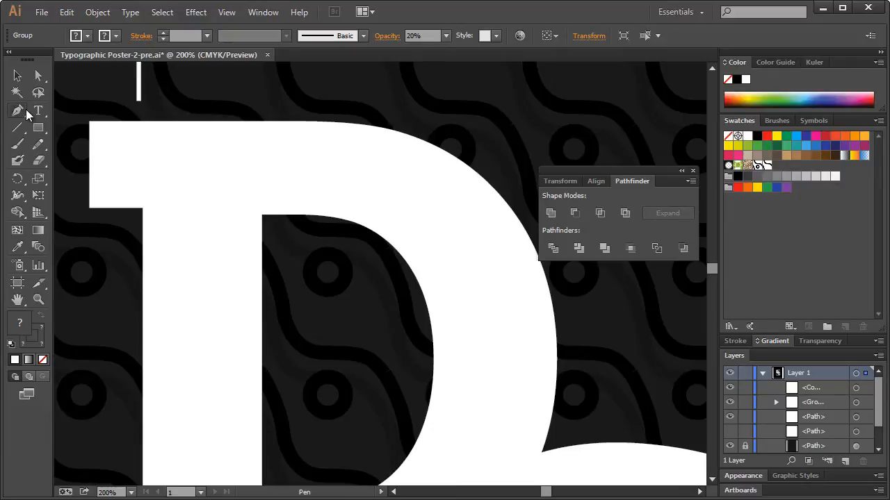
mouse_move(413, 278)
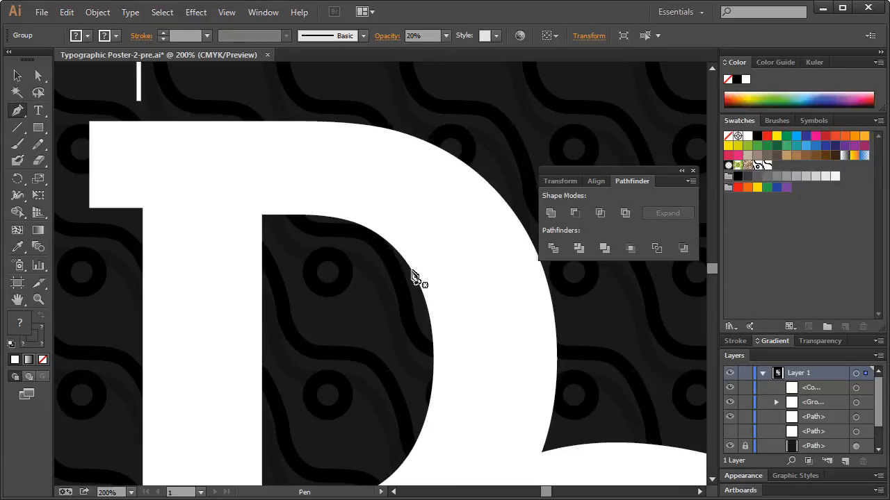
mouse_move(436, 366)
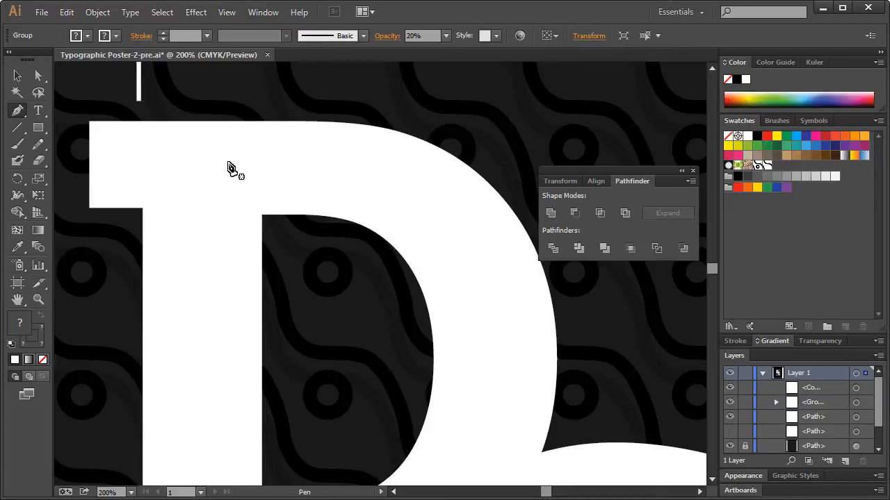
mouse_move(341, 214)
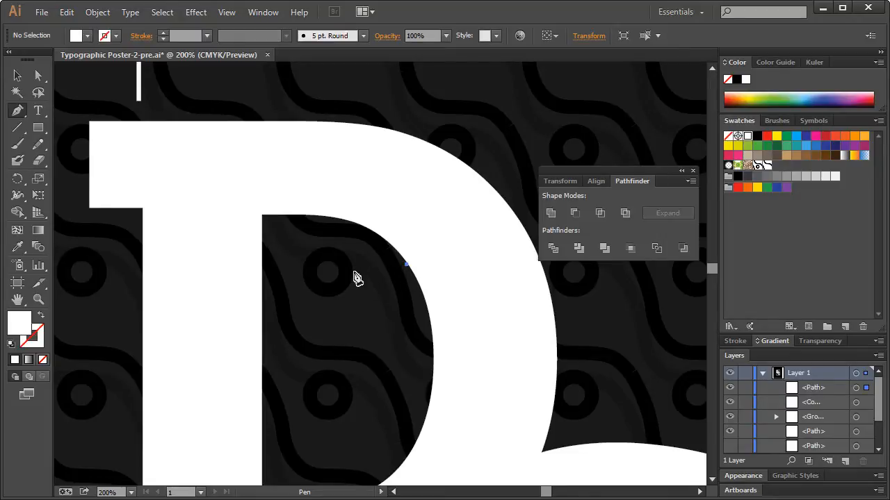
mouse_move(153, 164)
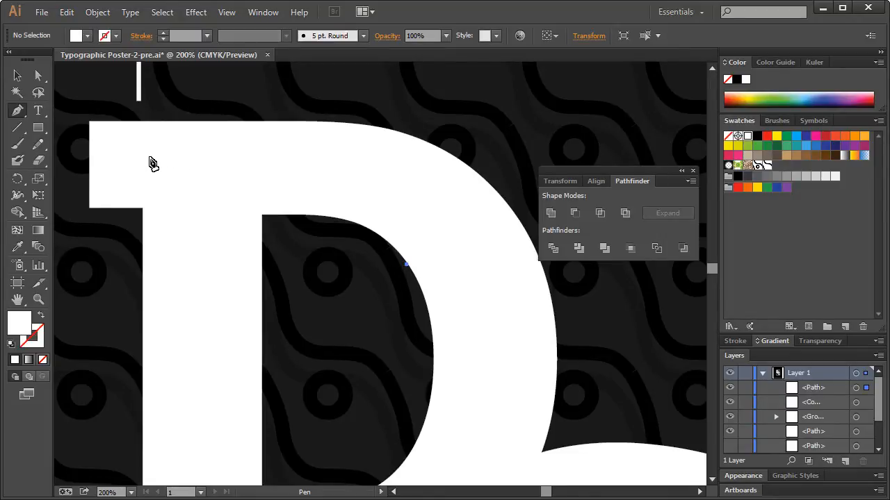
mouse_move(139, 167)
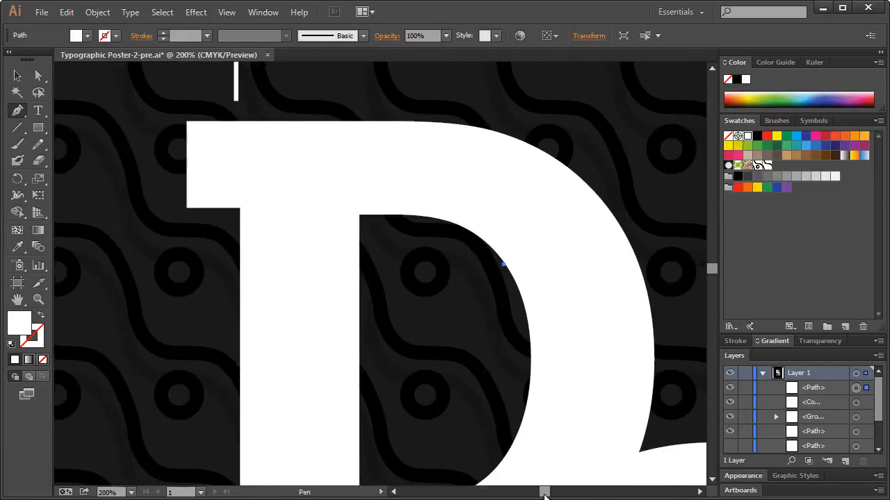
scroll(right, 3)
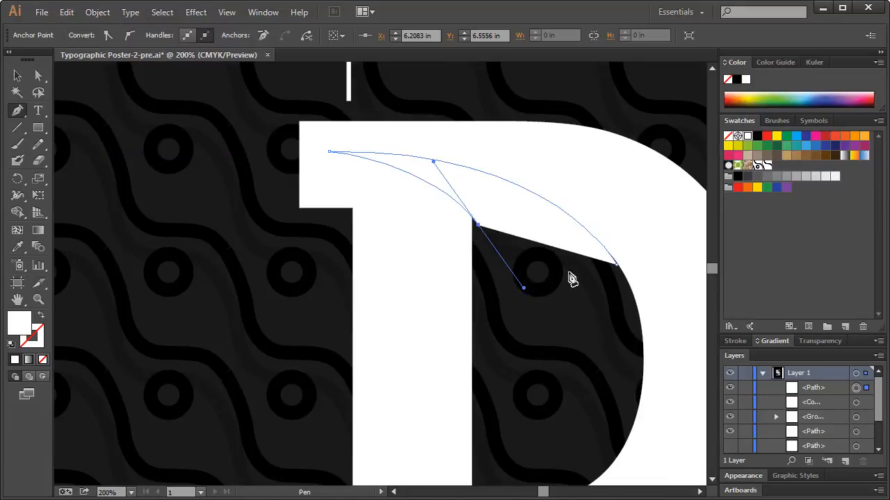
drag(432, 162, 555, 148)
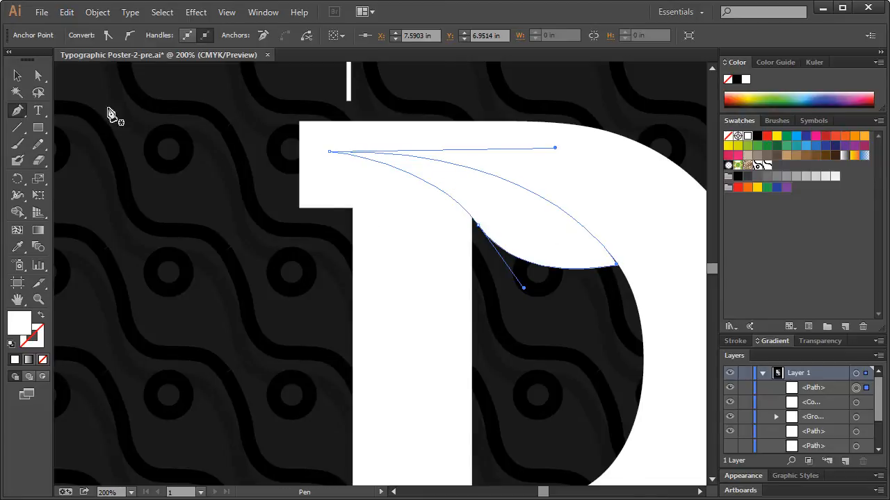
click(17, 75)
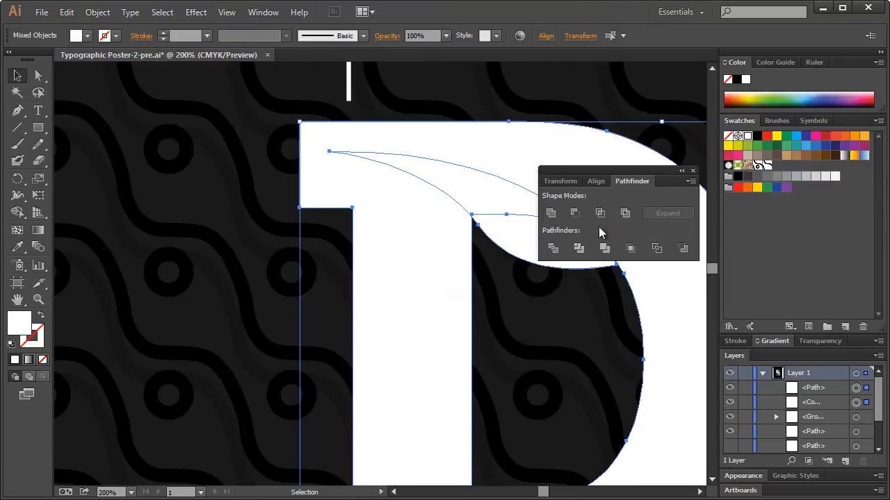
click(574, 212)
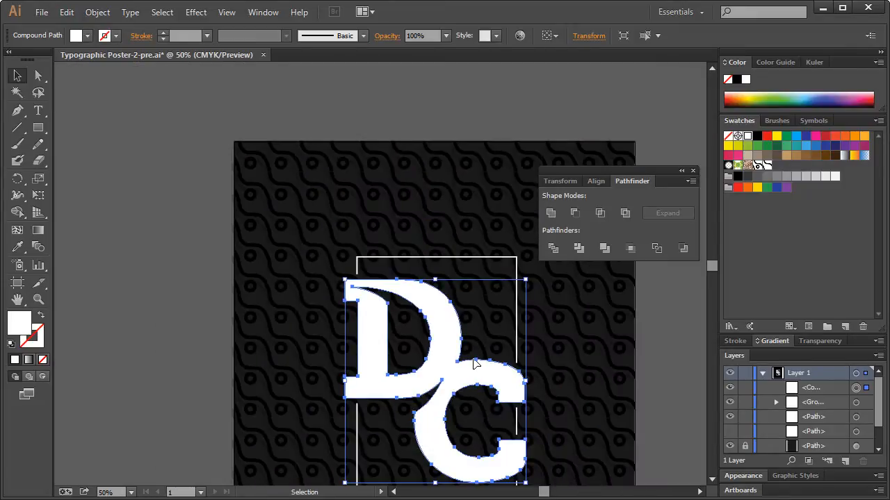
mouse_move(560, 402)
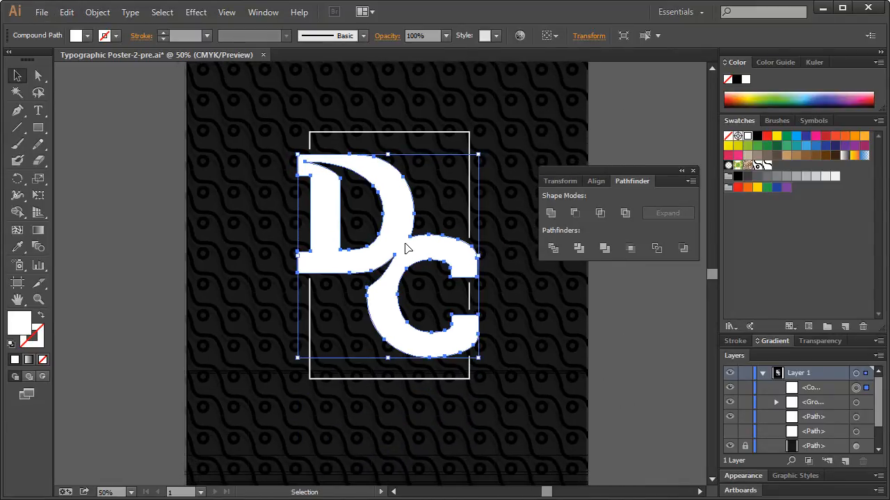
mouse_move(391, 191)
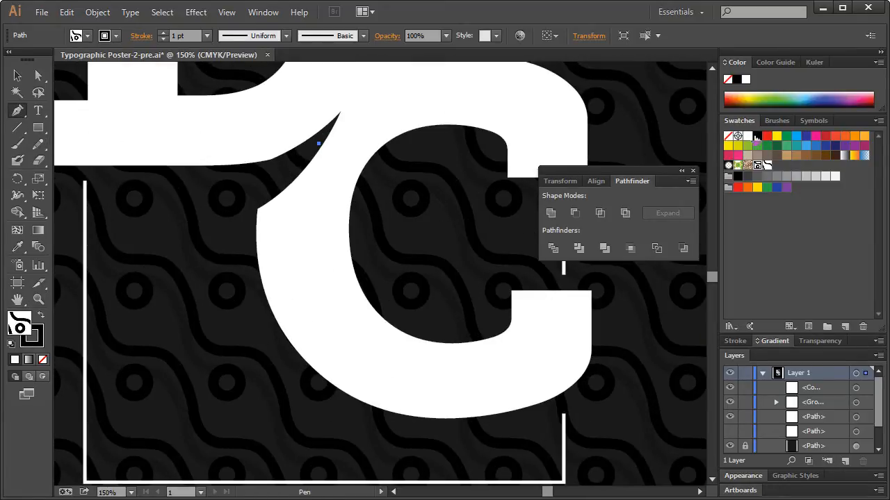
mouse_move(774, 99)
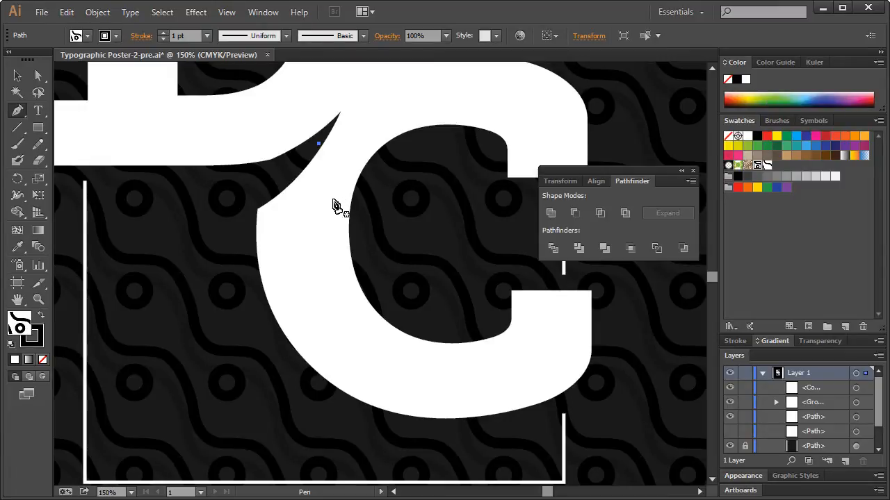
mouse_move(320, 238)
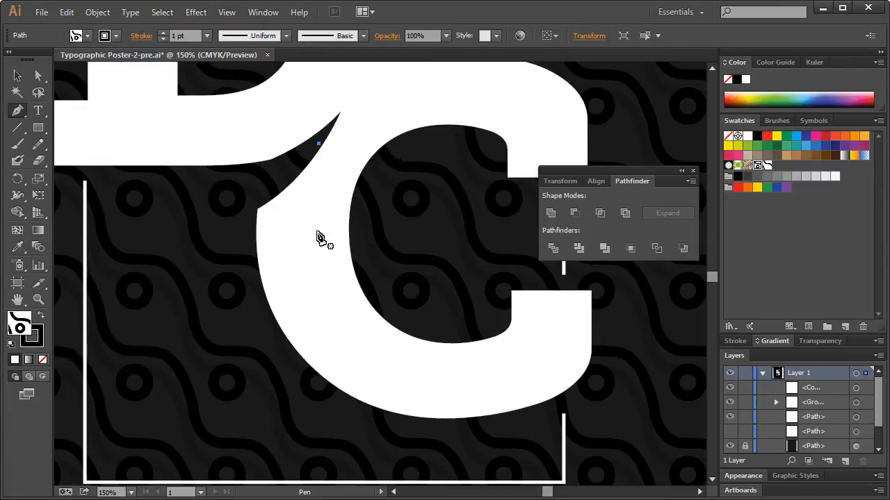
mouse_move(417, 137)
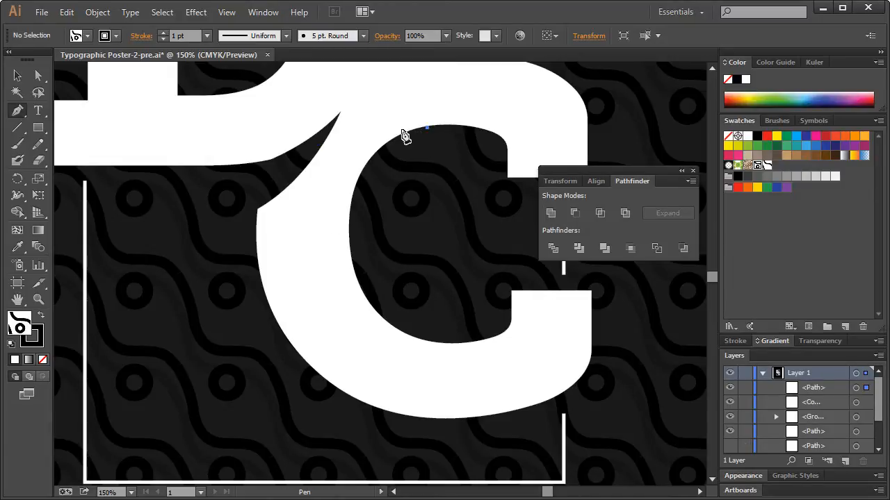
mouse_move(314, 269)
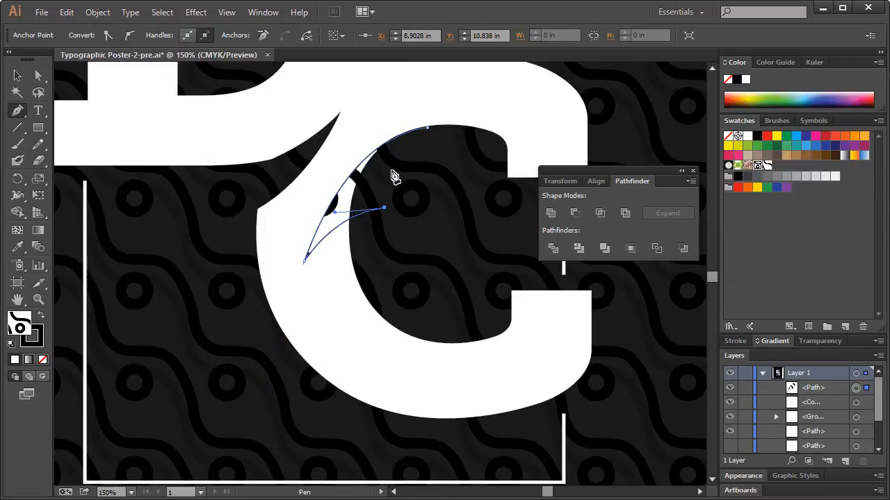
mouse_move(431, 133)
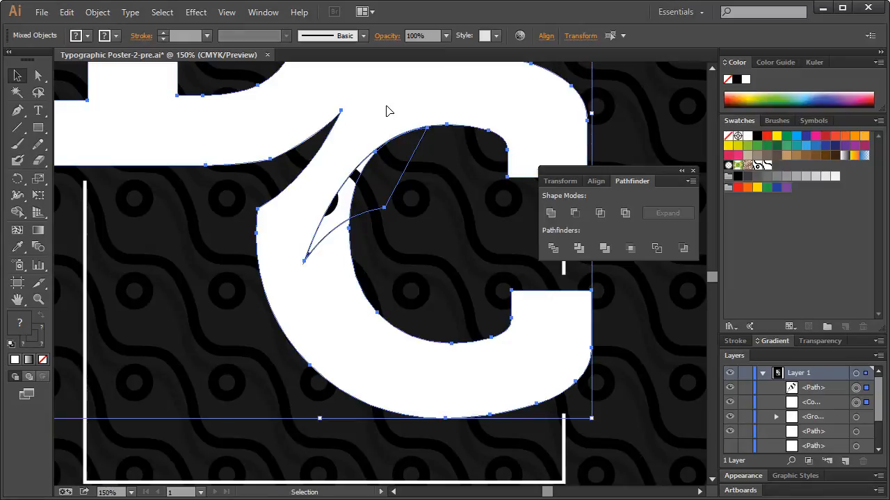
Cut the drawn curve out of the C's upper inner edge with Minus Front
click(574, 212)
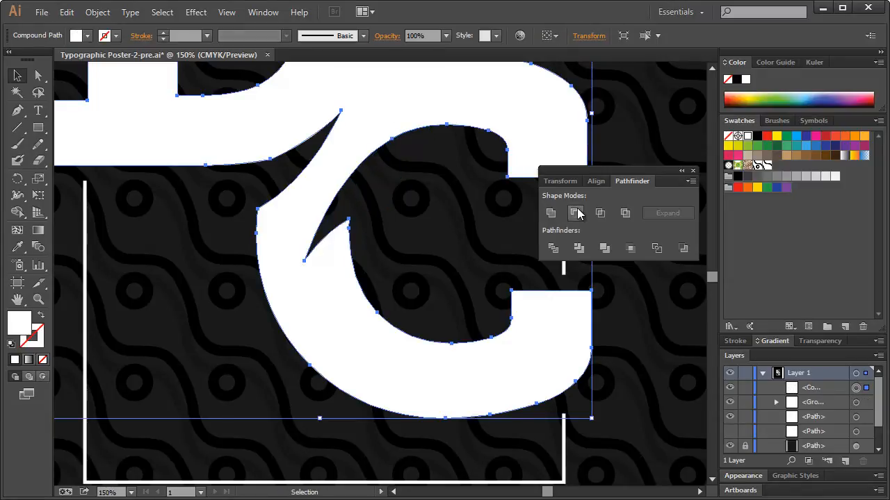
mouse_move(403, 196)
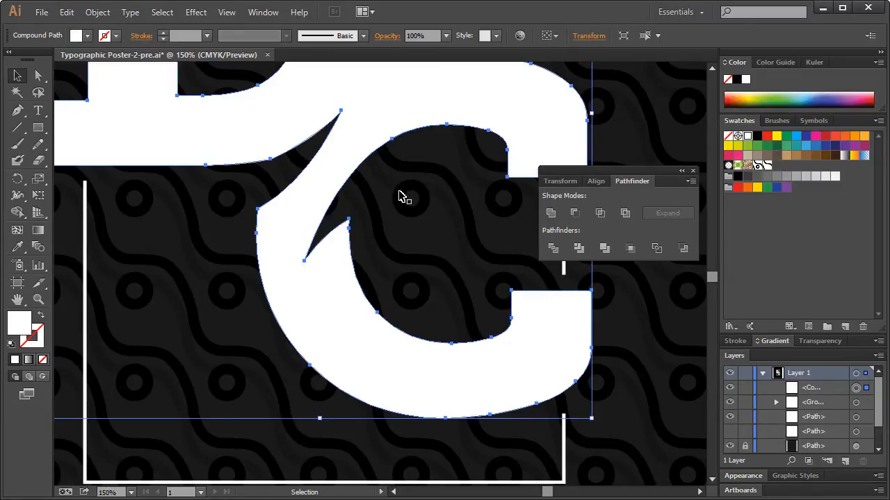
mouse_move(373, 258)
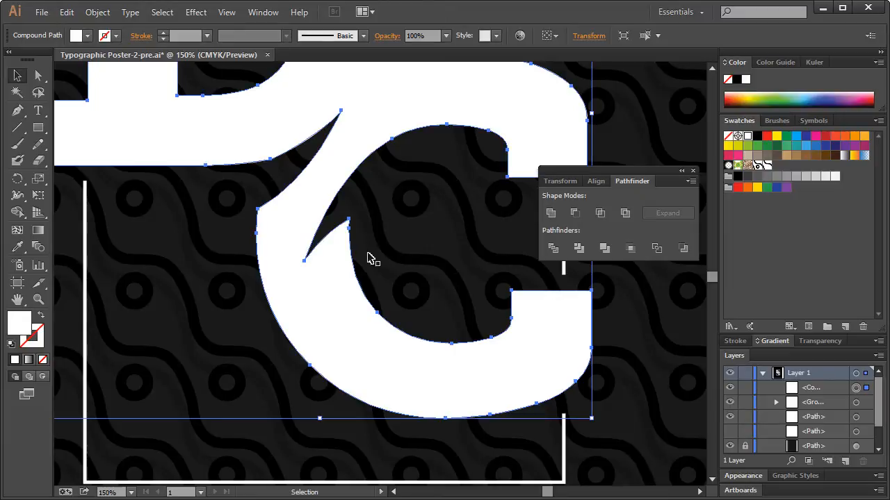
mouse_move(472, 388)
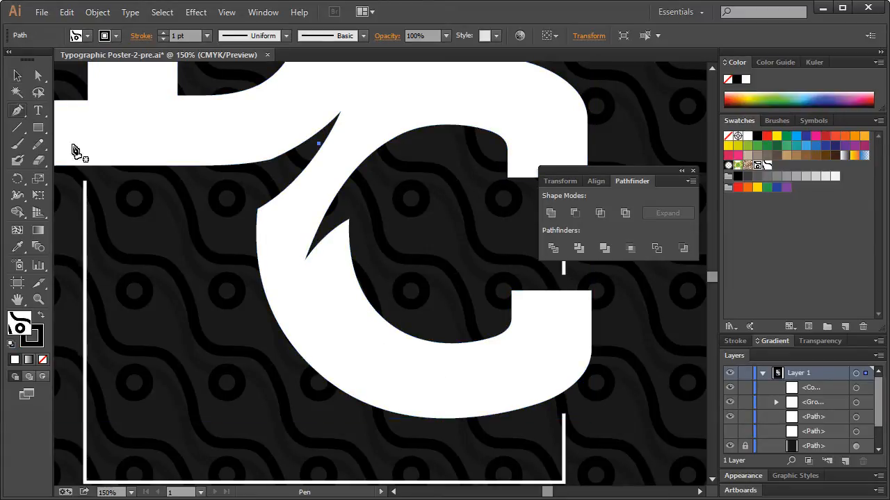
mouse_move(377, 312)
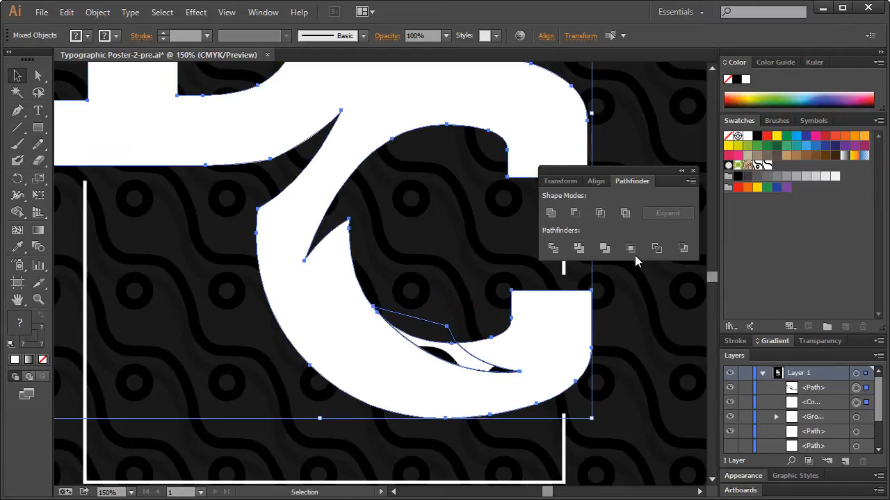
Cut the lower curve out of the C's inner edge with Minus Front
click(575, 213)
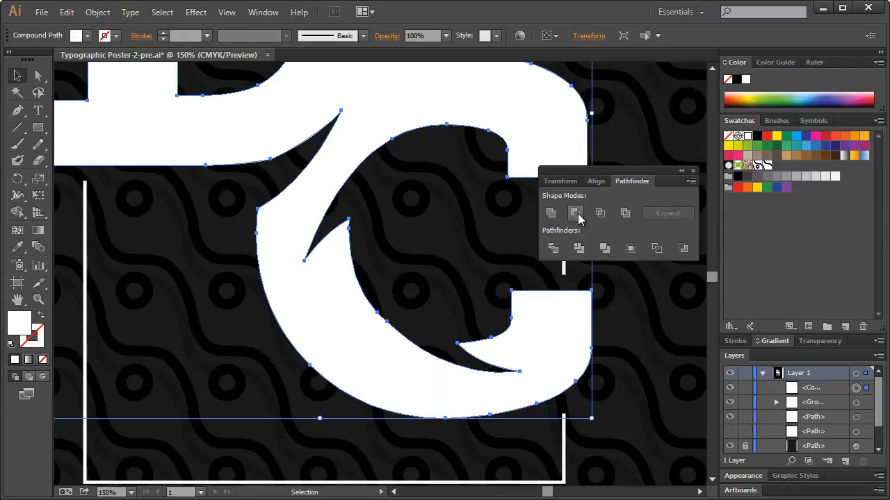
click(576, 212)
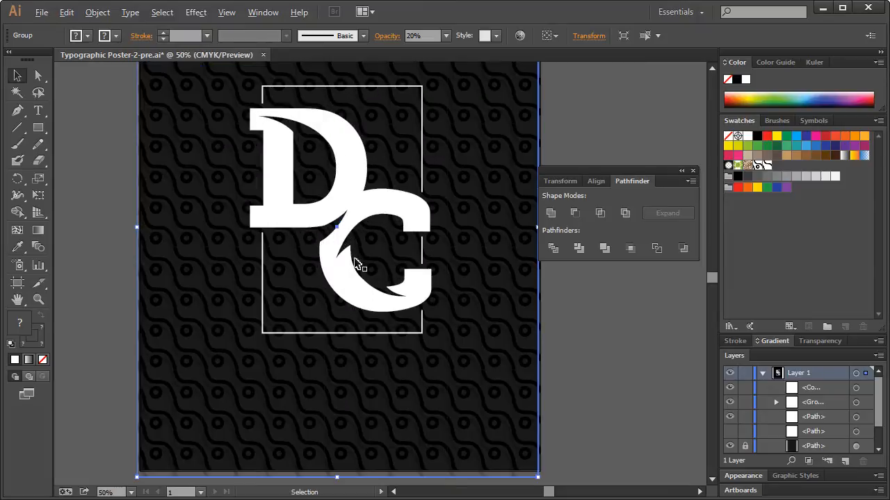
click(362, 216)
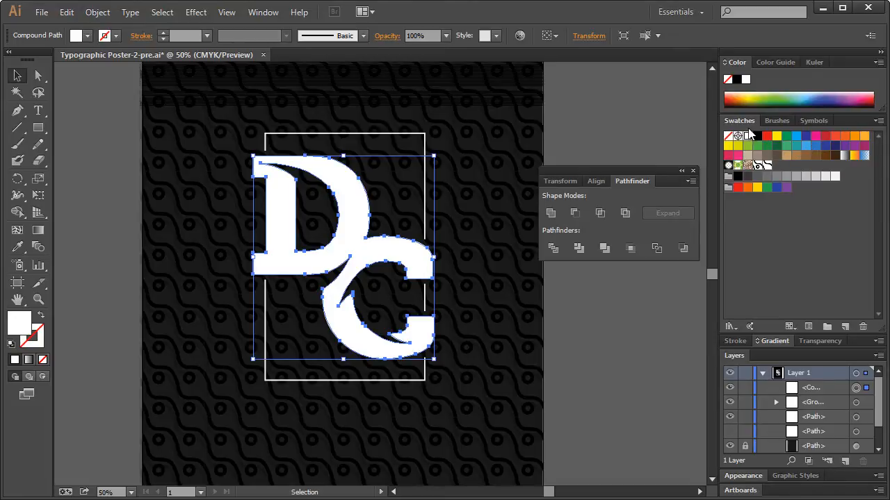
mouse_move(805, 146)
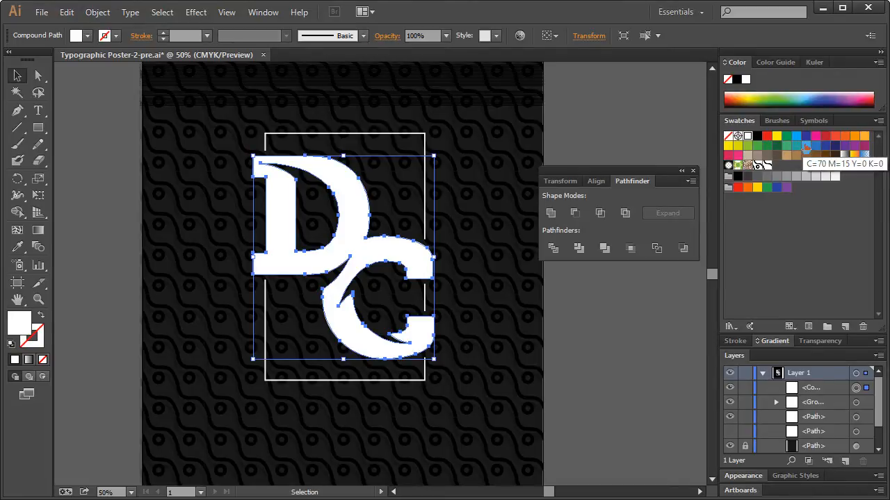
Fill the monogram light blue and recolor the frame rectangle a darker gray
click(805, 146)
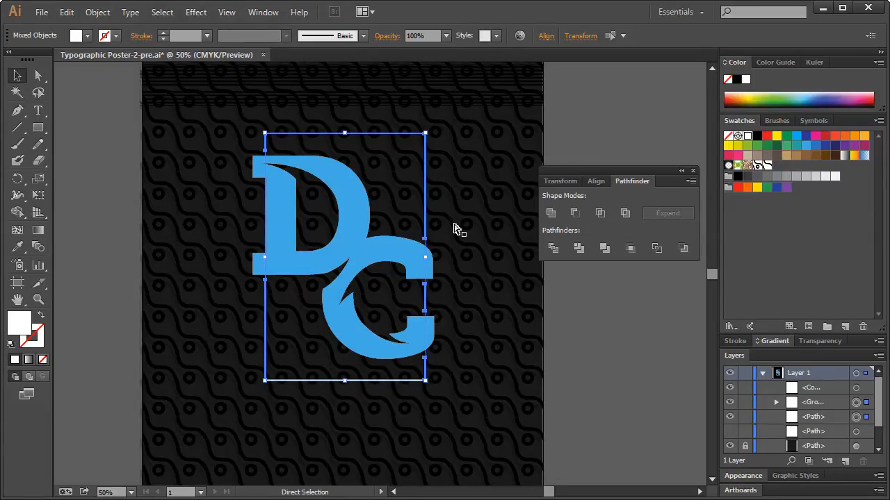
click(17, 75)
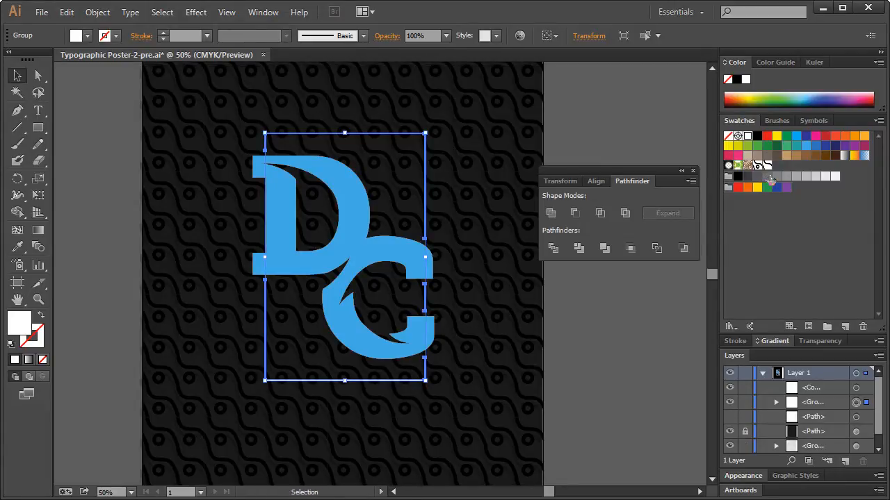
click(440, 161)
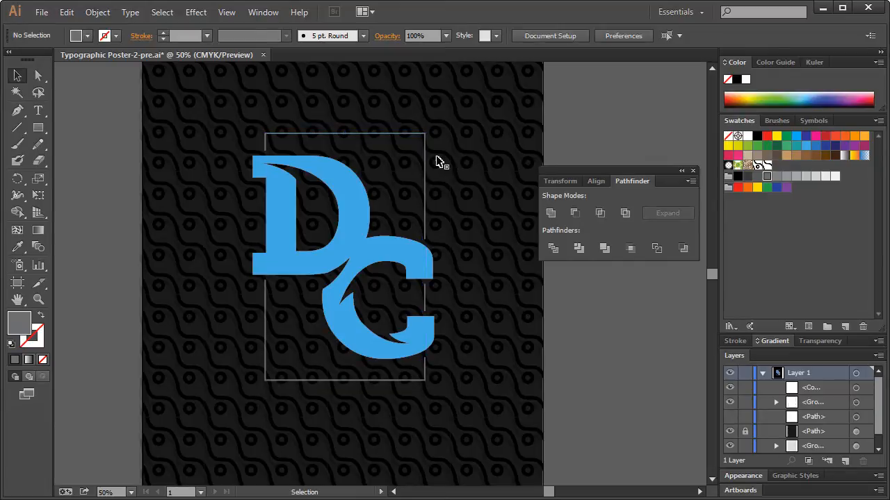
click(340, 257)
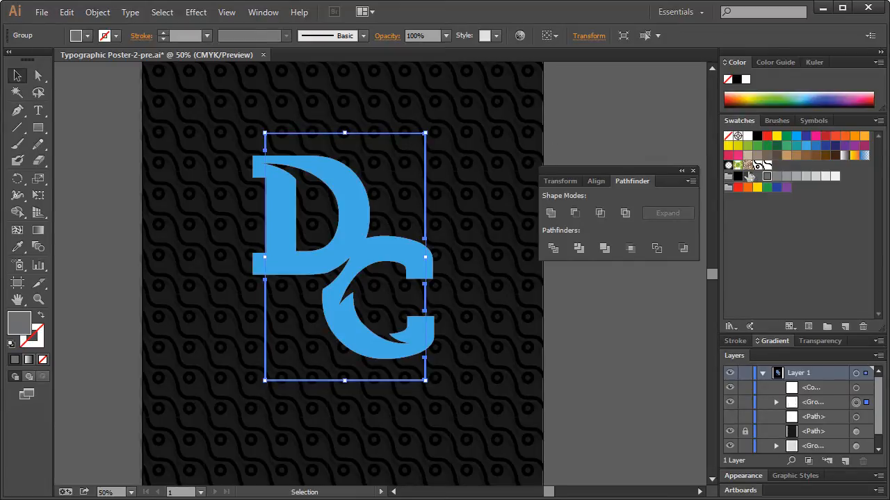
click(618, 136)
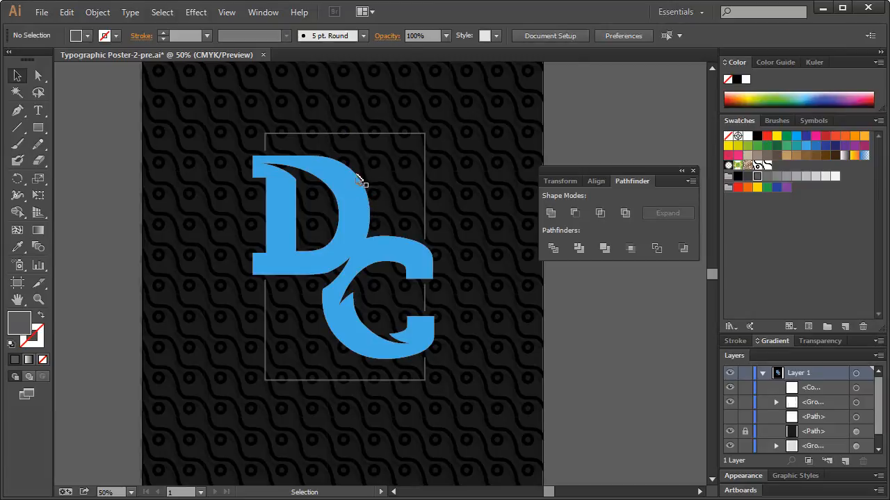
mouse_move(375, 176)
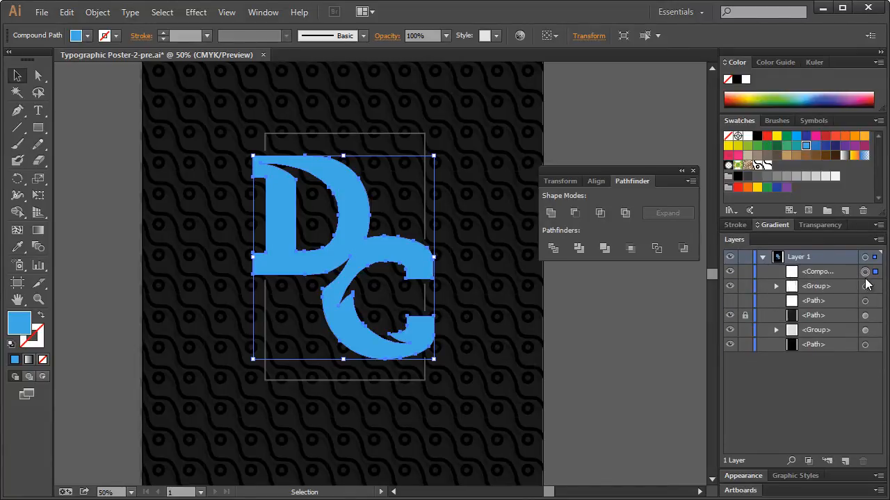
mouse_move(865, 281)
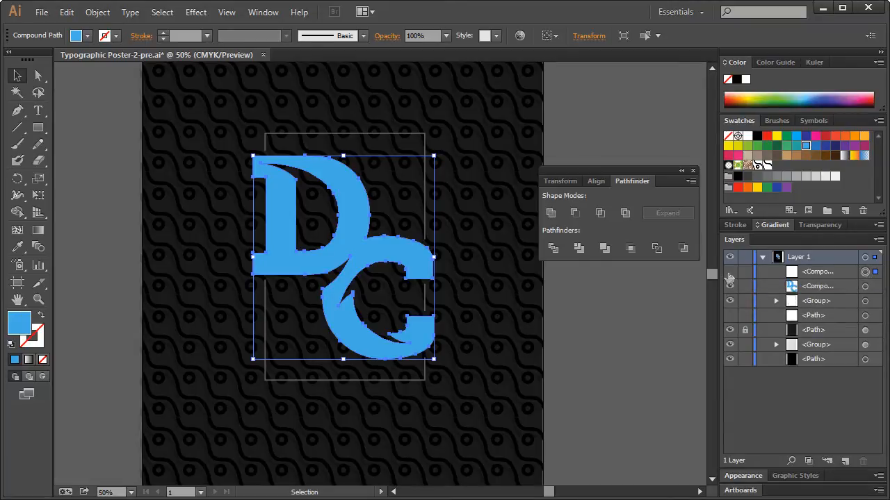
Hide the duplicate monogram copy with its eye icon in Layers
click(487, 417)
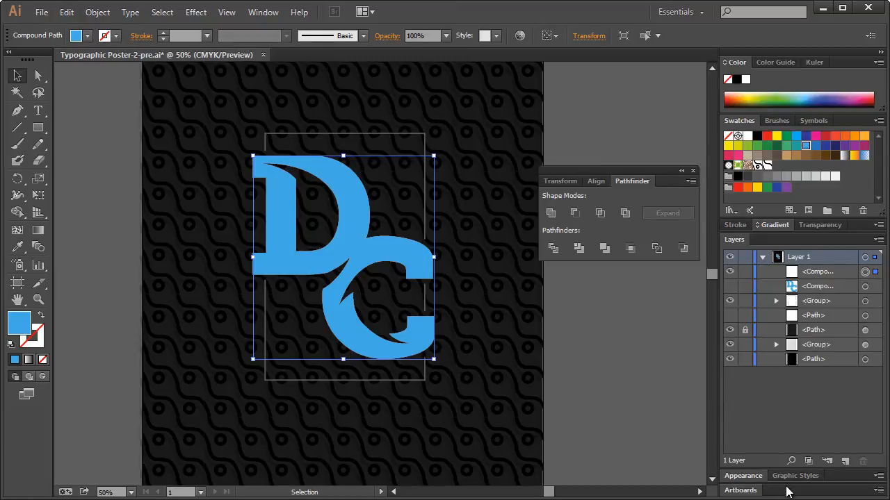
mouse_move(809, 471)
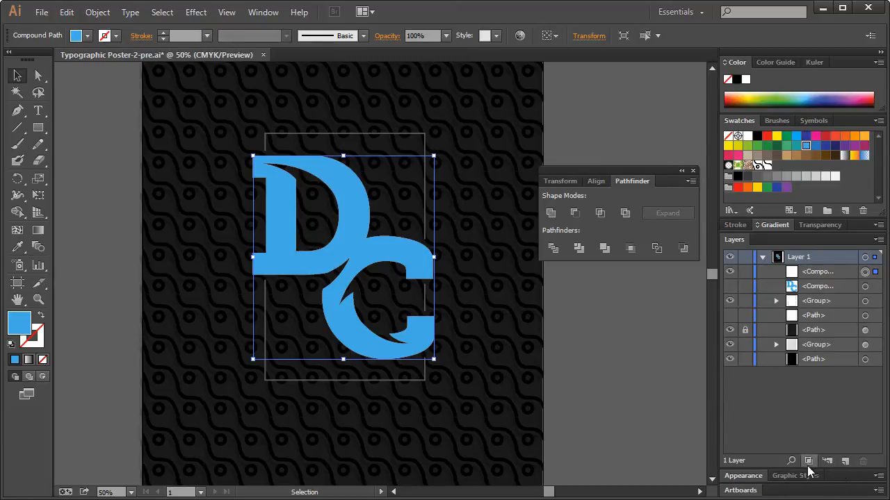
Give the DC compound path a white 5 pt stroke in Appearance
click(743, 475)
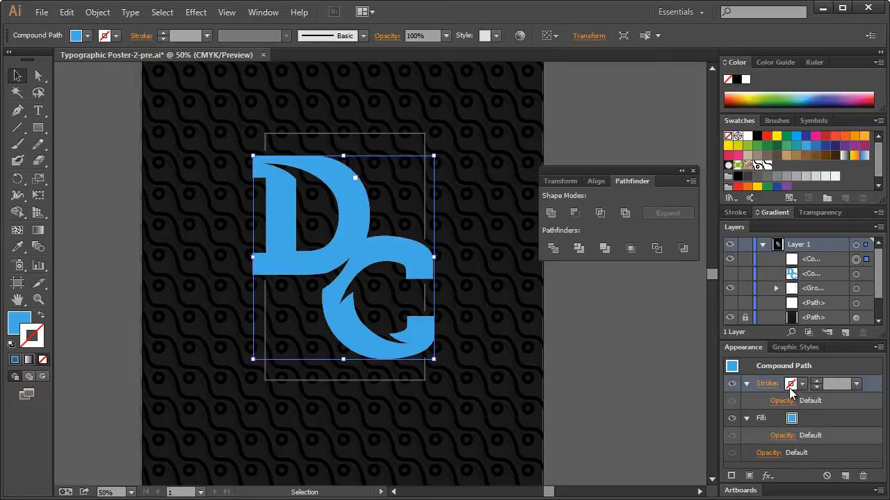
mouse_move(824, 386)
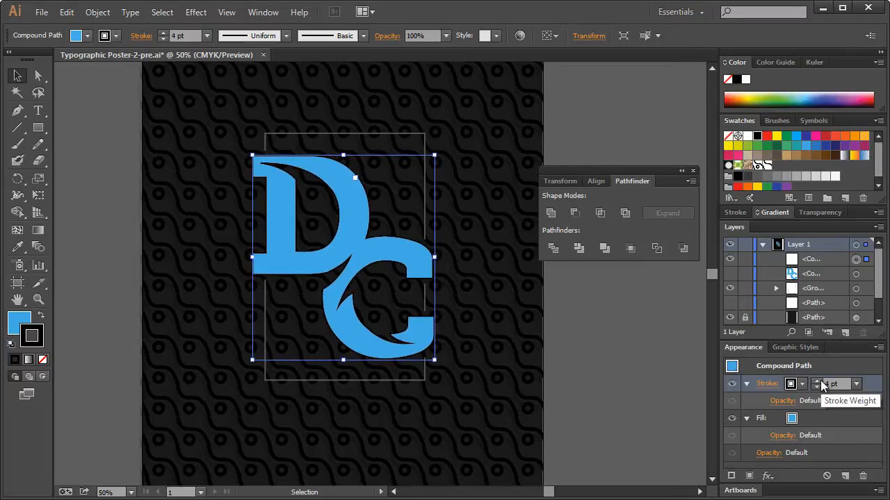
mouse_move(796, 384)
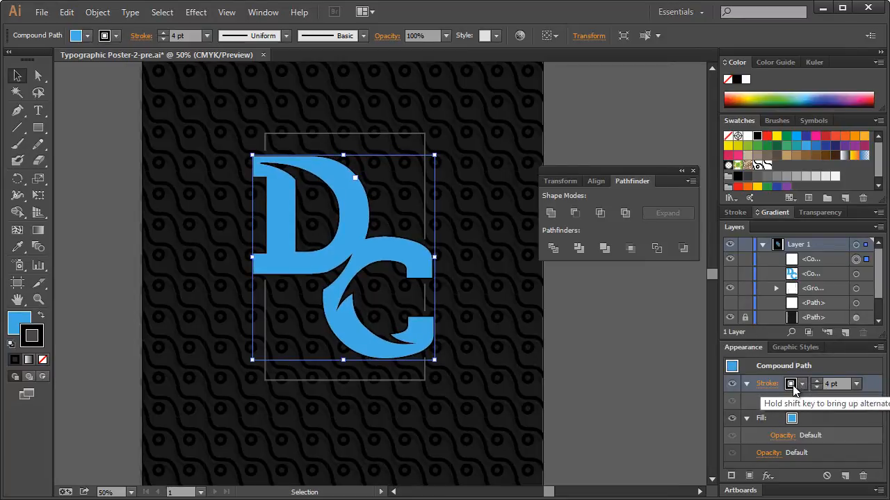
click(791, 384)
text(5)
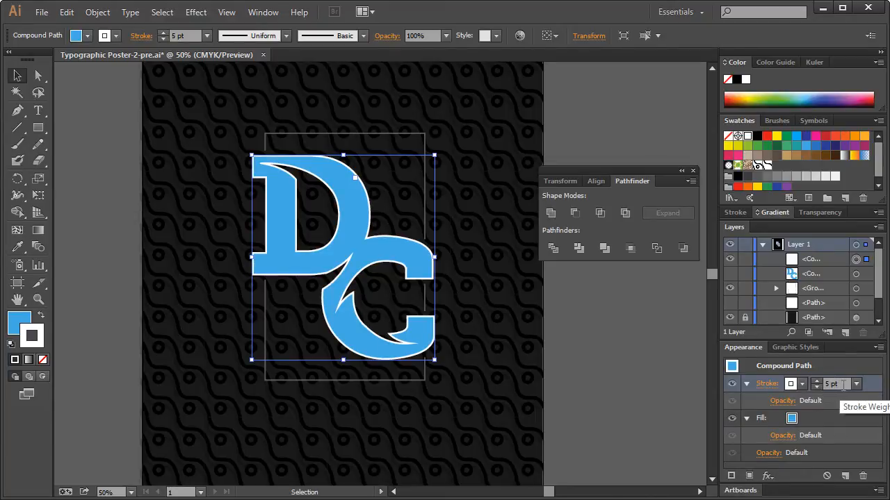
mouse_move(879, 390)
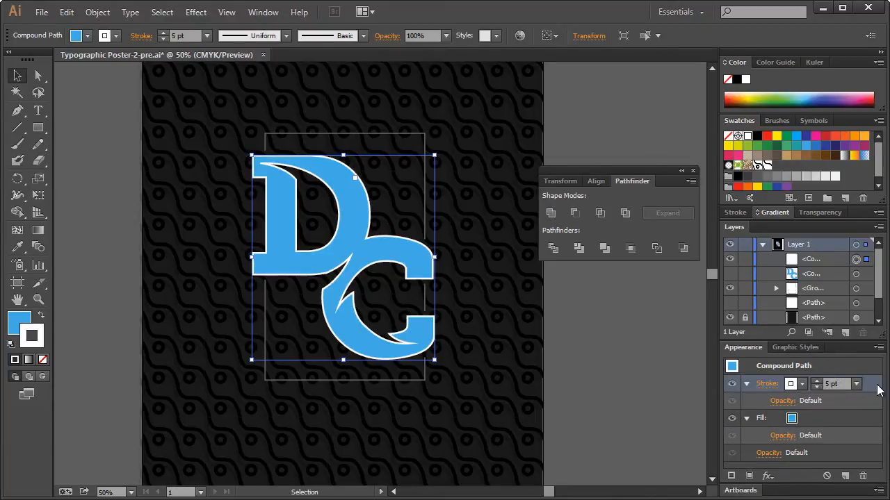
Apply a Transform effect moving the outline 0.1111 in right and 0.125 in down
click(195, 12)
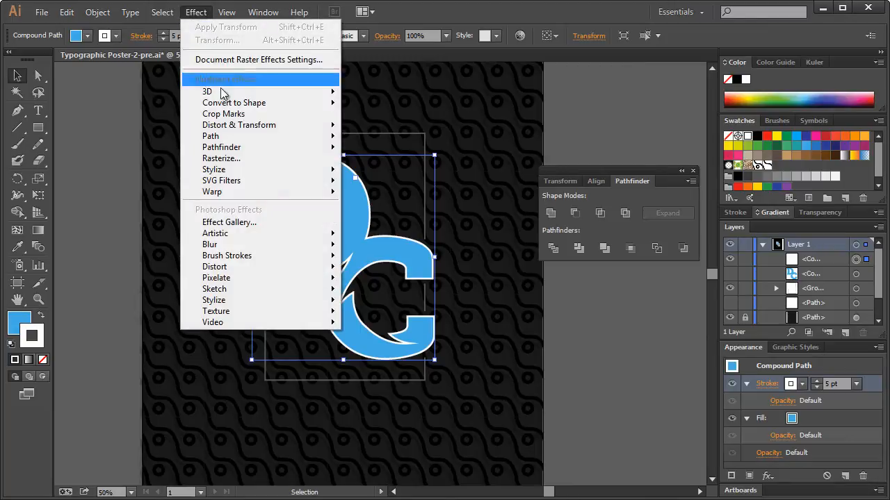
mouse_move(239, 124)
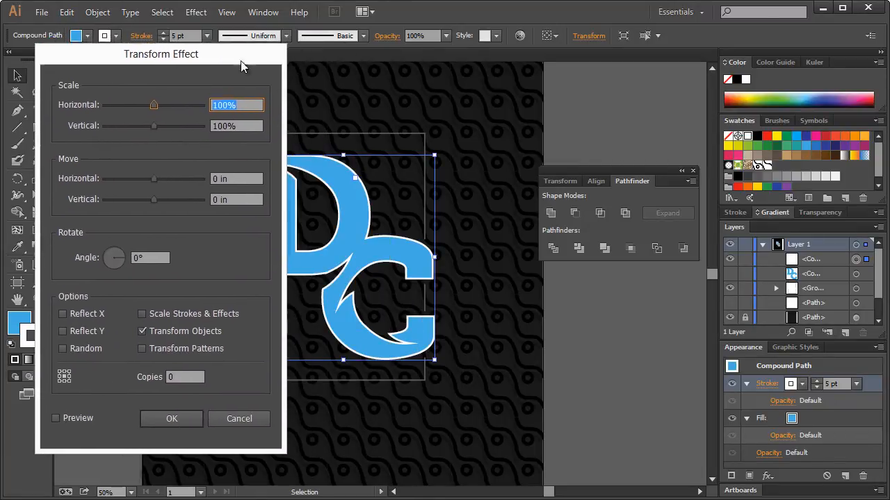
drag(161, 54, 621, 61)
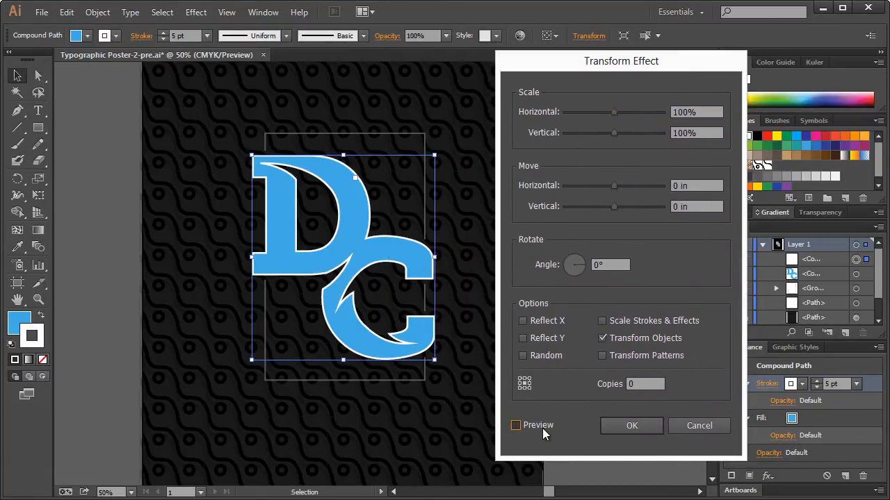
click(515, 425)
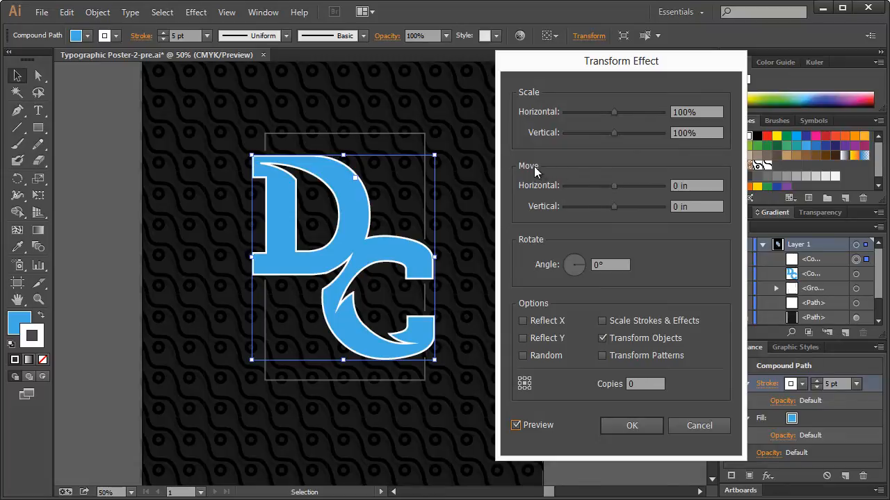
mouse_move(617, 194)
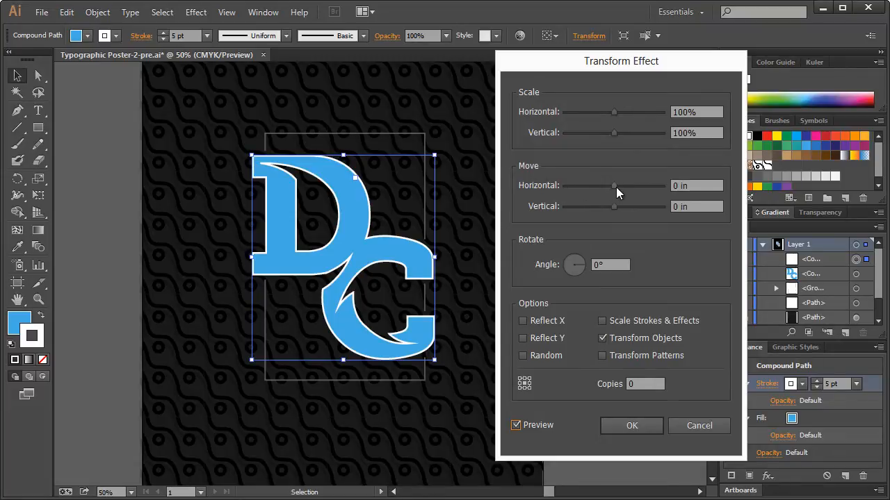
drag(613, 186, 616, 186)
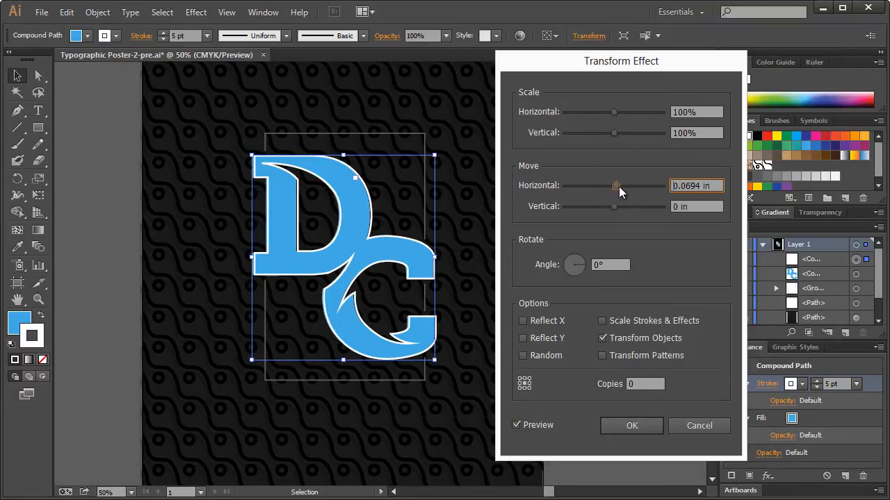
drag(614, 186, 620, 186)
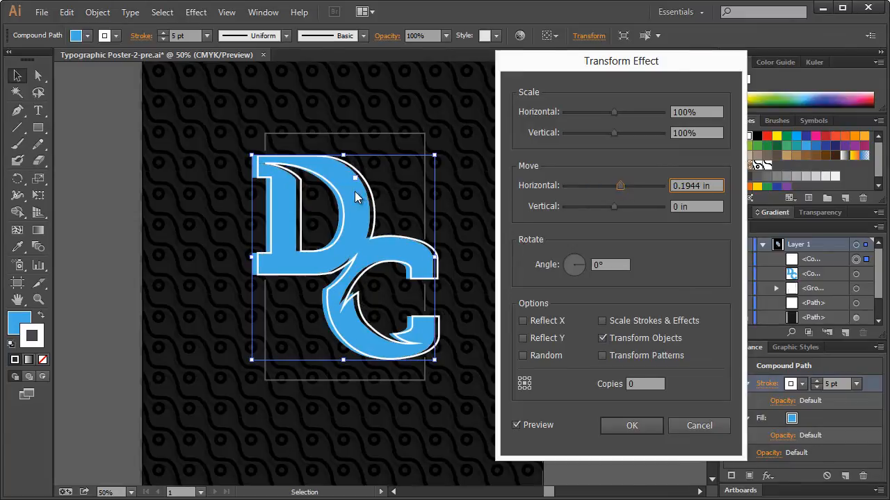
mouse_move(383, 253)
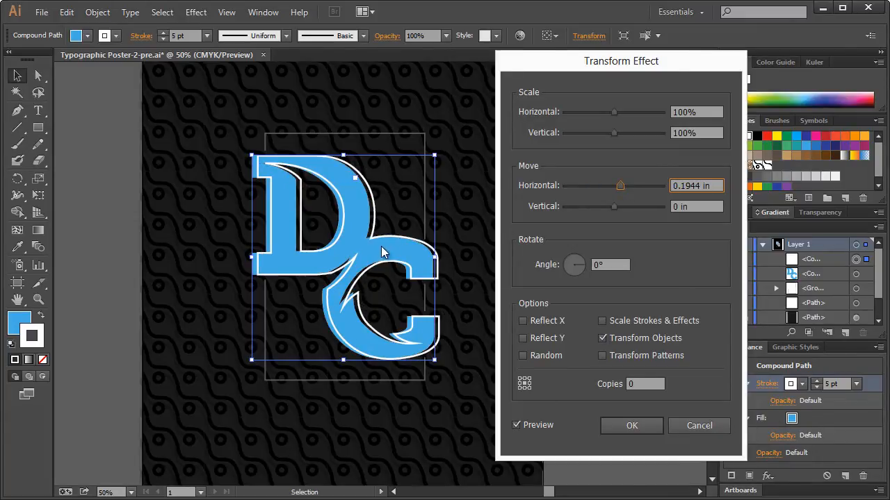
mouse_move(412, 278)
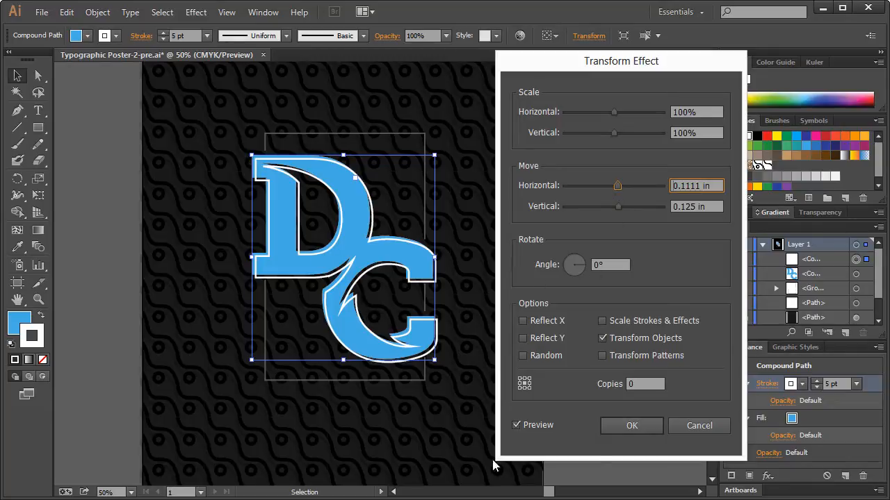
click(631, 426)
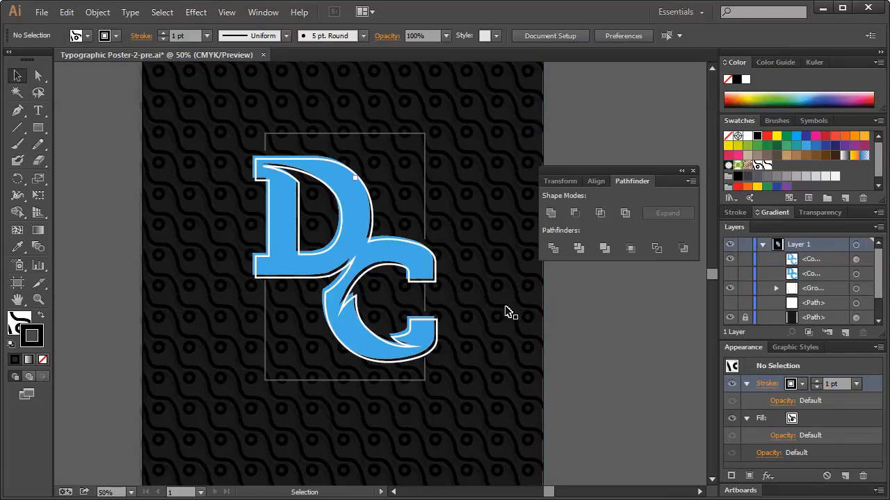
mouse_move(347, 249)
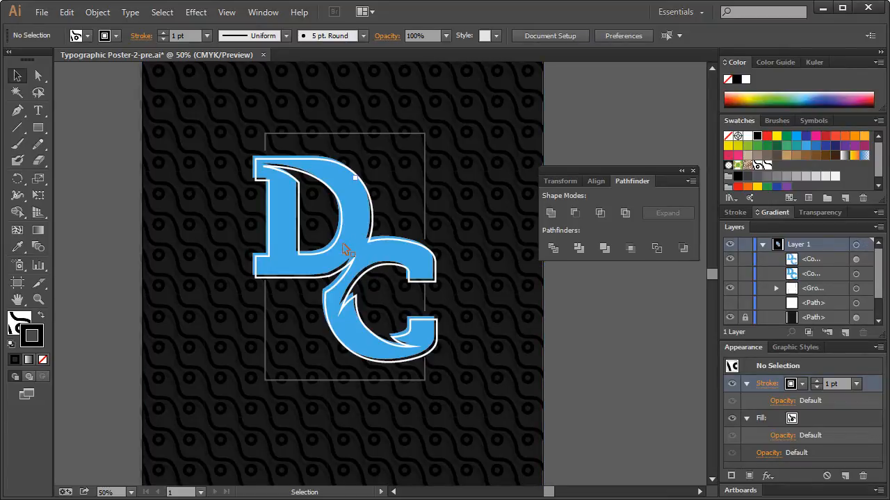
mouse_move(351, 261)
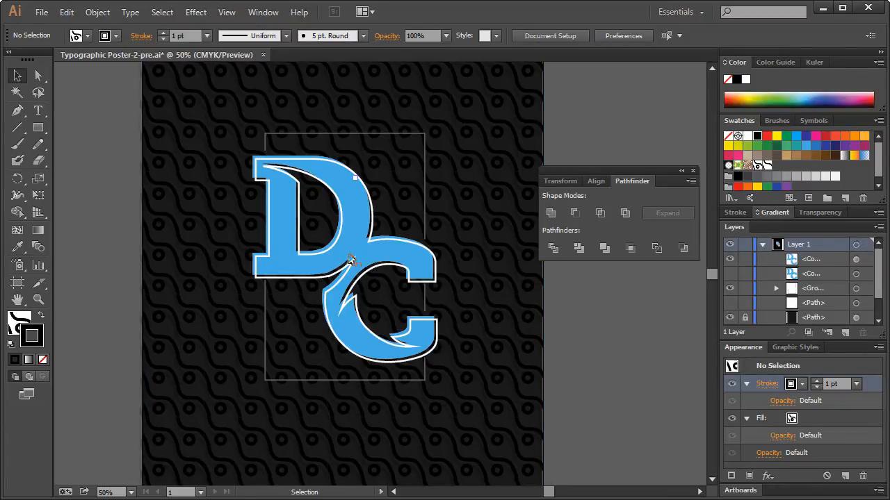
Convert the DC monogram's offset outline stroke into filled shapes with Outline Stroke
click(351, 260)
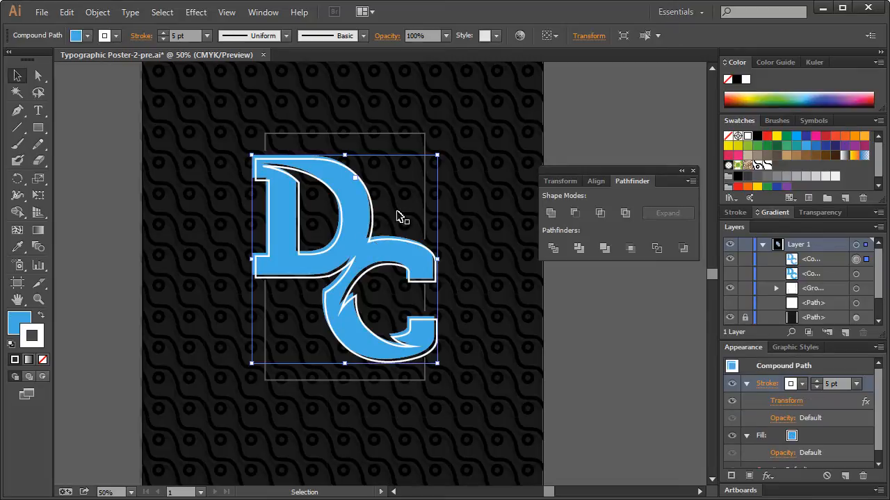
mouse_move(839, 396)
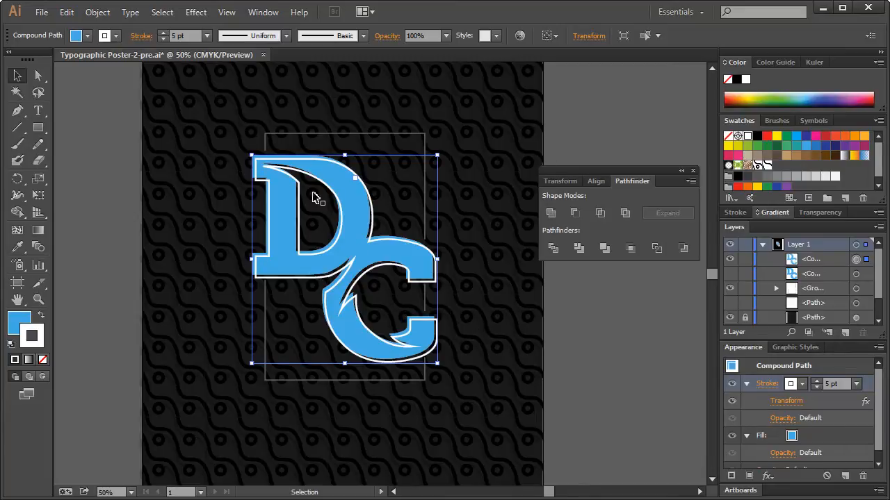
click(98, 12)
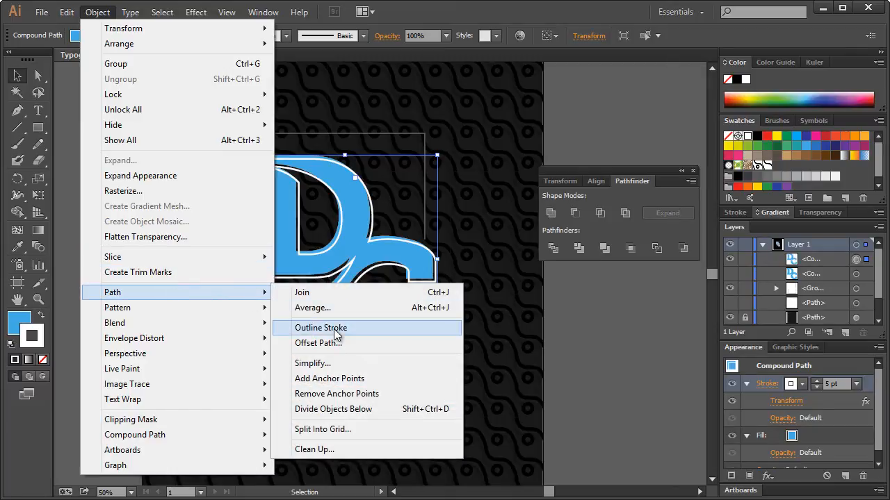
click(320, 328)
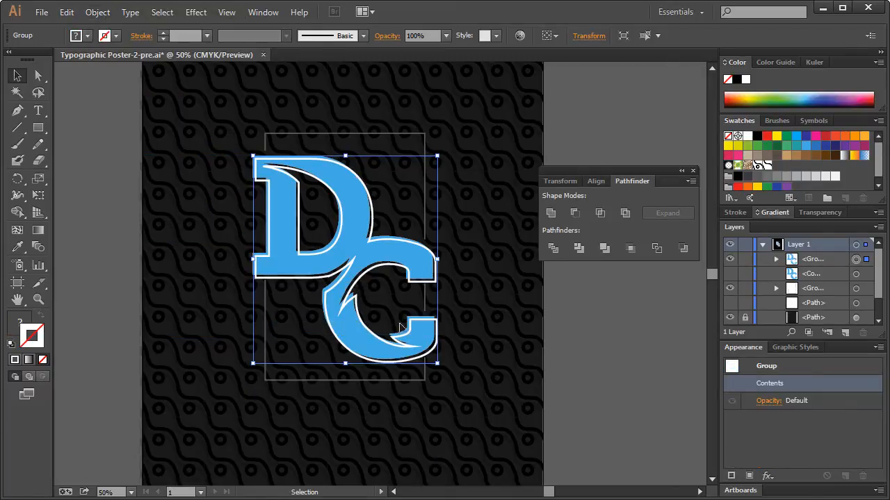
Expand the outlined group in Layers, target the white outline shape, and ungroup it
click(776, 259)
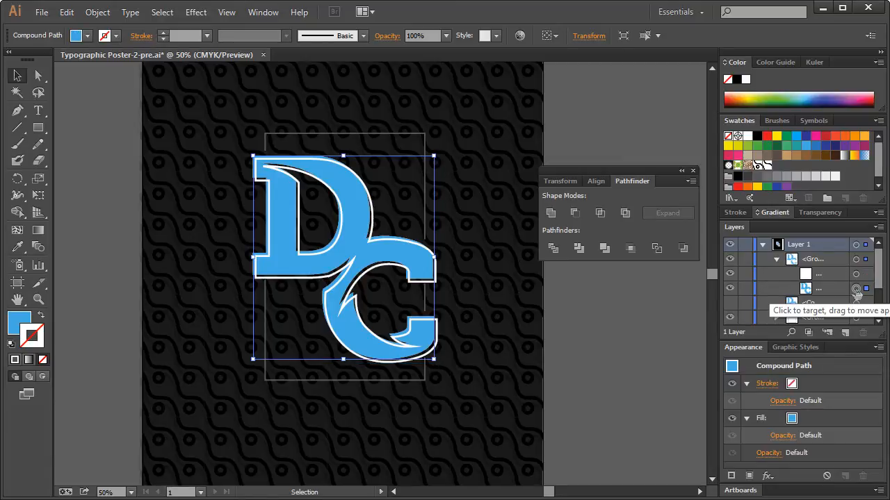
click(856, 275)
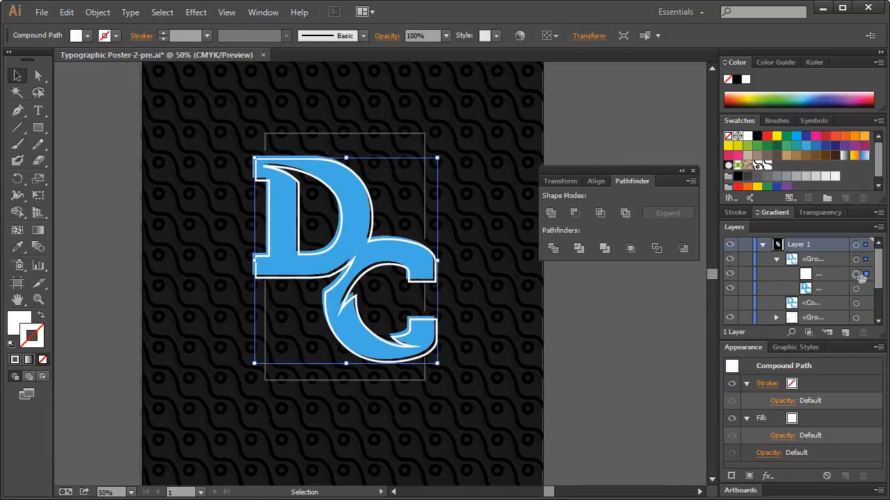
mouse_move(858, 274)
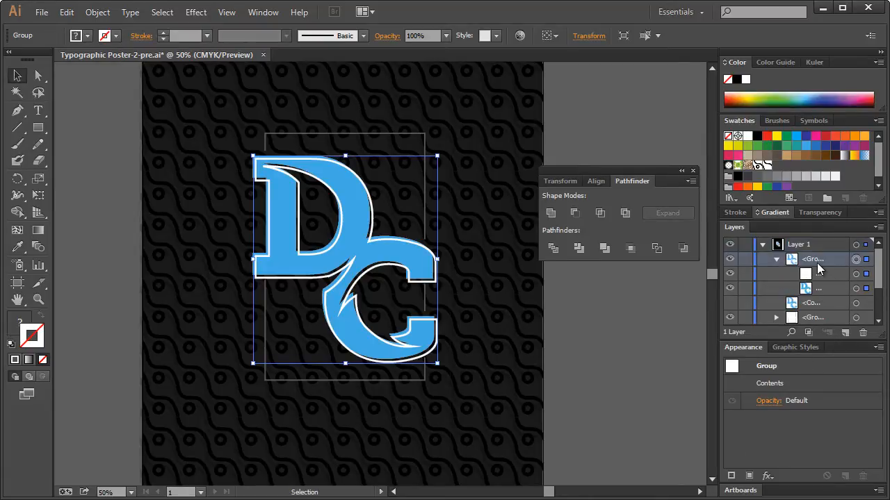
right_click(354, 216)
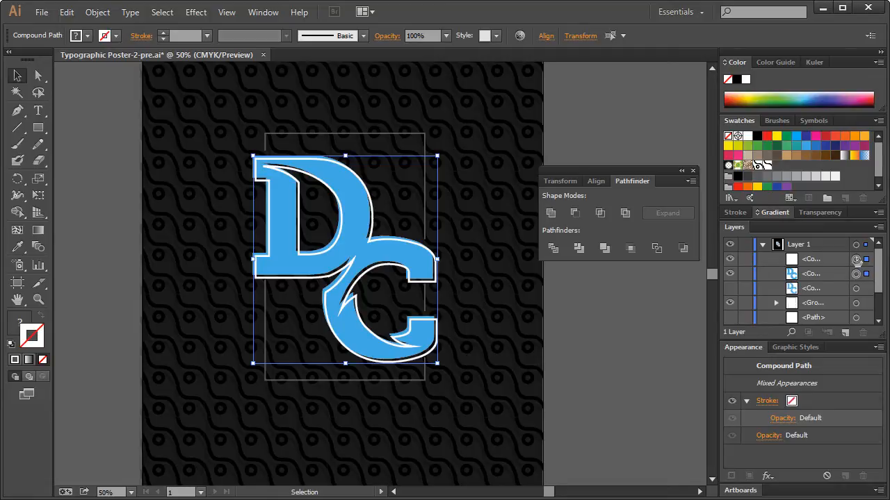
mouse_move(856, 273)
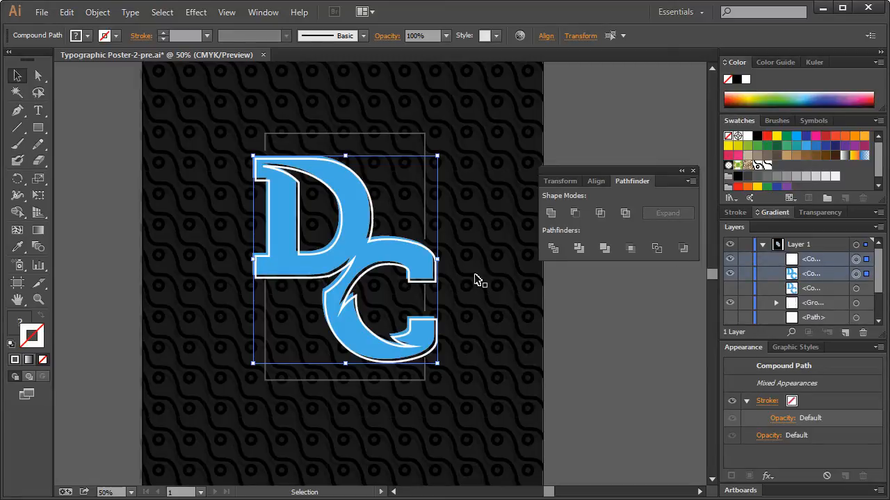
Clip the outline shapes with the letter shape and target the clipped blue shape
click(97, 11)
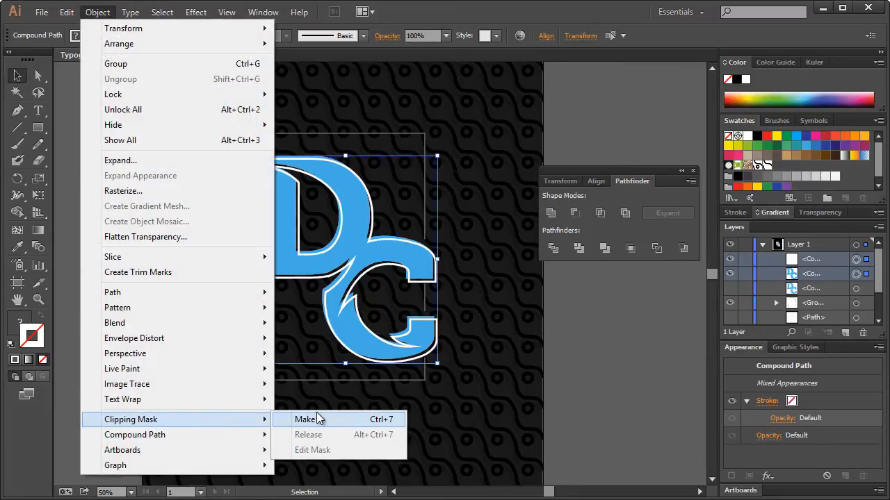
click(305, 420)
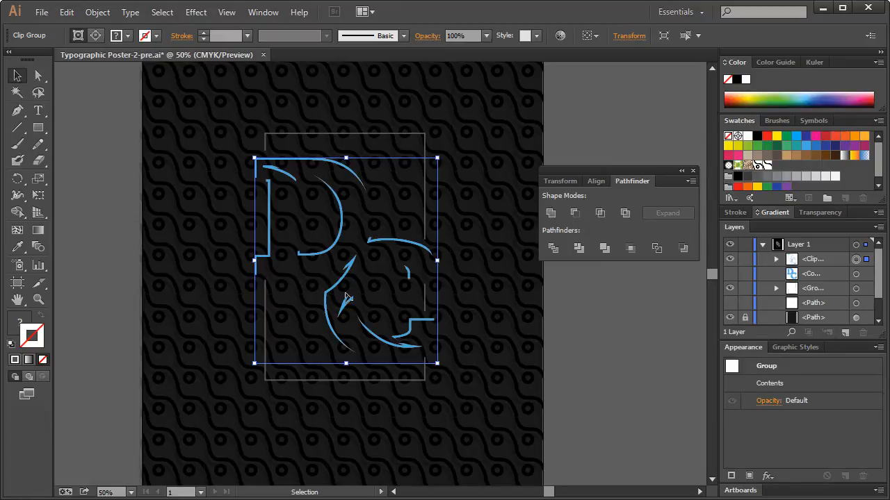
mouse_move(611, 146)
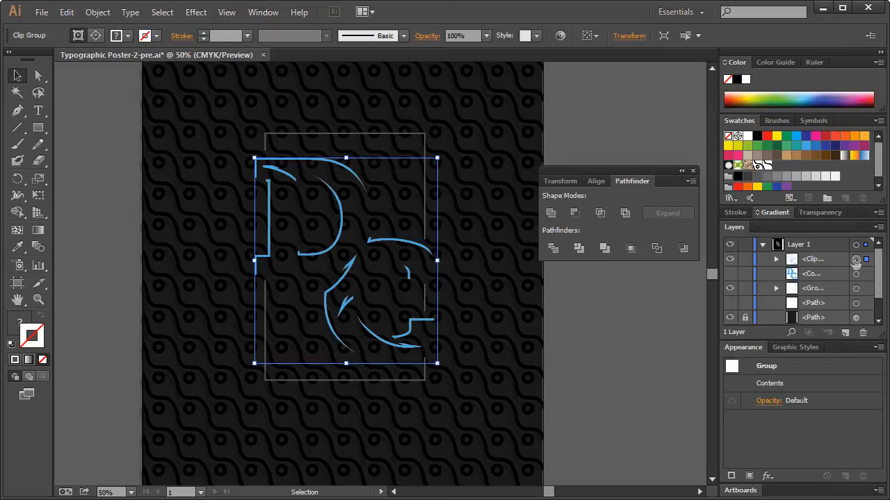
click(748, 136)
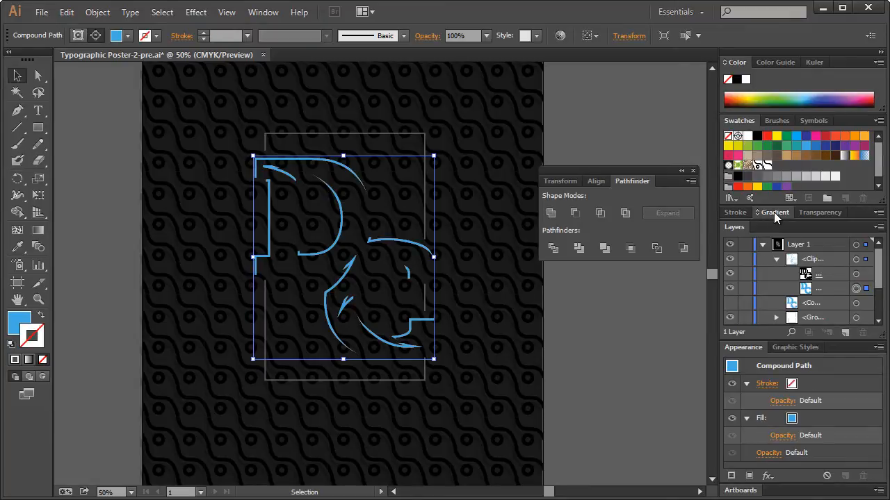
Fill the clipped shape white, show the blue letters again, and deselect
click(774, 212)
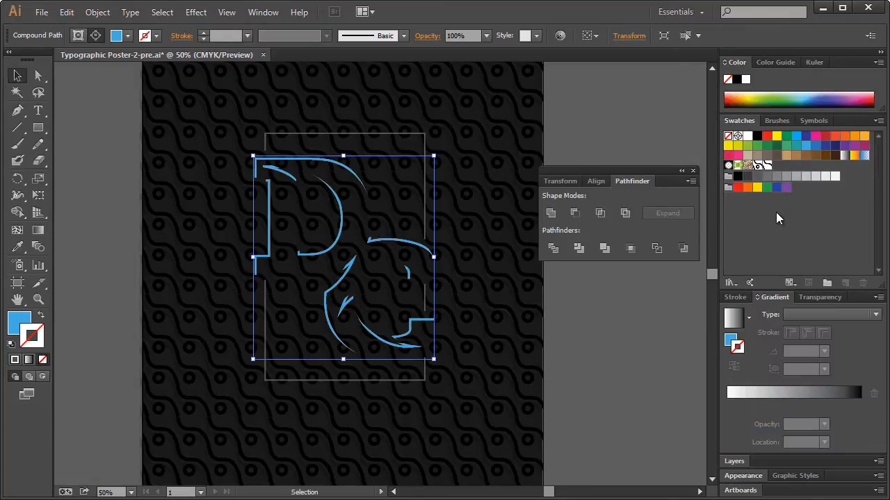
click(805, 146)
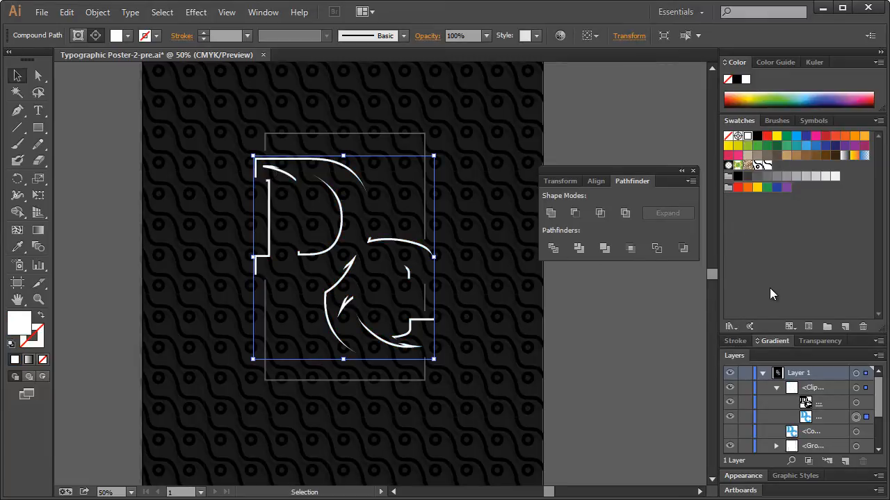
click(730, 431)
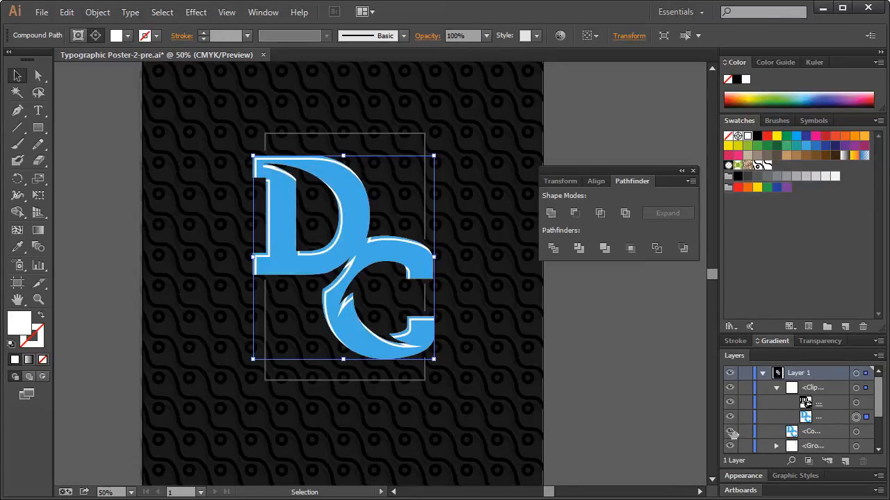
mouse_move(600, 128)
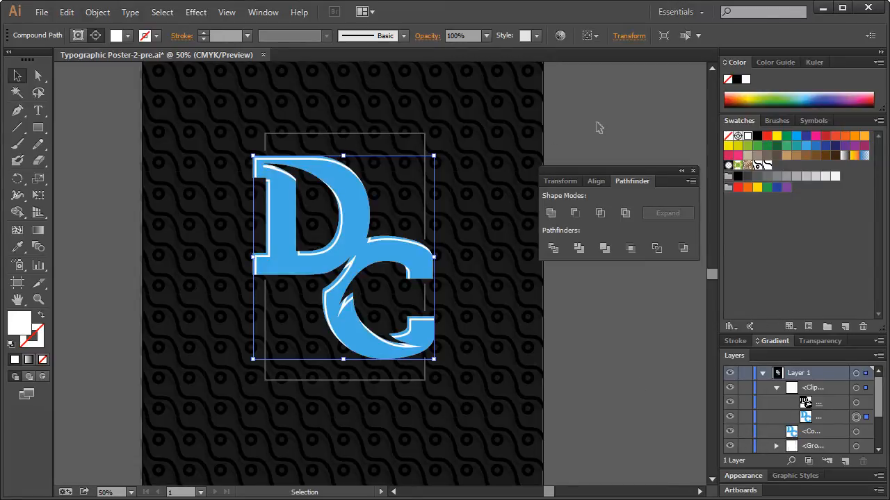
click(448, 263)
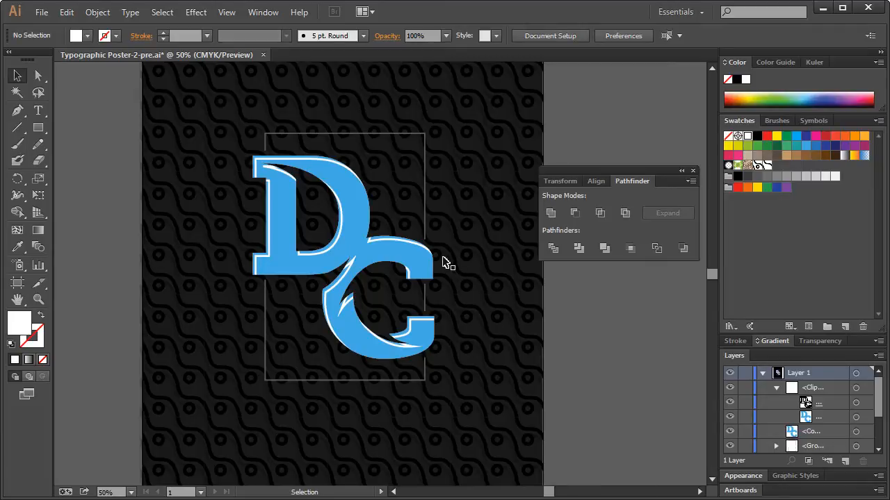
mouse_move(449, 277)
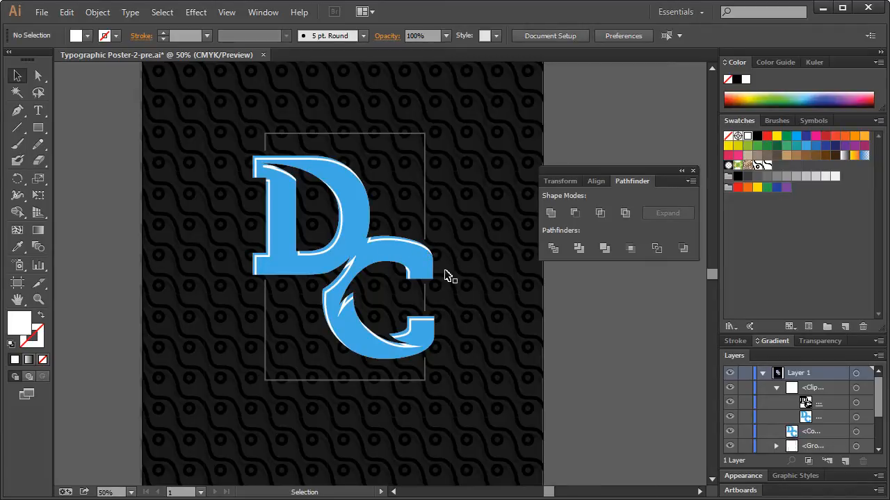
mouse_move(285, 178)
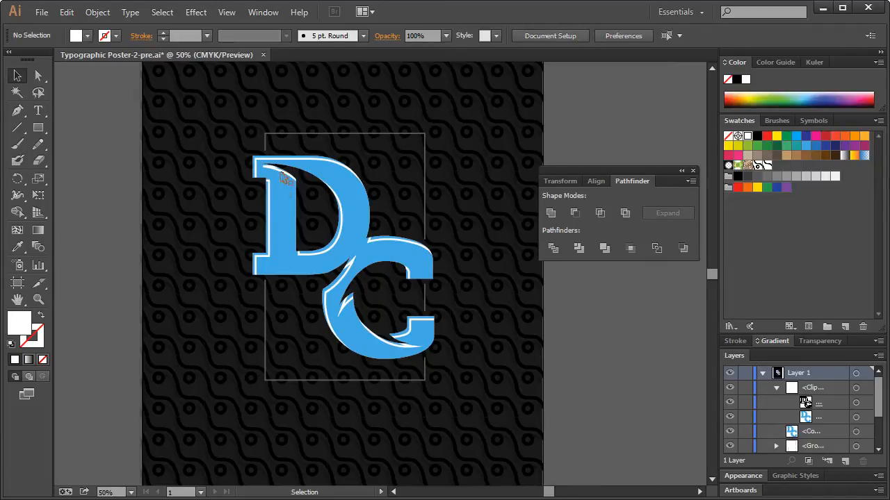
mouse_move(420, 231)
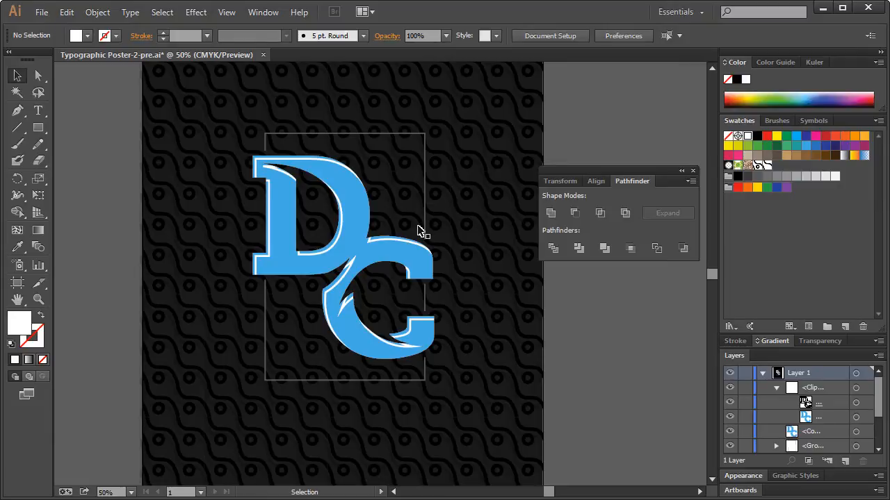
mouse_move(435, 222)
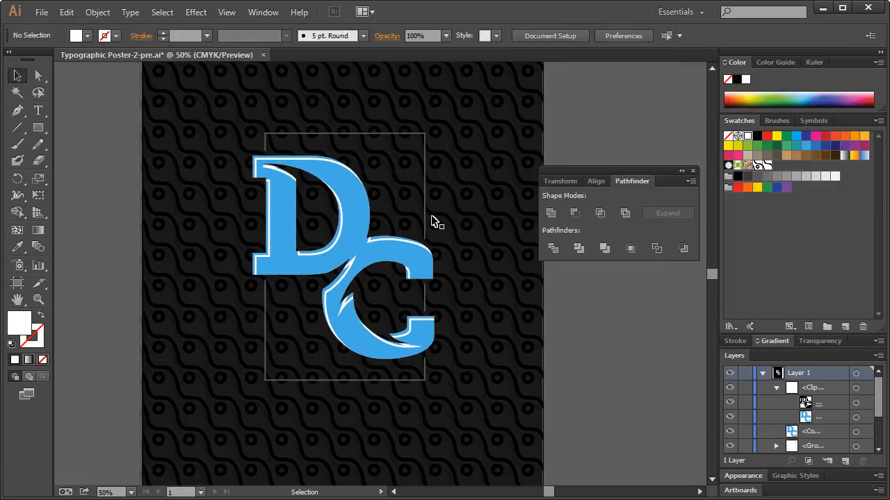
mouse_move(383, 226)
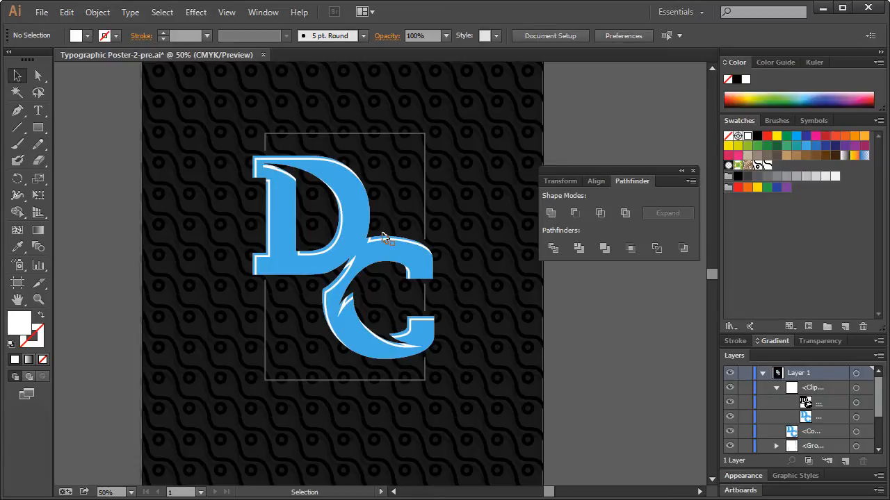
mouse_move(388, 243)
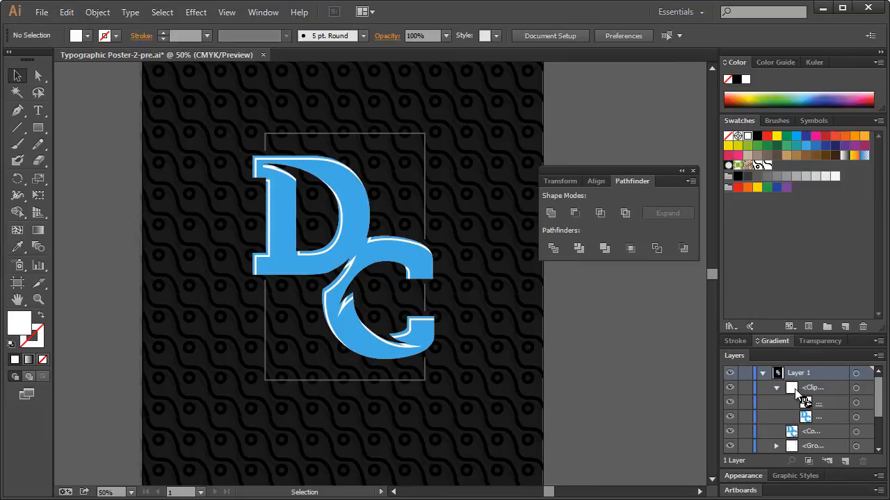
Target the blue DC compound path in Layers and give it a white 3 pt stroke
click(776, 388)
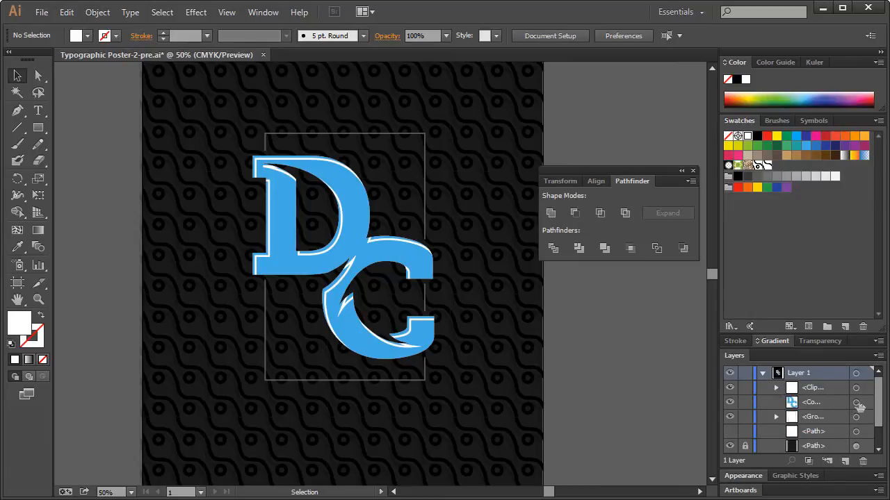
click(857, 404)
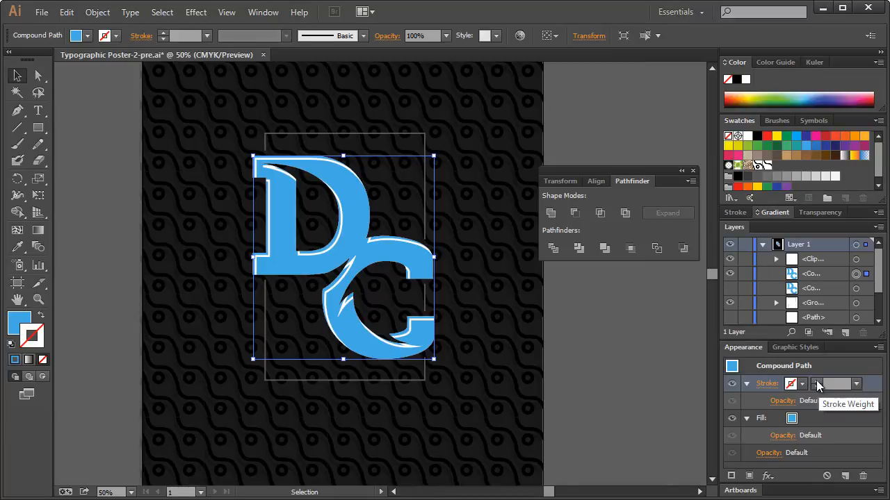
click(837, 384)
text(3)
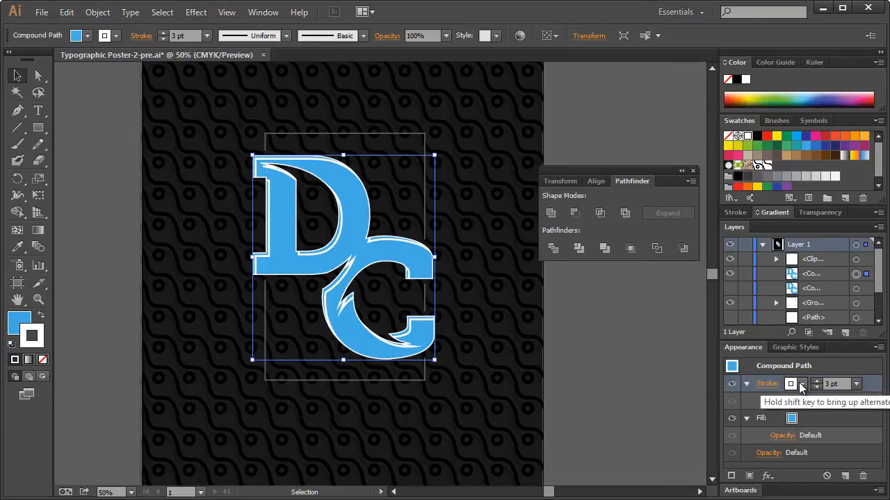
mouse_move(807, 393)
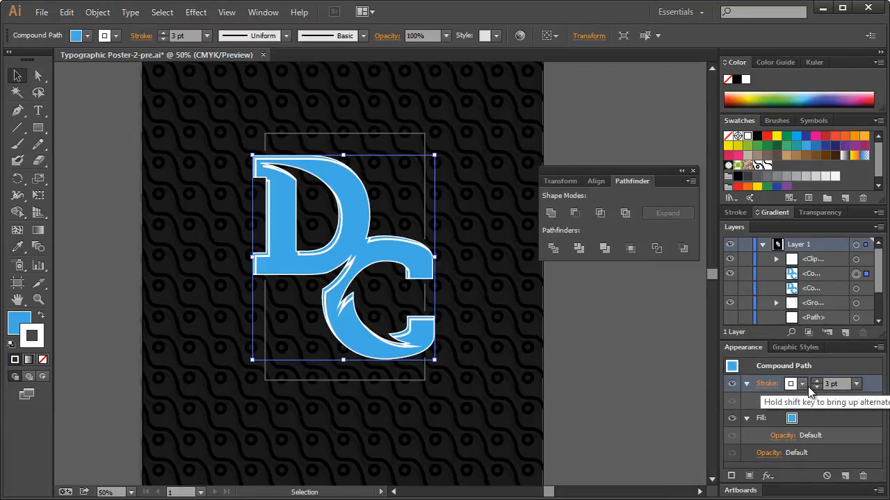
click(195, 12)
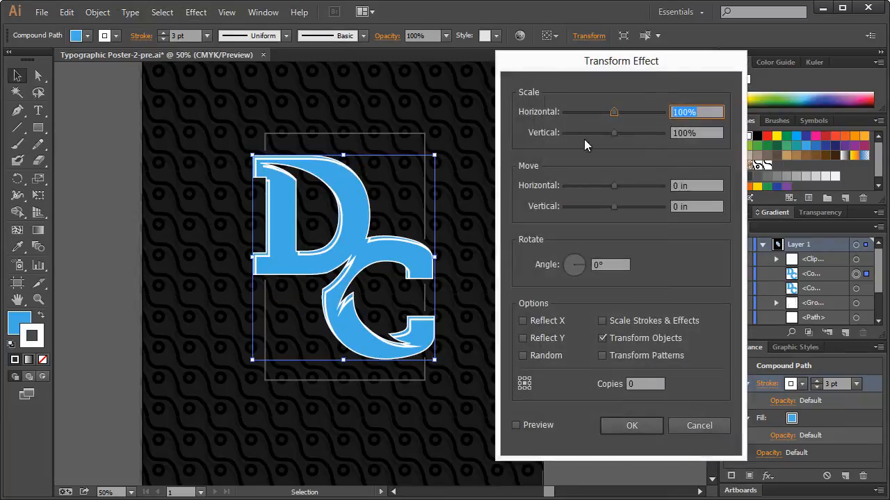
Shift the white outline up and left with a Transform effect, then thin it to 2 pt
click(516, 425)
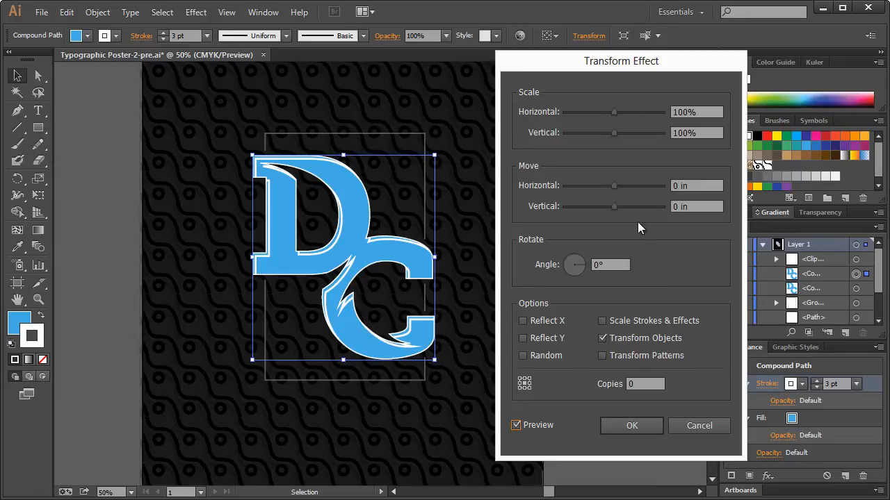
drag(614, 186, 610, 185)
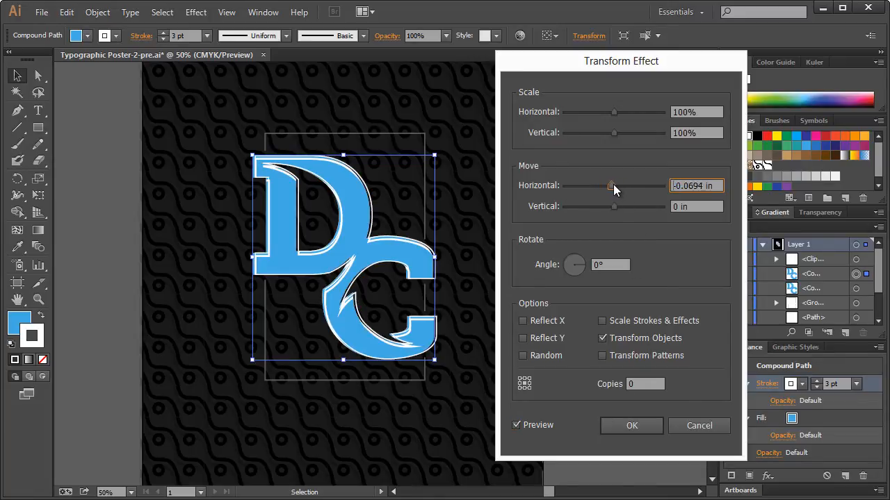
drag(614, 186, 610, 186)
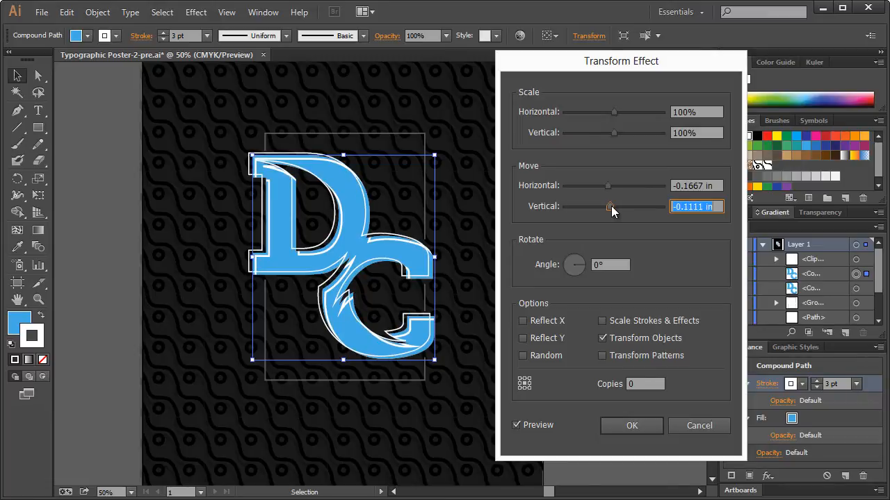
click(631, 425)
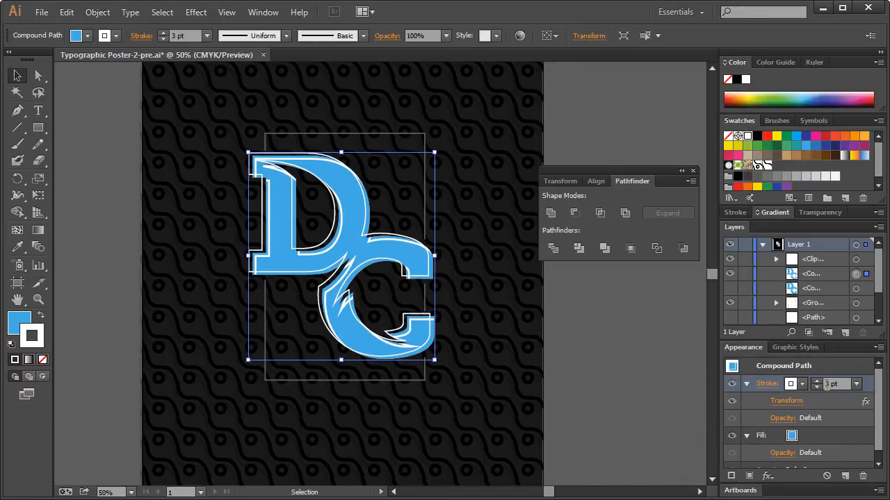
click(816, 387)
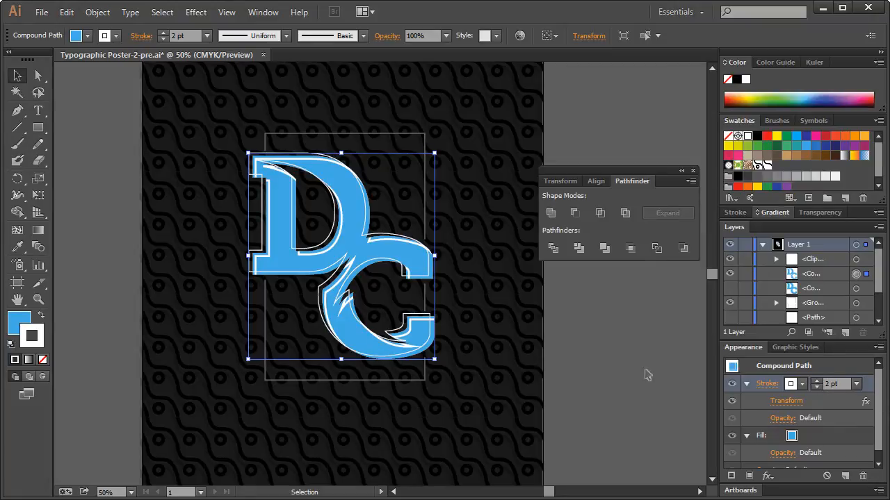
mouse_move(239, 126)
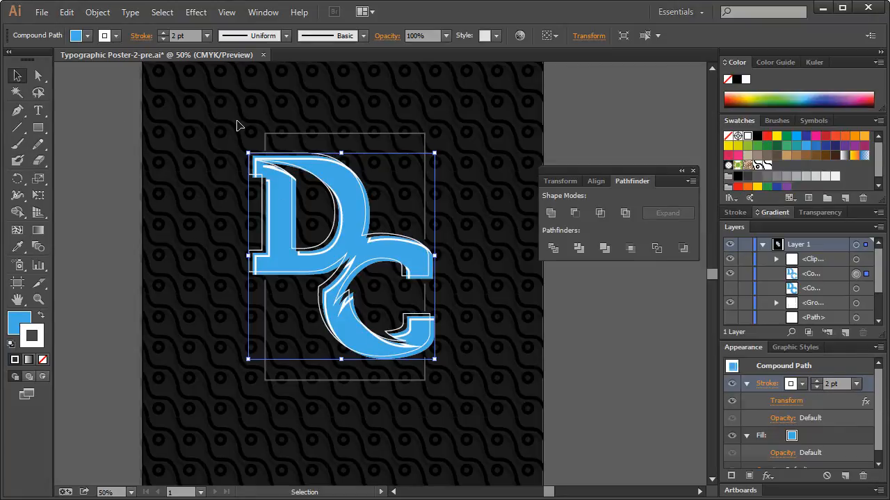
click(590, 133)
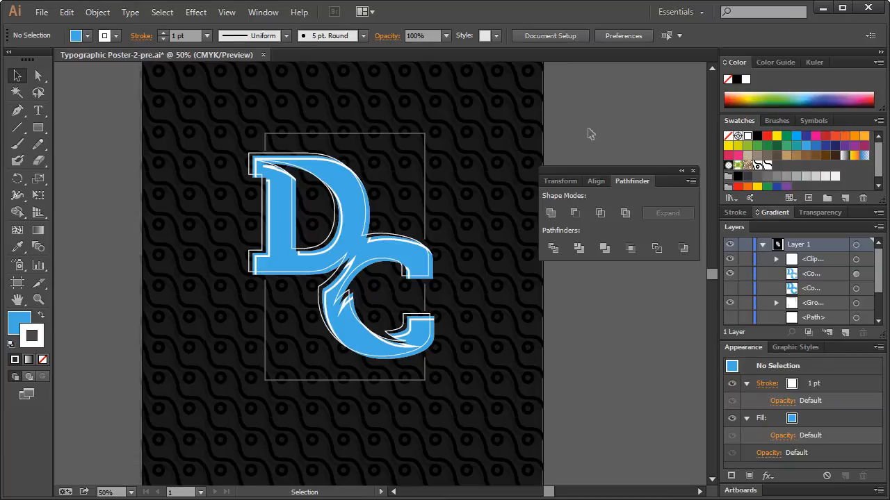
mouse_move(252, 165)
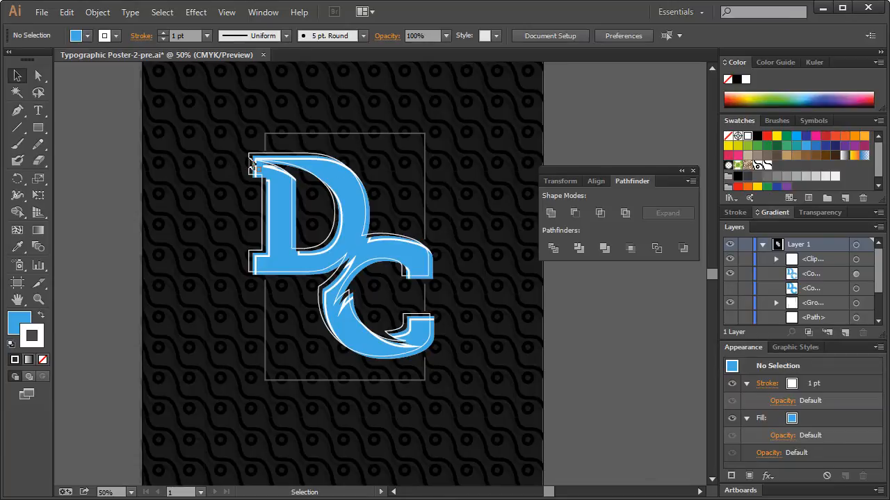
click(341, 255)
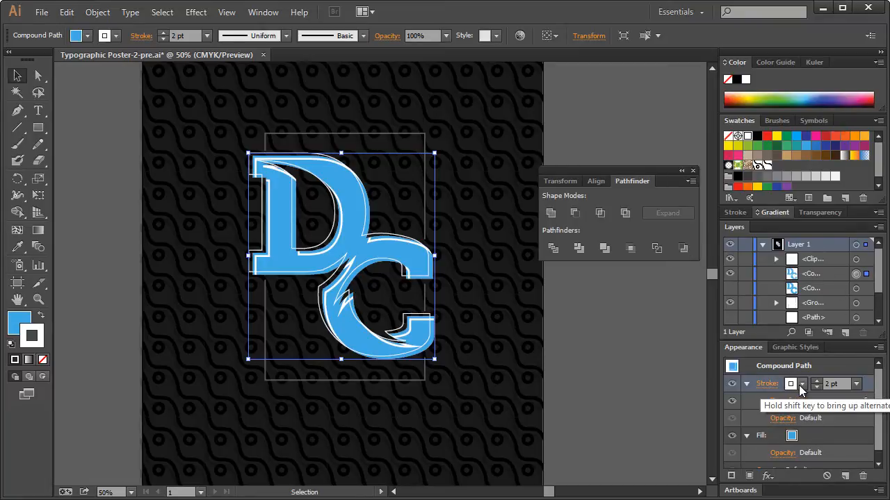
Make the outline dark grey, expand its appearance, and hide the blue letter fill
click(790, 384)
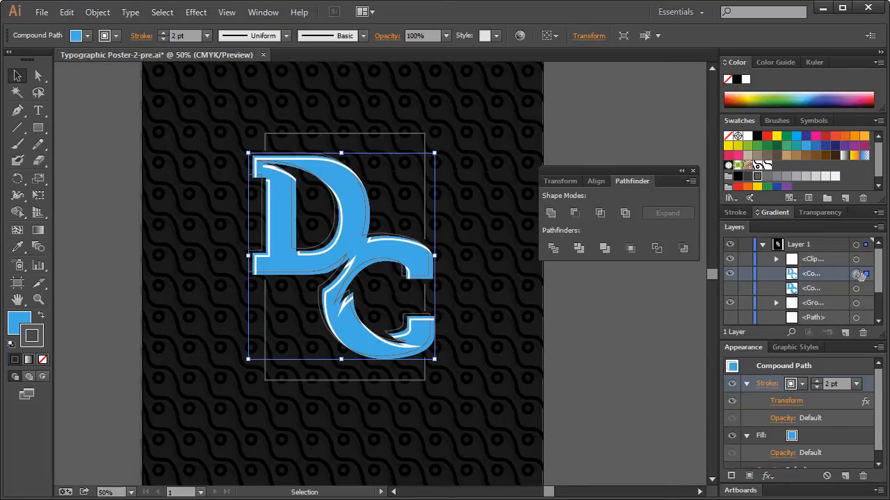
click(96, 12)
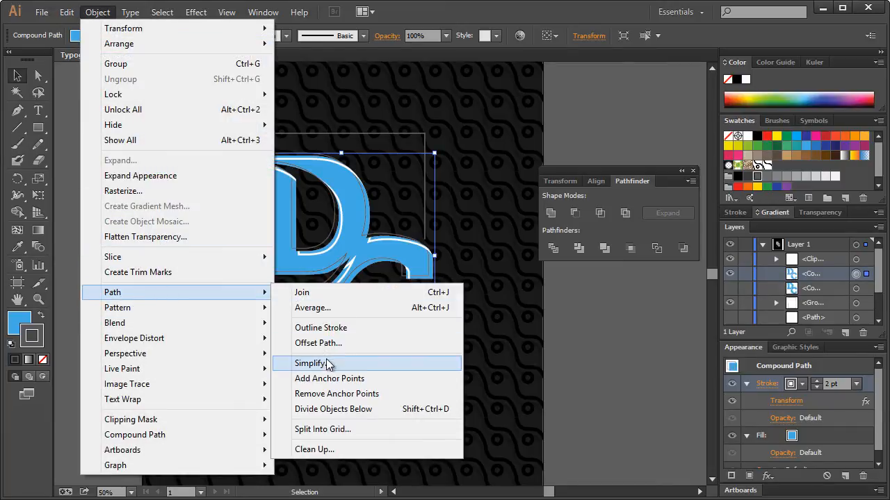
click(320, 327)
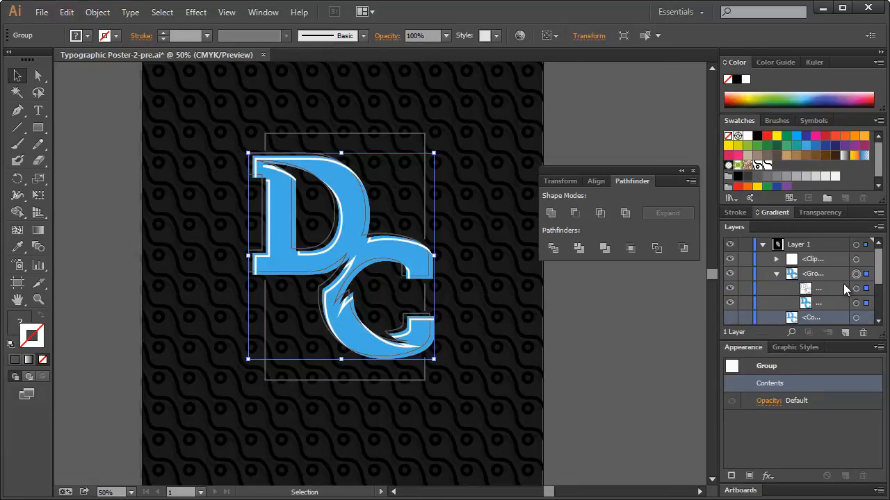
click(810, 289)
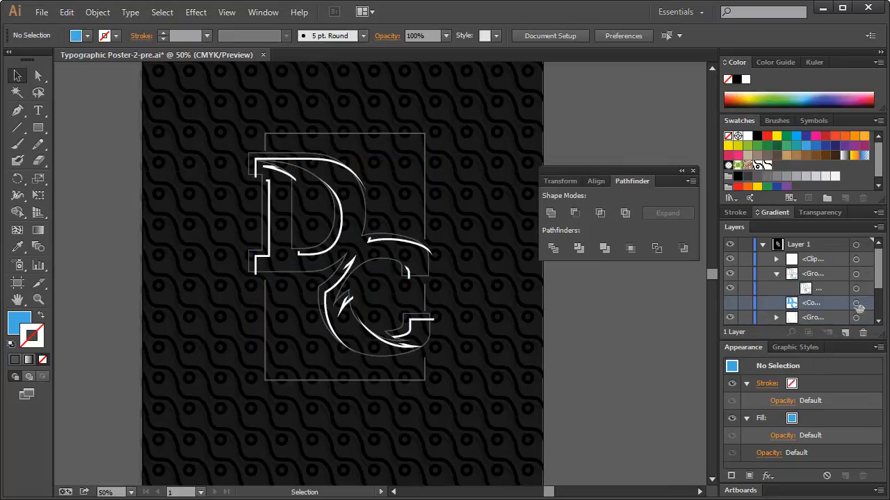
mouse_move(827, 332)
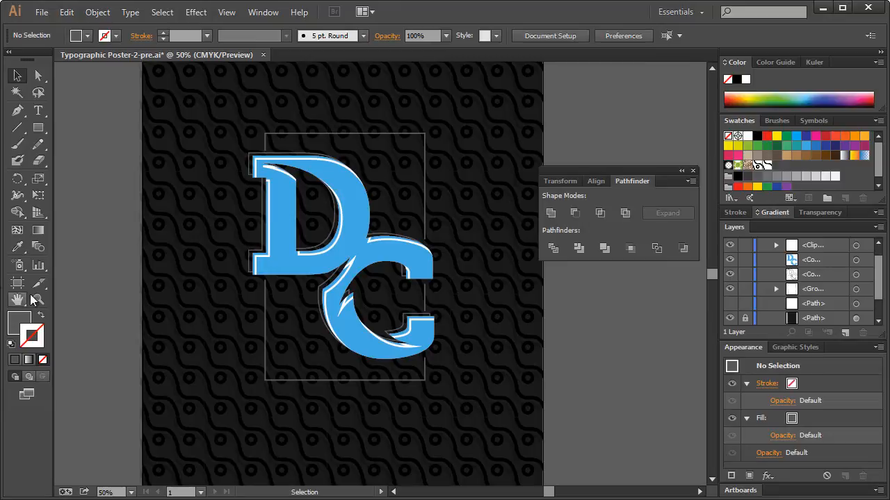
click(501, 435)
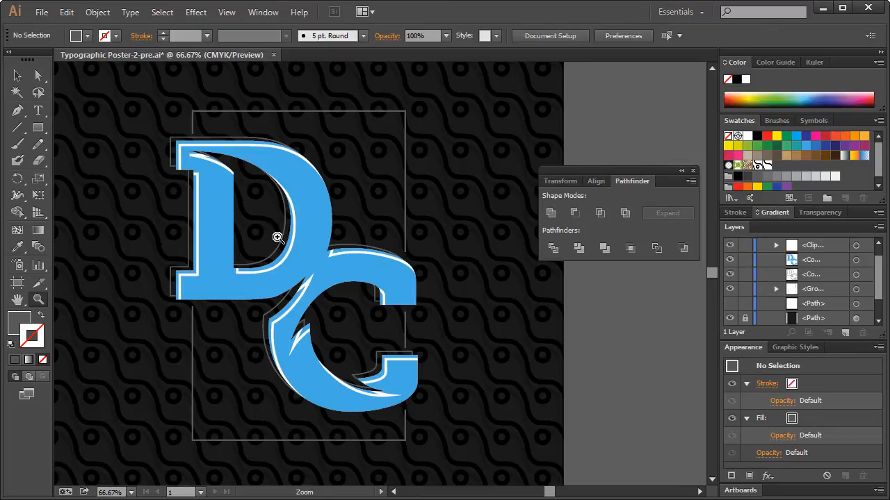
mouse_move(307, 313)
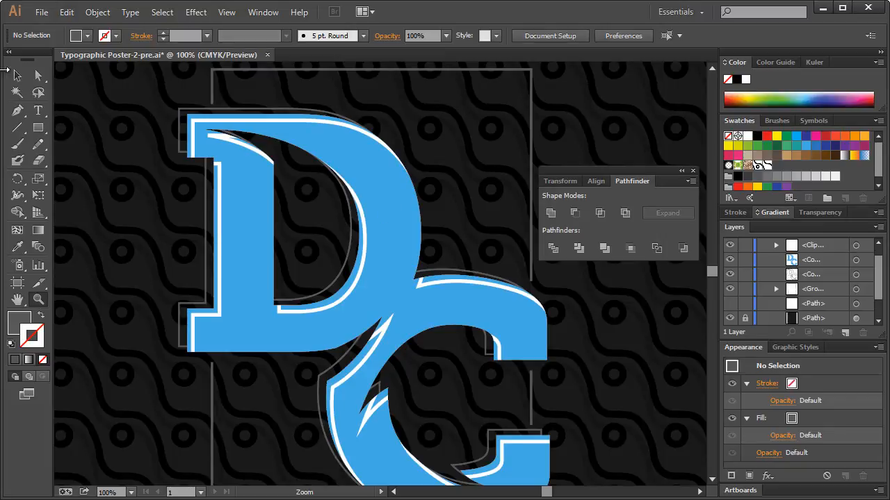
click(856, 260)
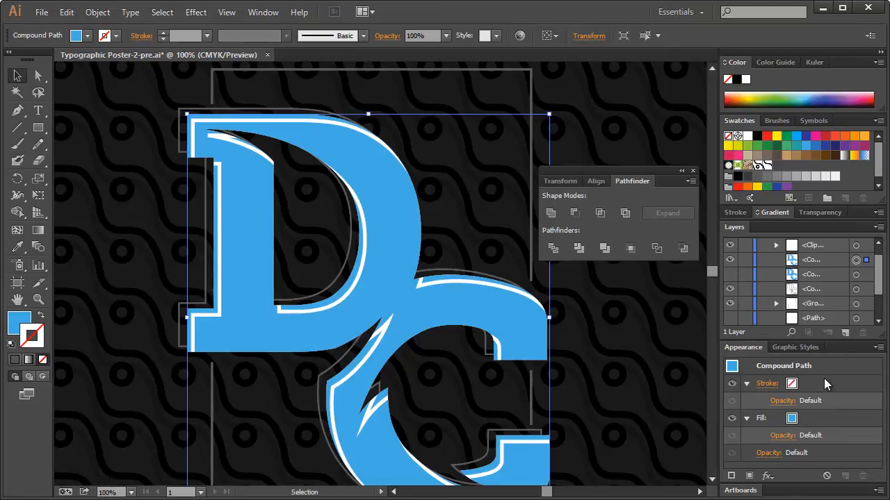
mouse_move(774, 387)
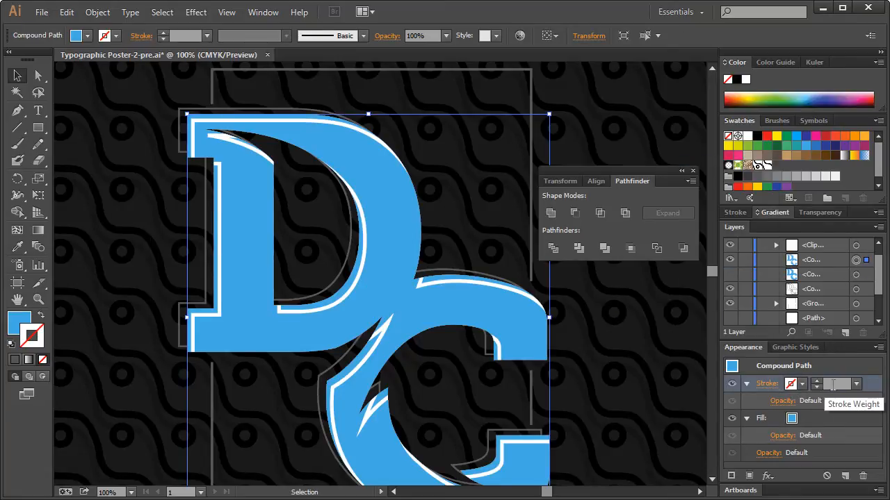
Set the DC letters' stroke to 3 pt with a blue swatch
text(3 pt)
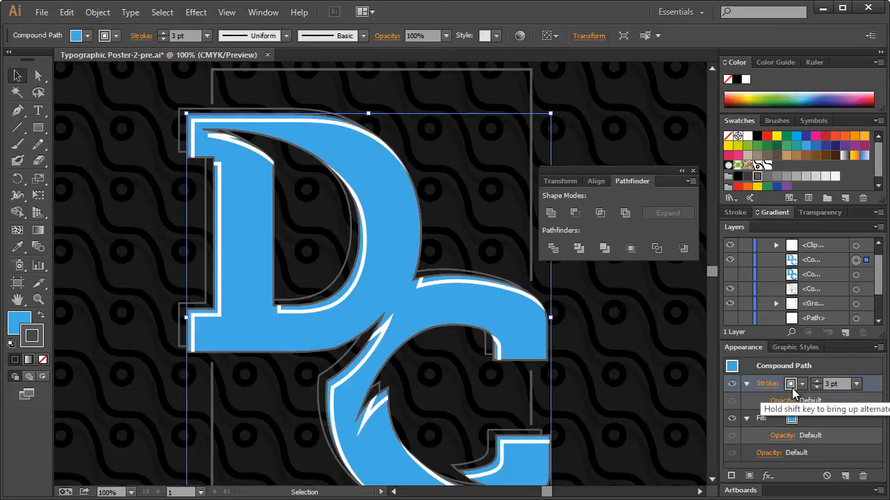
click(791, 384)
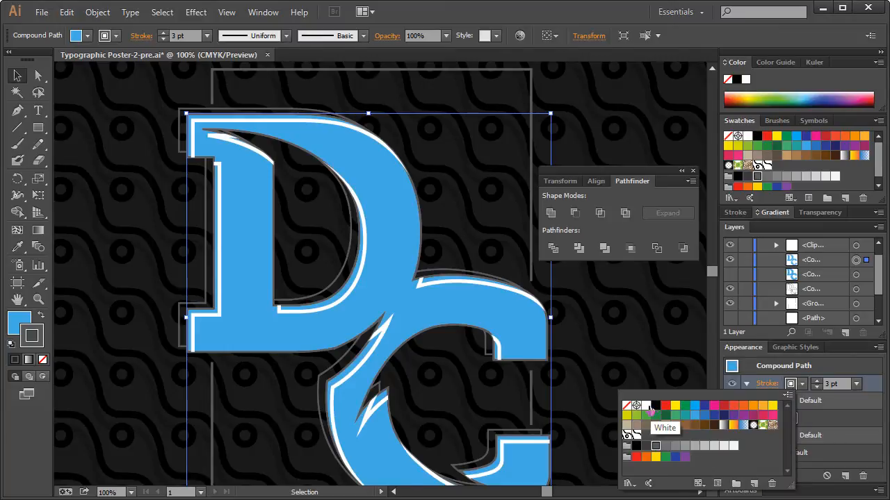
mouse_move(697, 415)
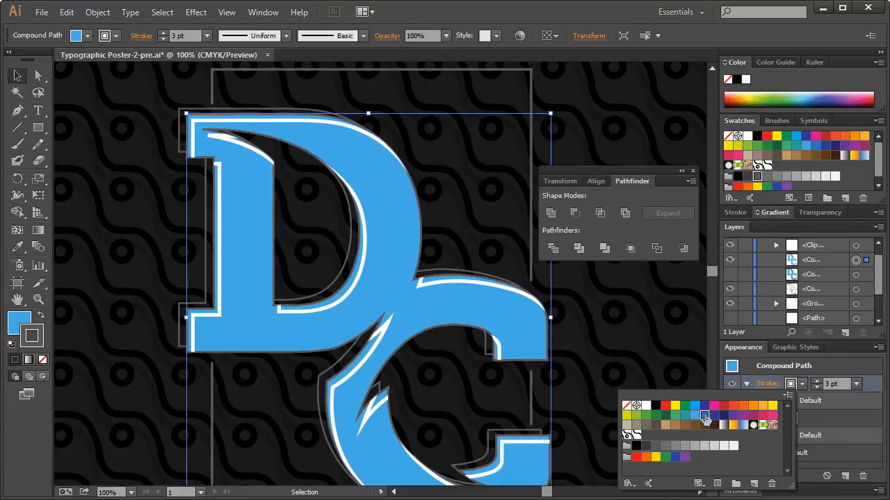
click(704, 415)
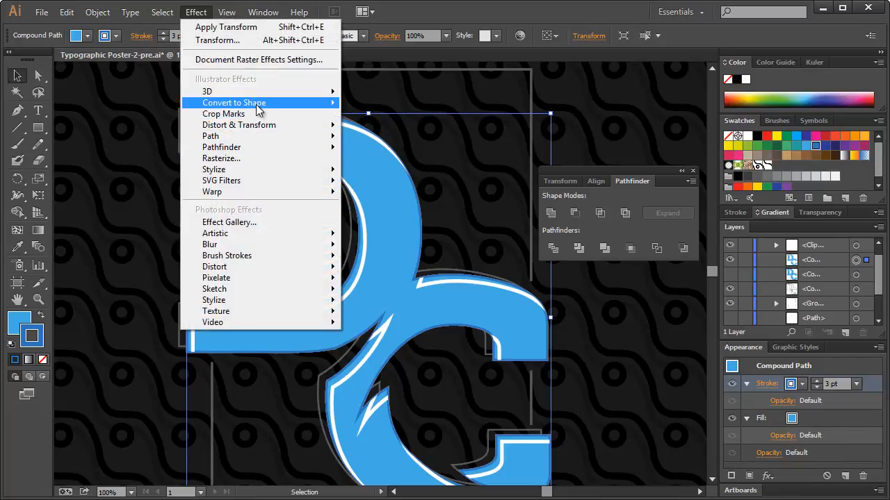
click(219, 40)
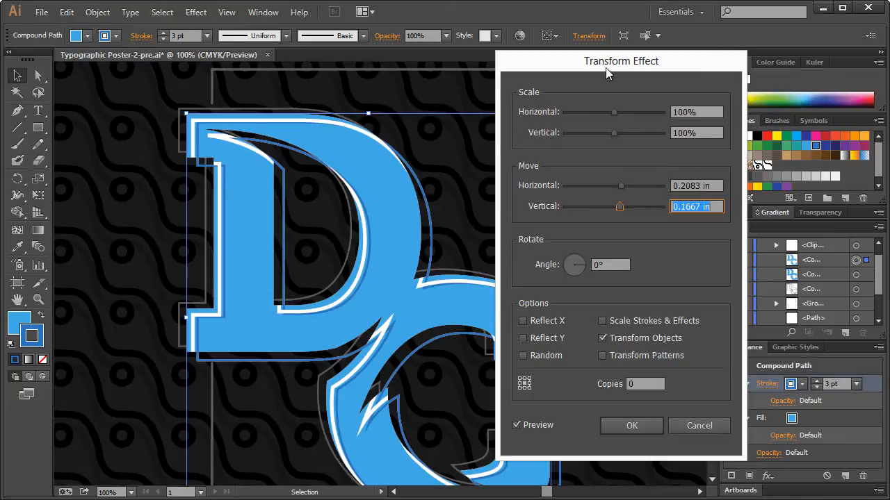
Offset the blue stroke 0.2083 in right and 0.2778 in down via Transform
drag(621, 61, 717, 38)
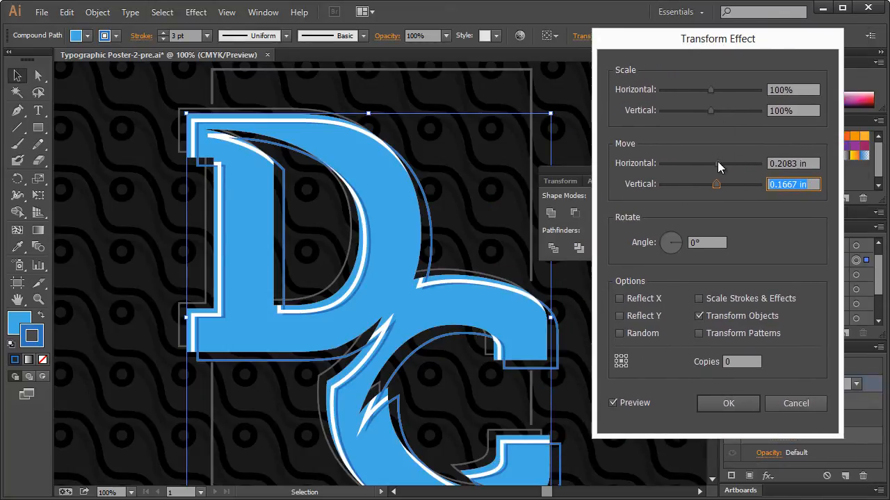
drag(716, 185, 718, 184)
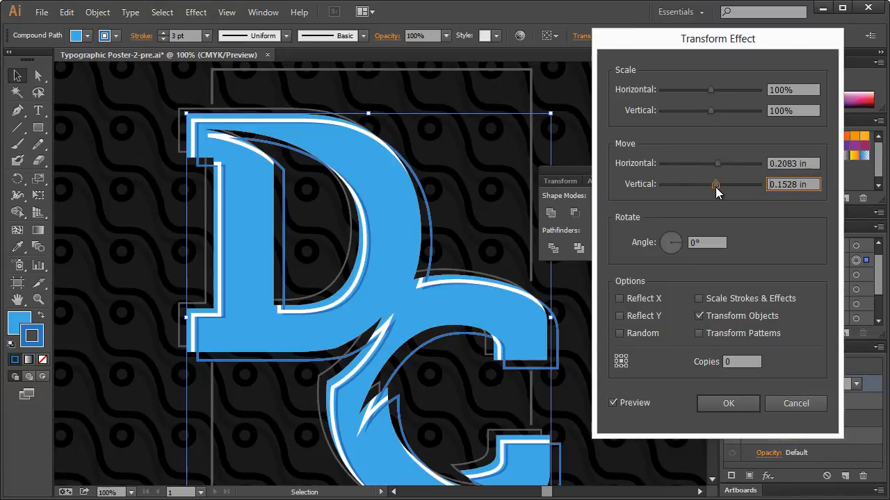
drag(716, 184, 722, 184)
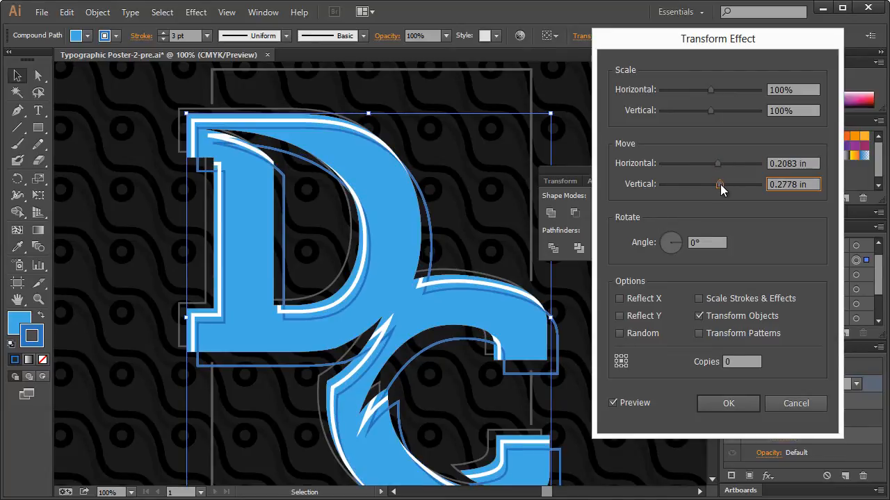
click(728, 403)
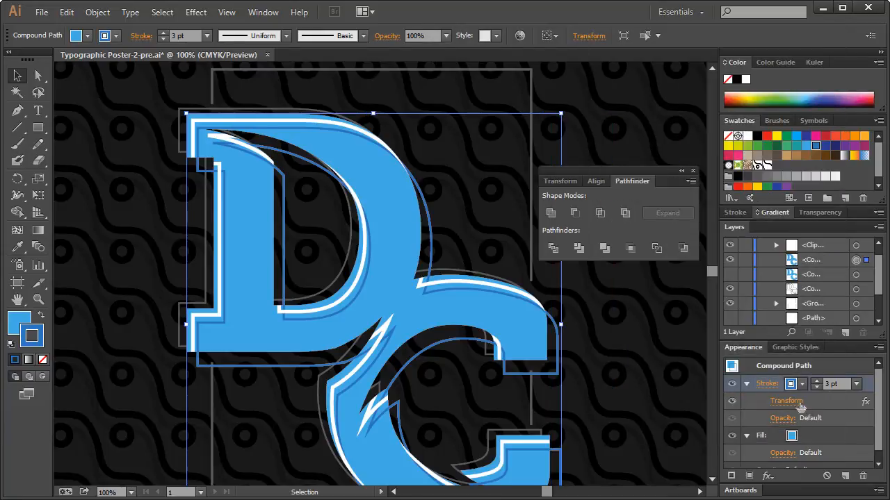
Expand the offset blue stroke's appearance into real shapes and clear the selection
click(97, 12)
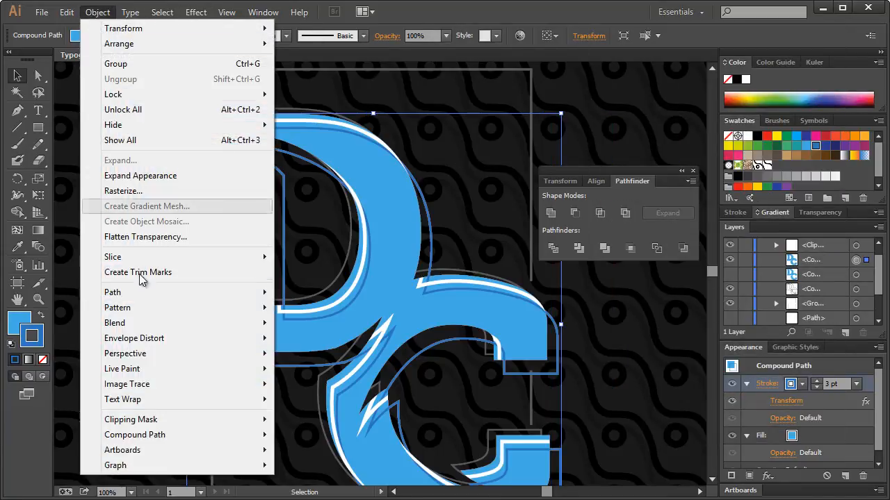
click(115, 63)
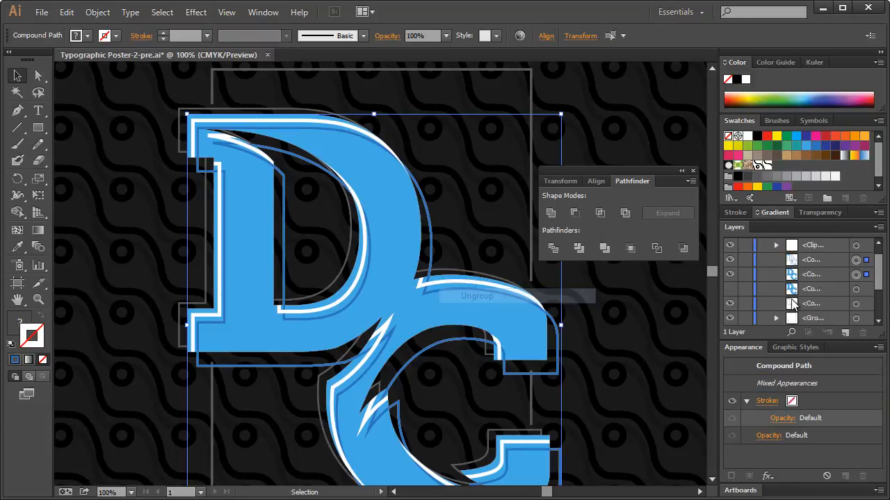
click(857, 274)
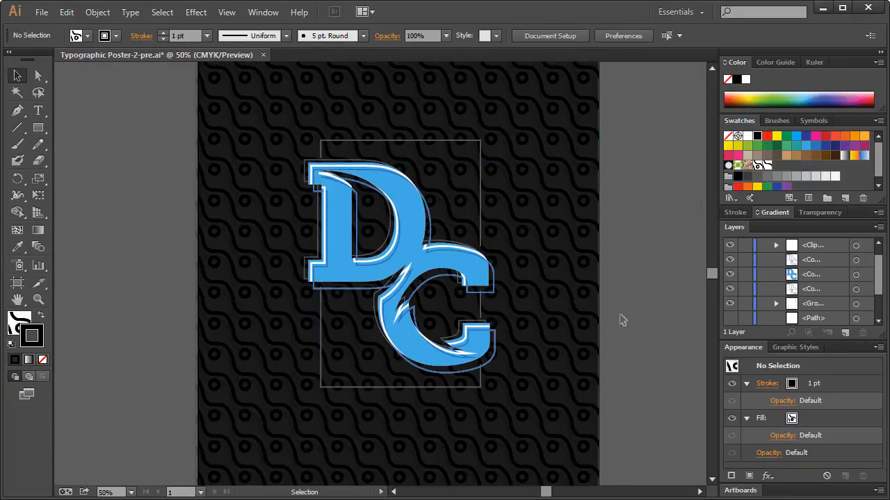
click(400, 250)
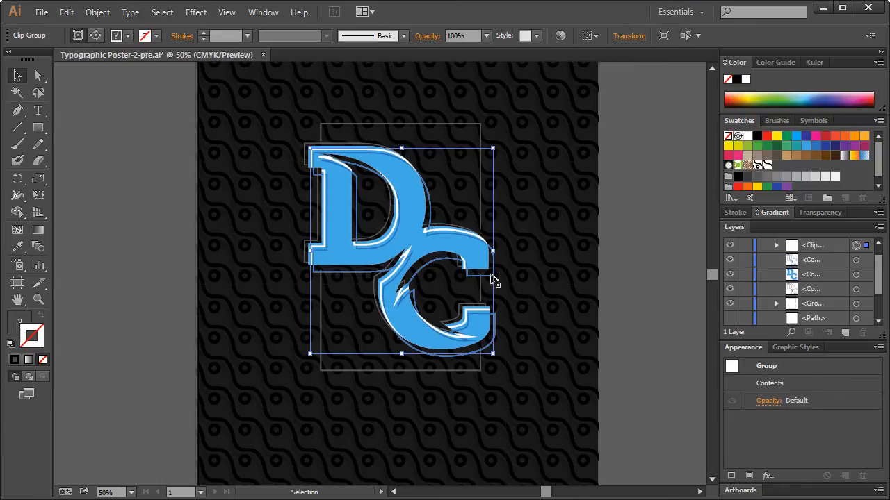
click(820, 212)
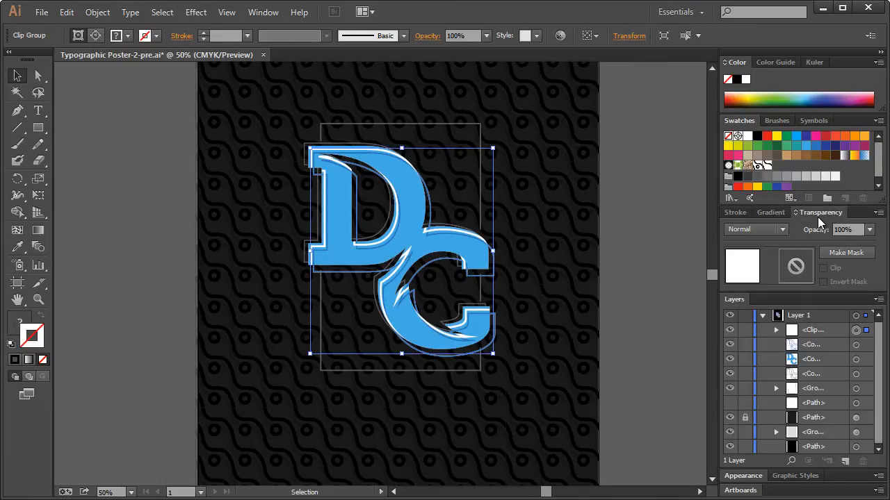
click(782, 230)
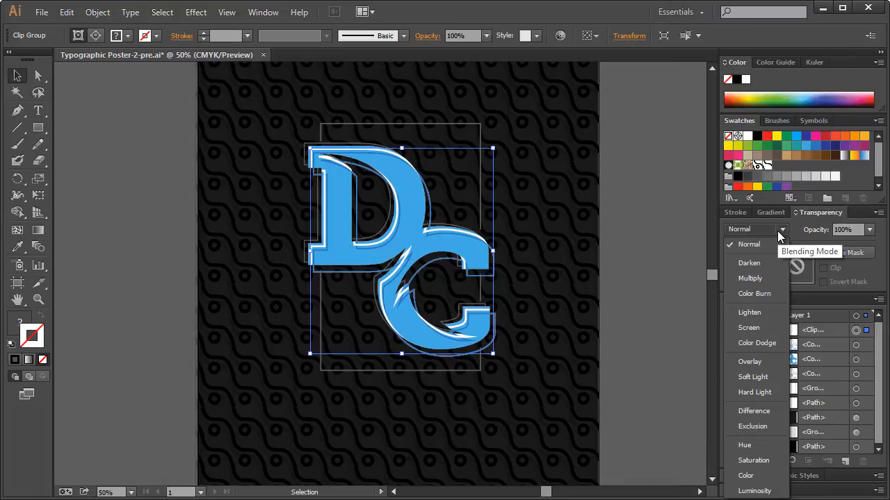
mouse_move(769, 271)
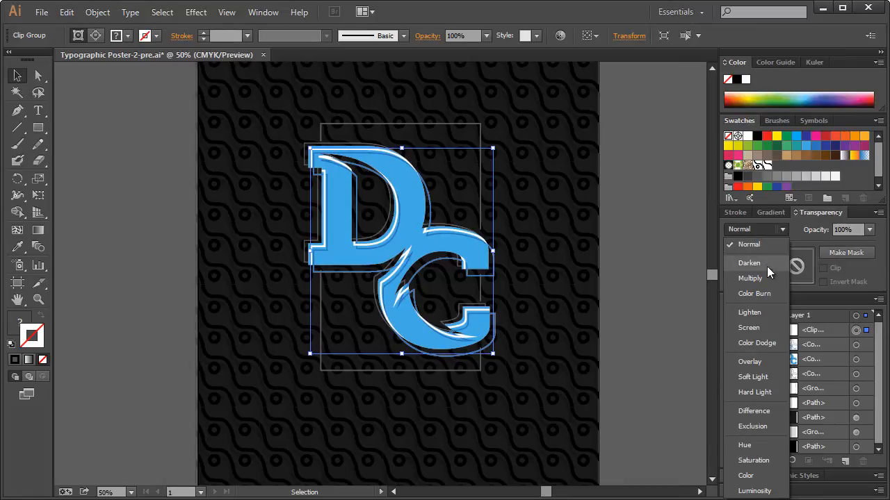
click(749, 361)
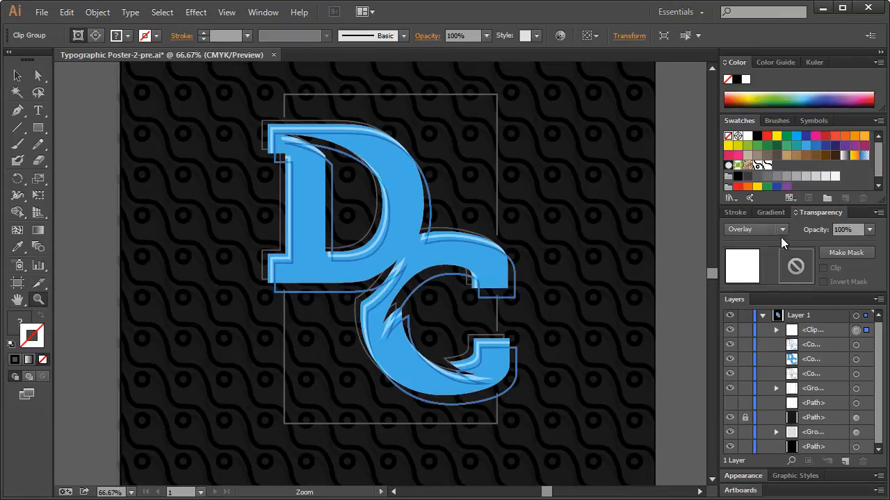
click(755, 229)
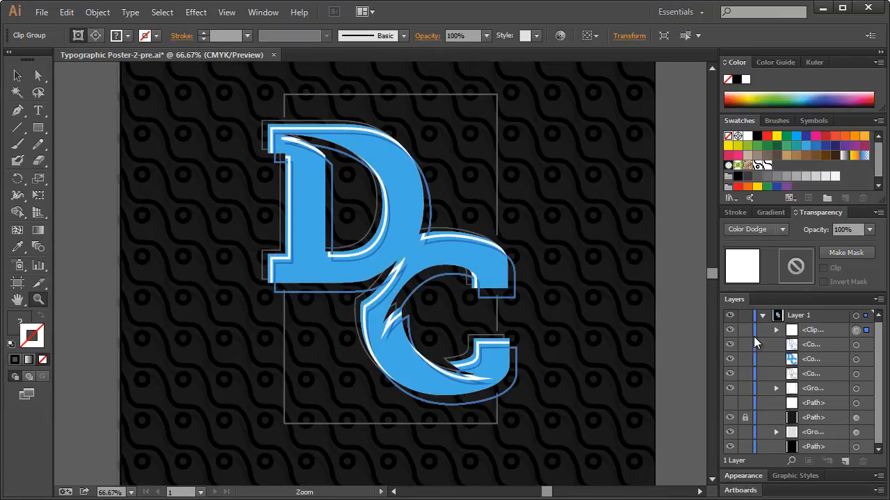
click(782, 229)
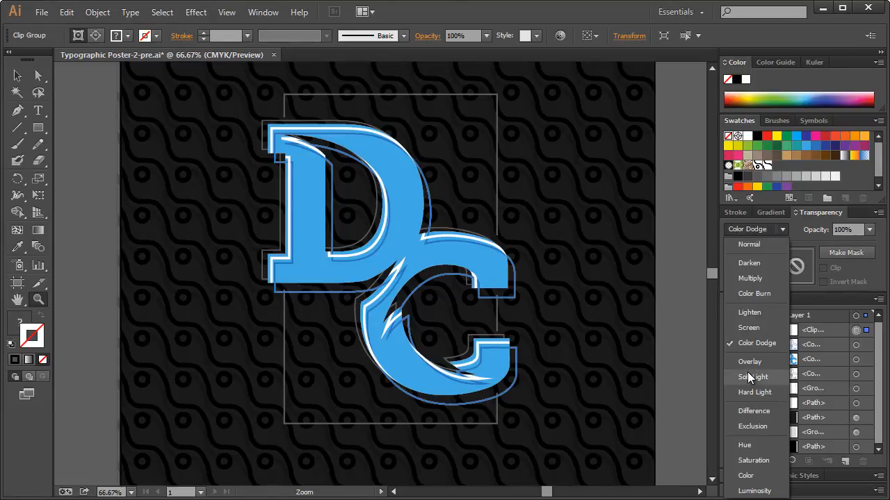
click(752, 376)
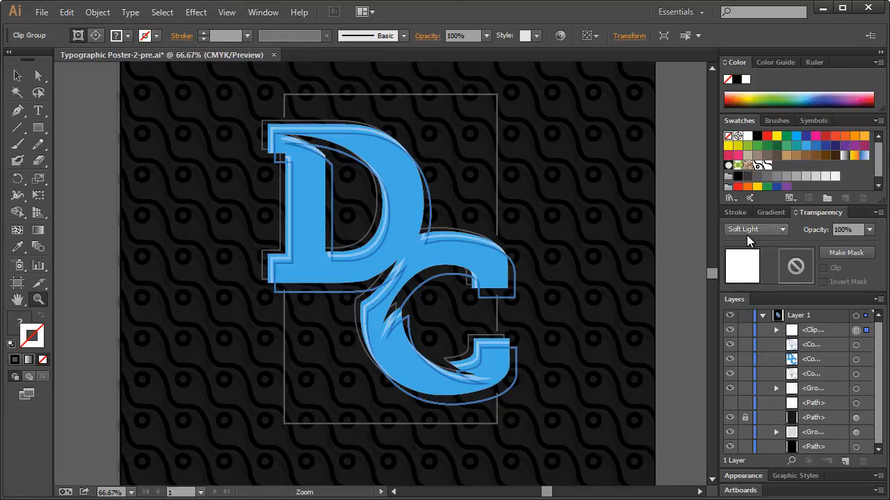
click(755, 230)
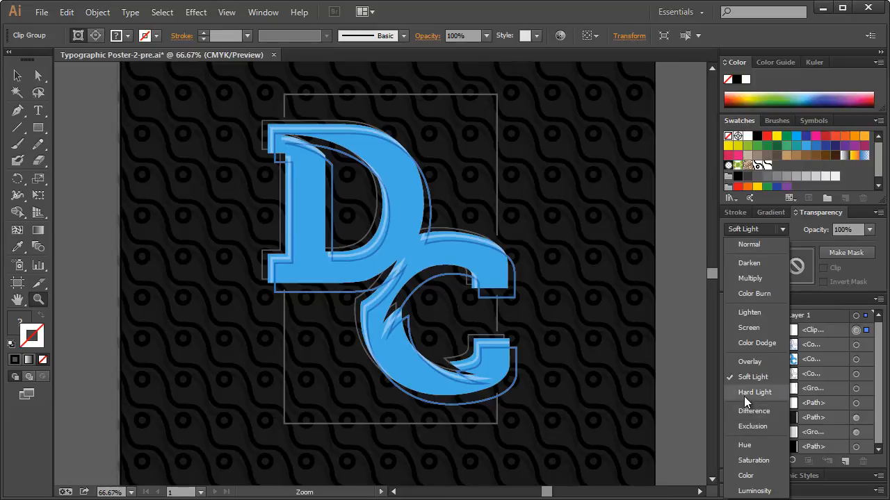
click(754, 392)
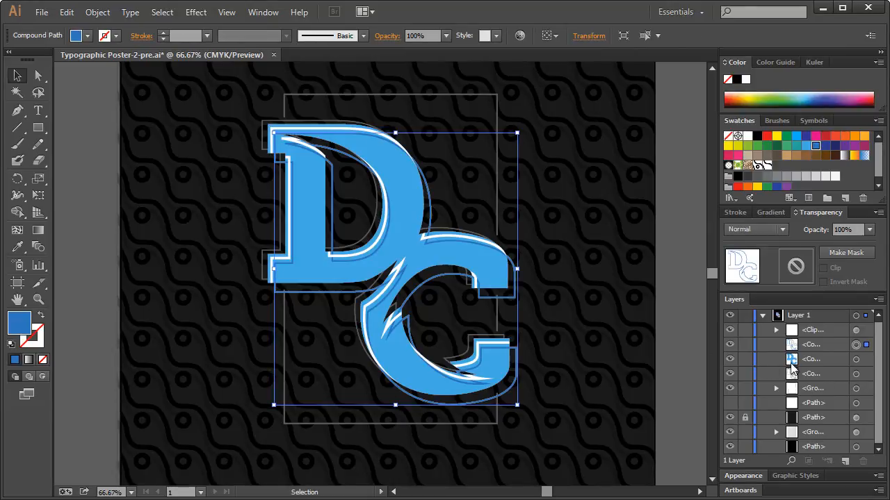
mouse_move(756, 229)
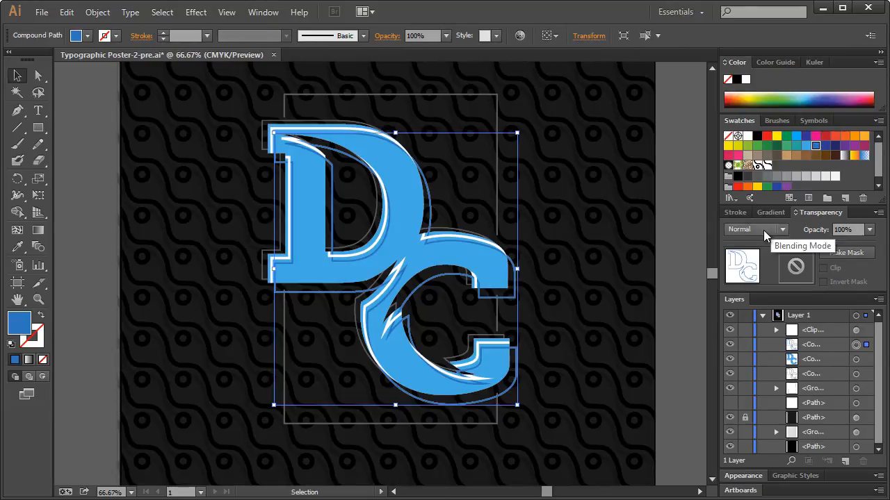
Try Overlay, Color Dodge, Screen, Lighten, Multiply and Darken blending on the outline copy
click(754, 229)
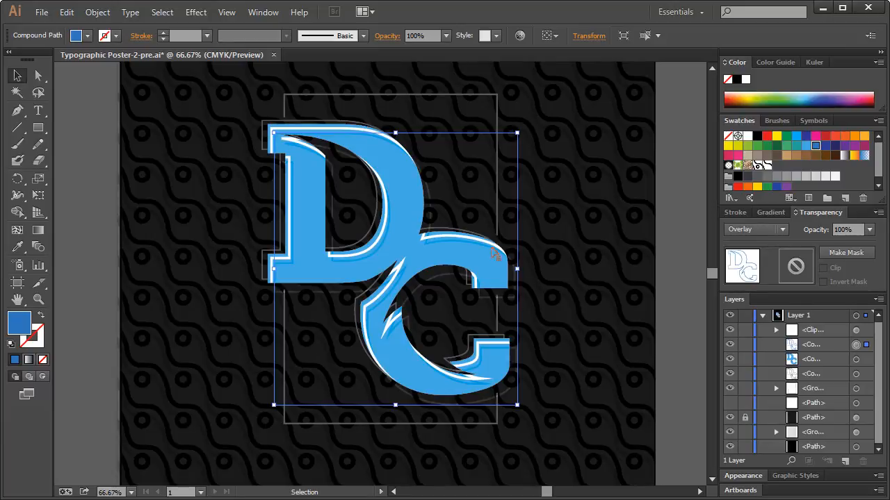
click(781, 229)
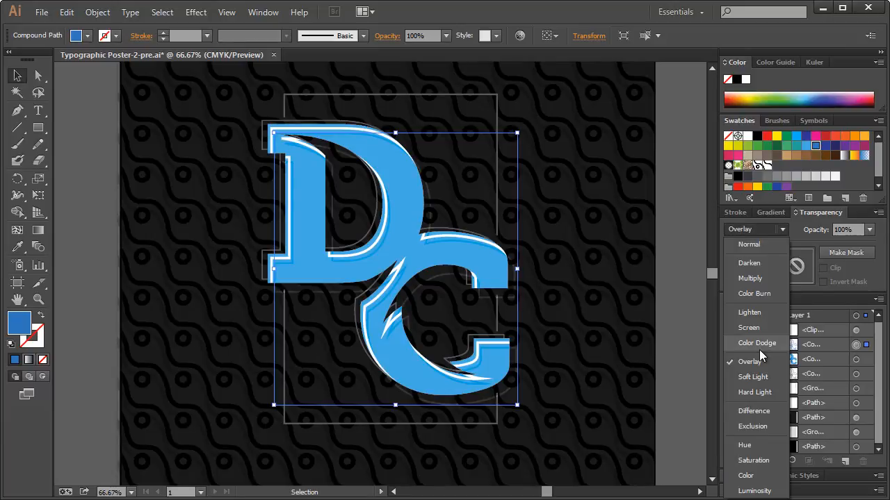
click(756, 343)
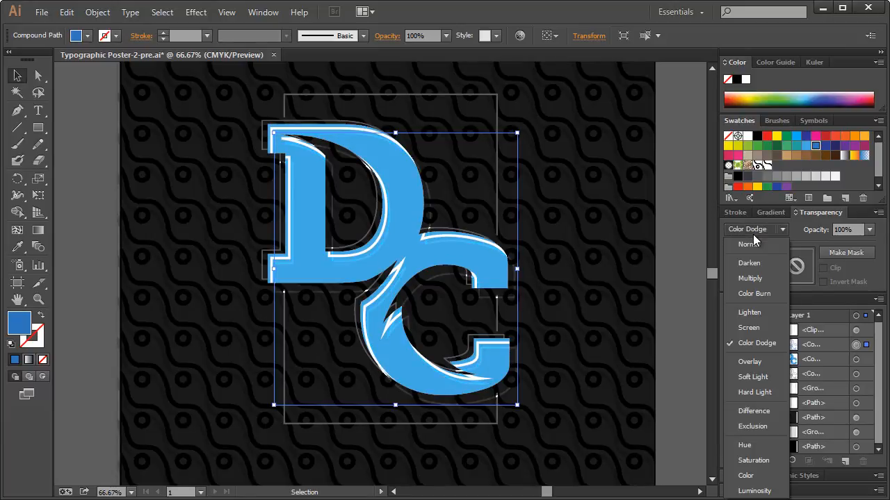
click(749, 328)
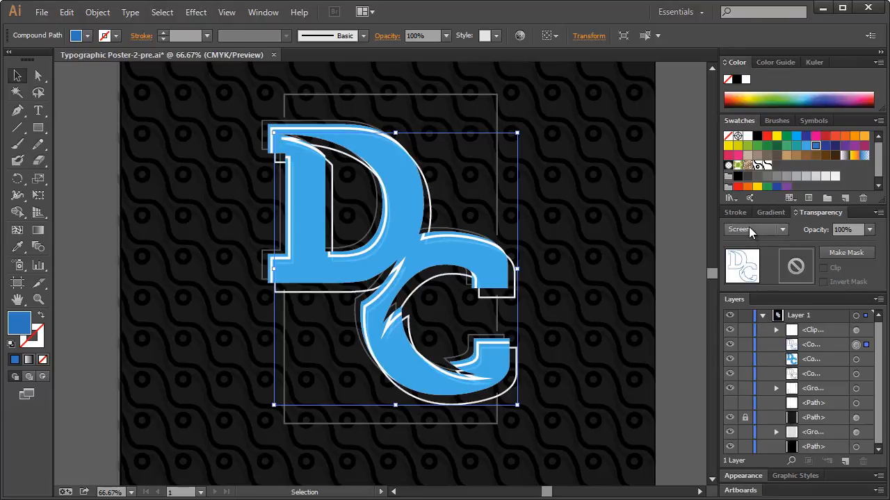
click(754, 229)
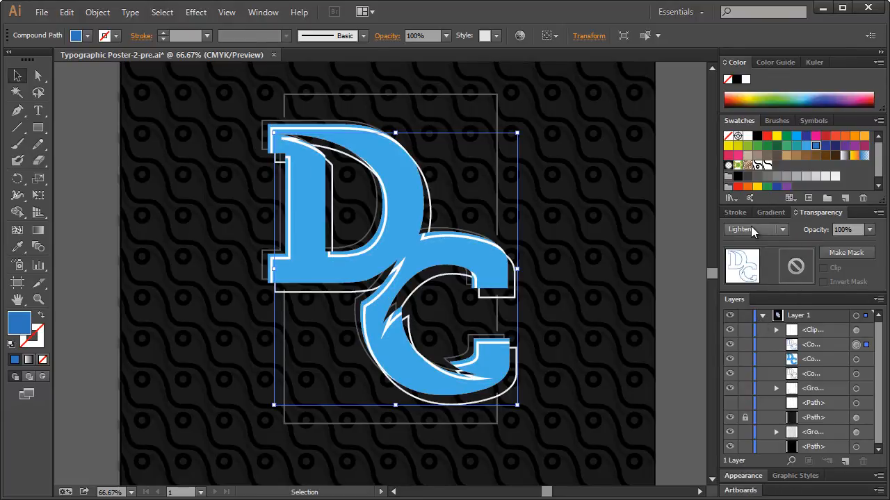
click(754, 229)
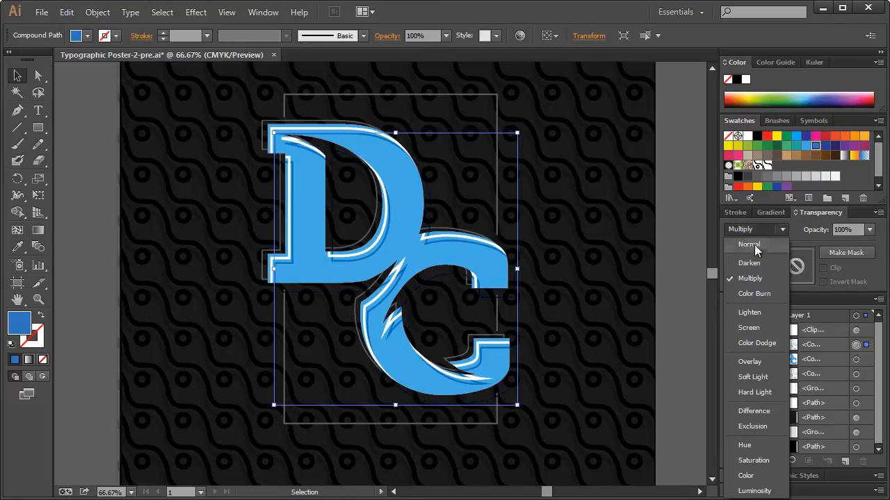
click(749, 263)
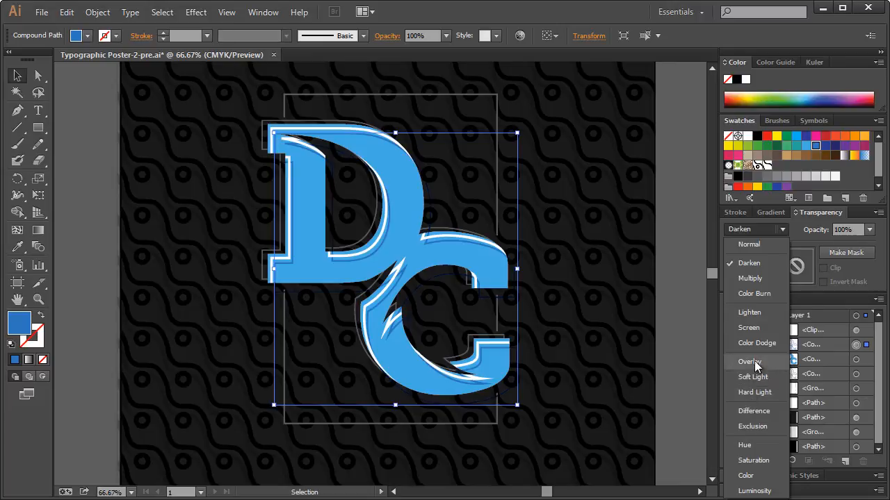
Try Soft Light, Hard Light and Hue, then return the outline copy to Normal
click(749, 361)
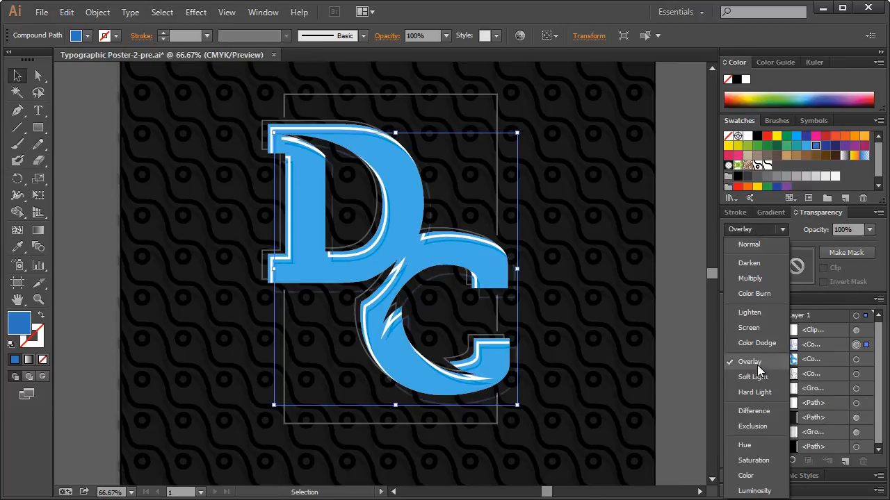
click(753, 377)
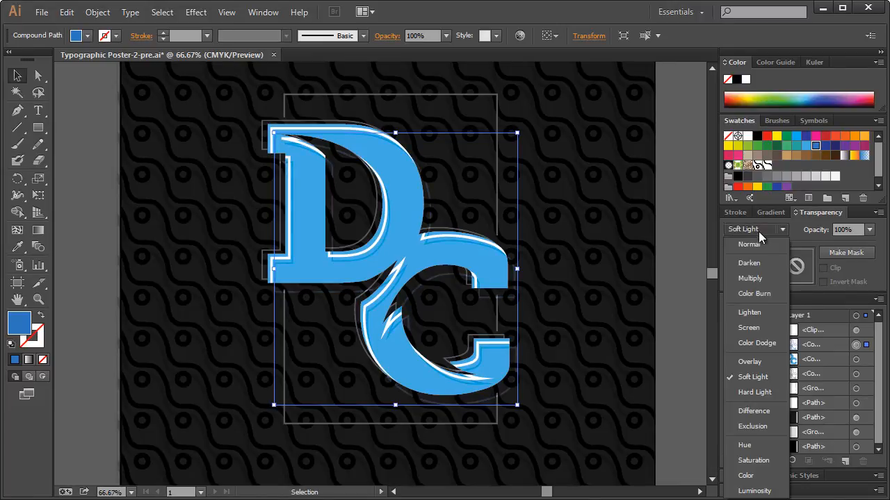
click(754, 392)
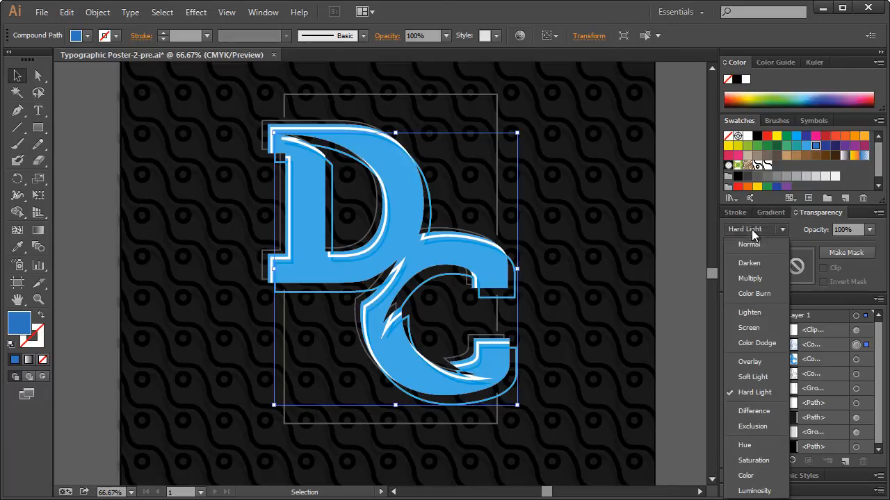
click(753, 410)
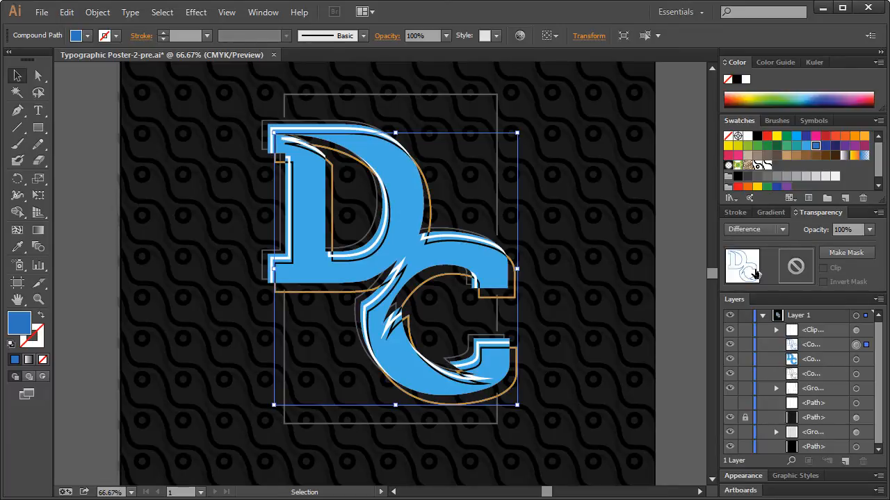
click(756, 230)
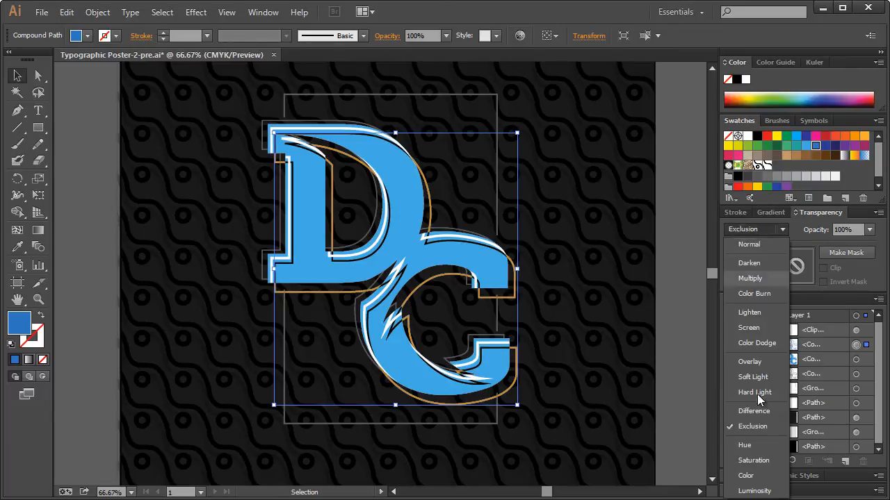
click(743, 445)
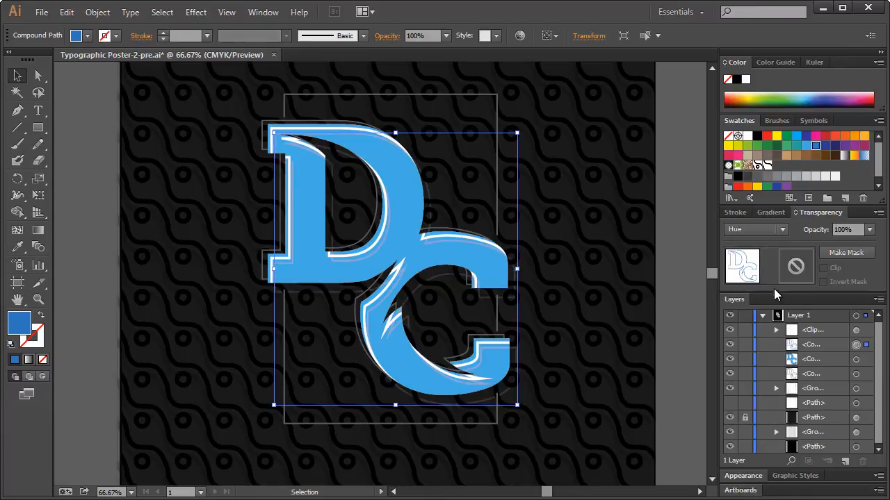
click(754, 229)
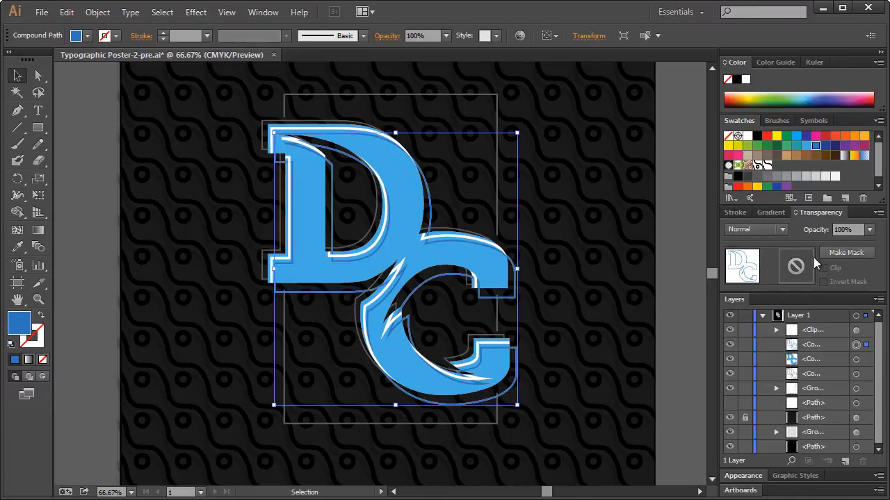
Set the offset outline copy to 50%, then 20% opacity, and deselect
click(869, 230)
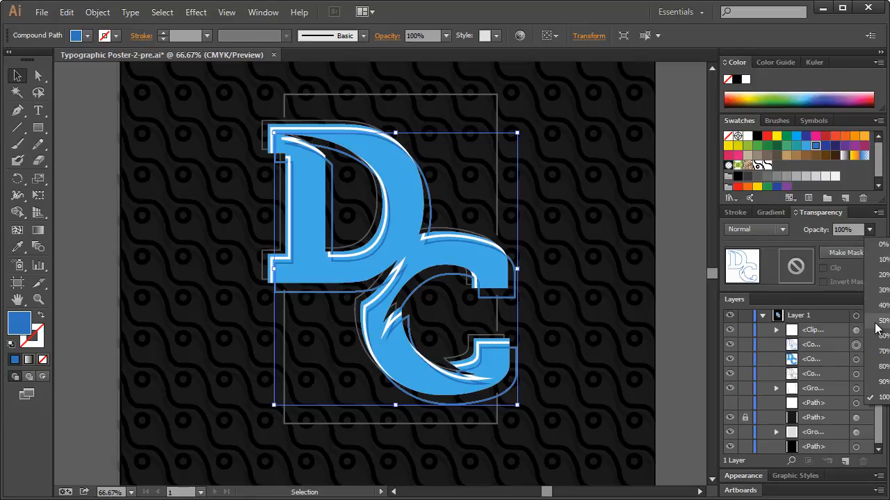
click(870, 320)
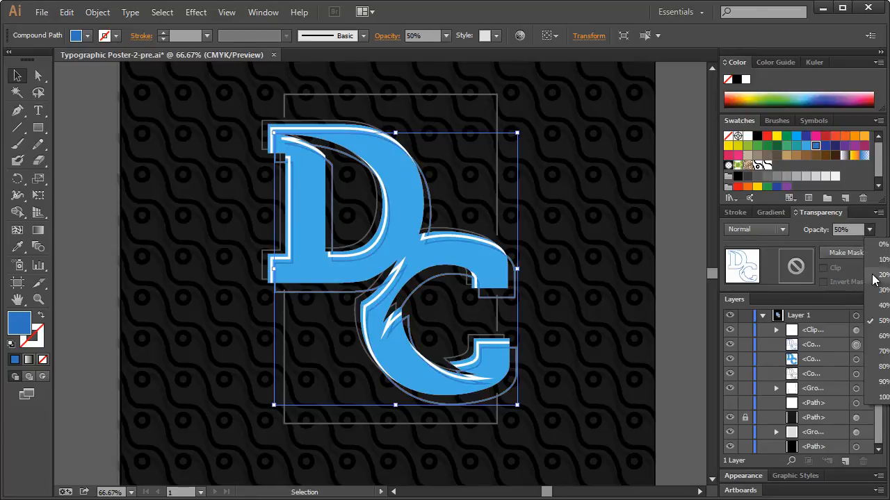
click(883, 278)
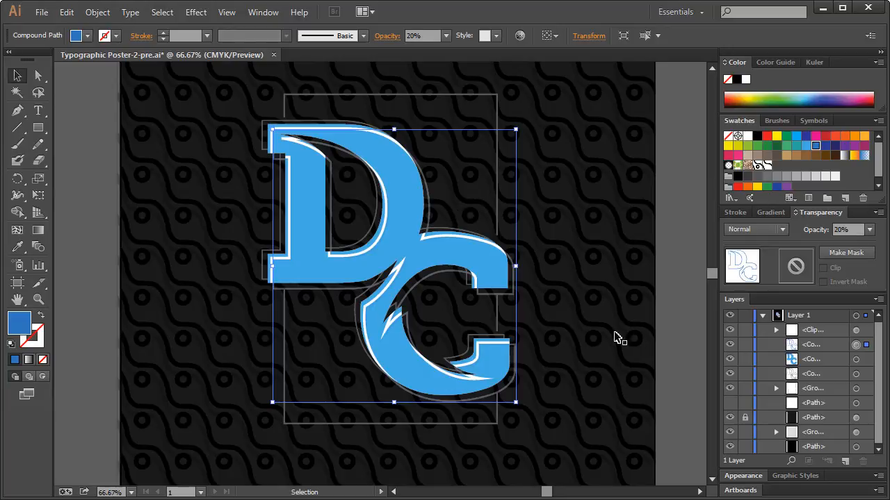
click(684, 224)
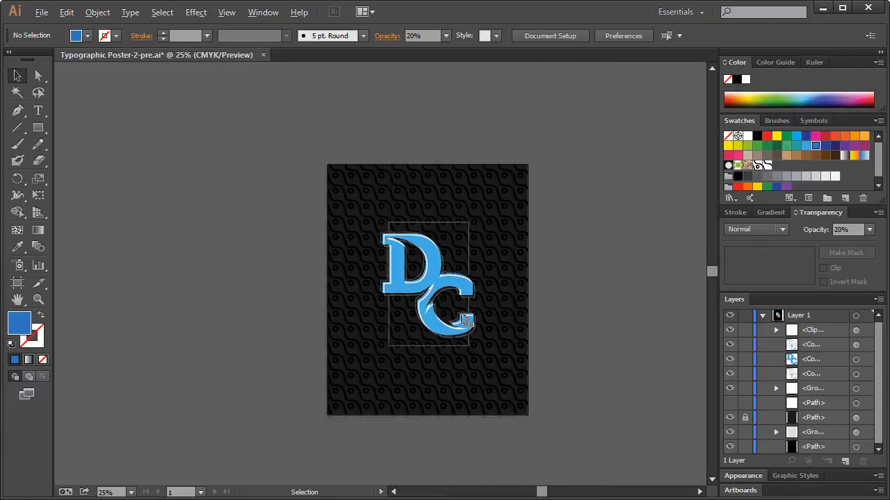
Lock the background pattern paths in the Layers panel and zoom in to inspect the DC monogram
key(ctrl+a)
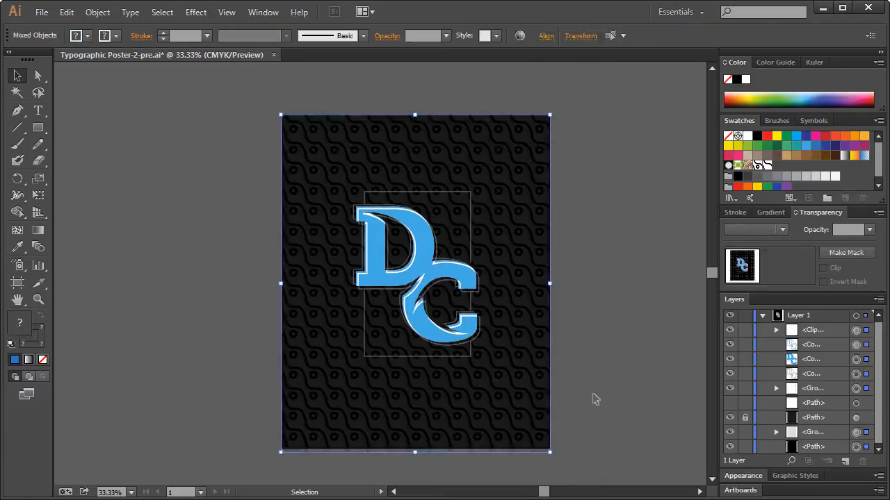
click(594, 398)
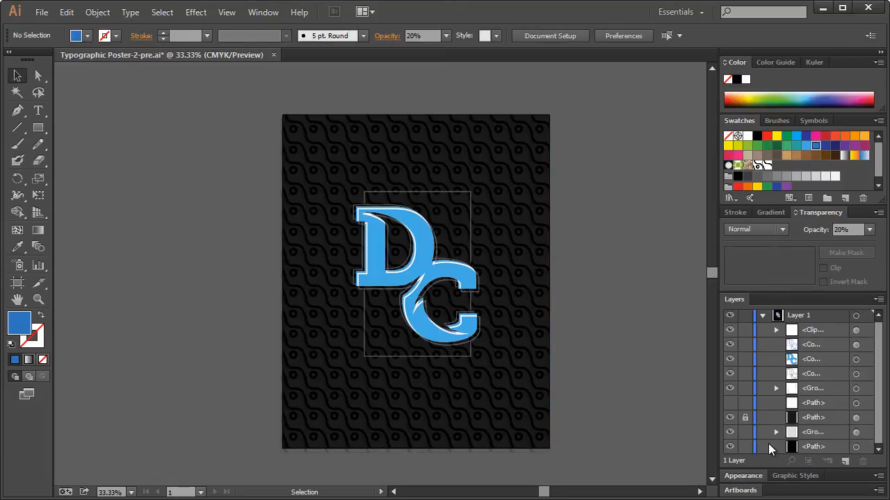
click(745, 431)
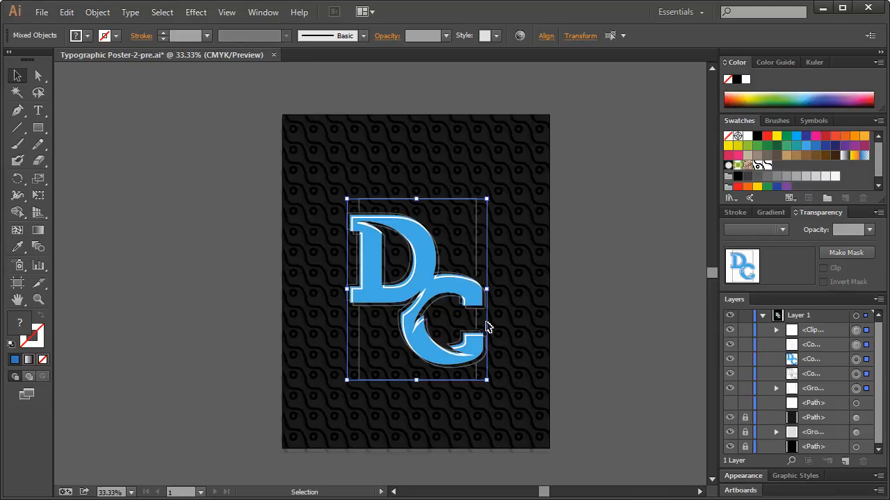
mouse_move(487, 382)
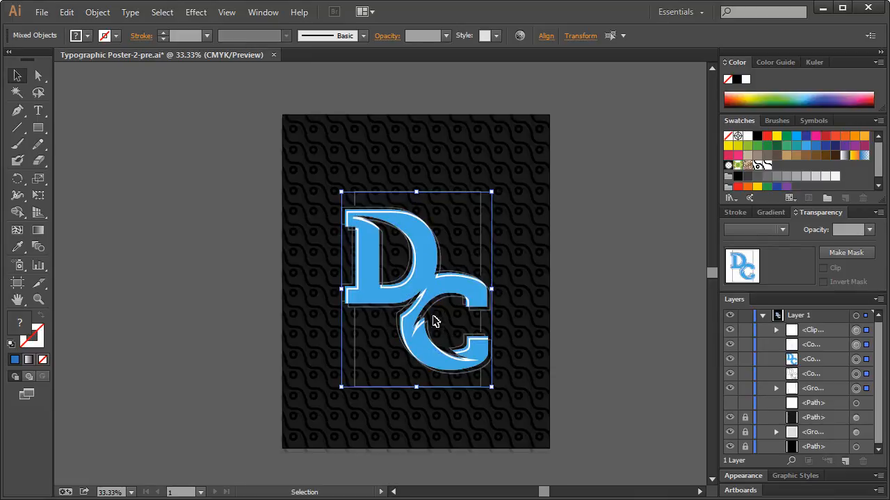
click(601, 247)
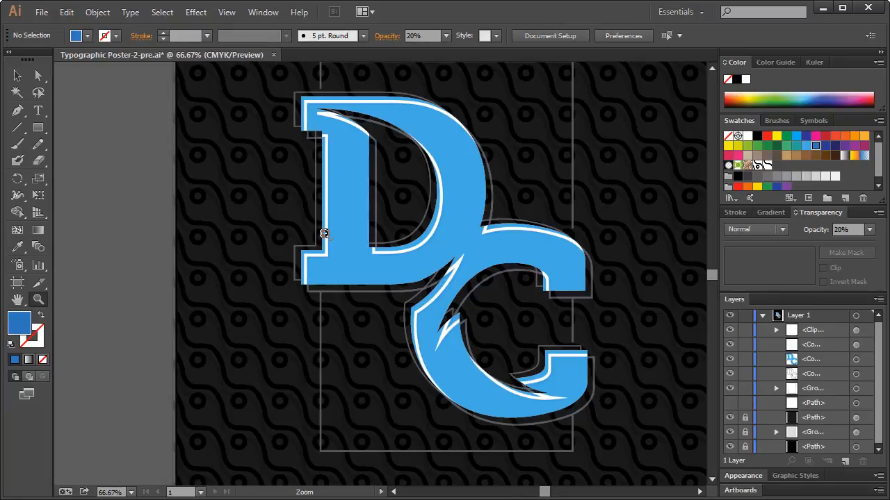
right_click(417, 275)
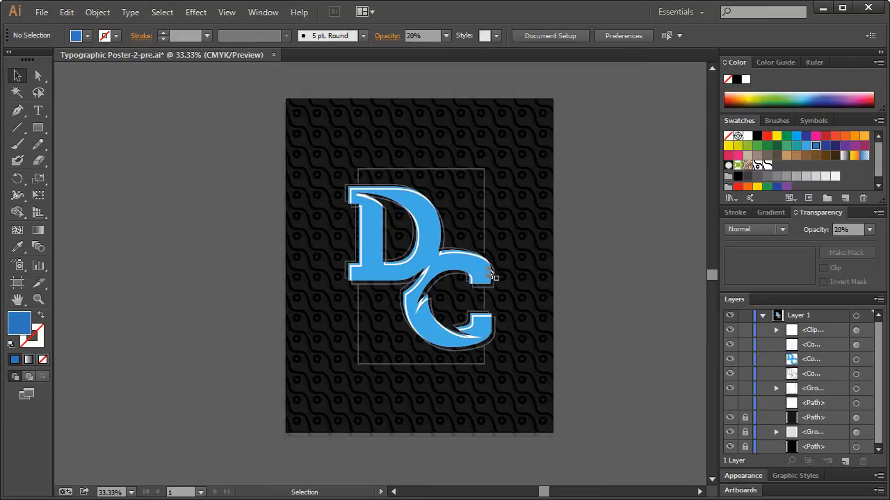
mouse_move(548, 251)
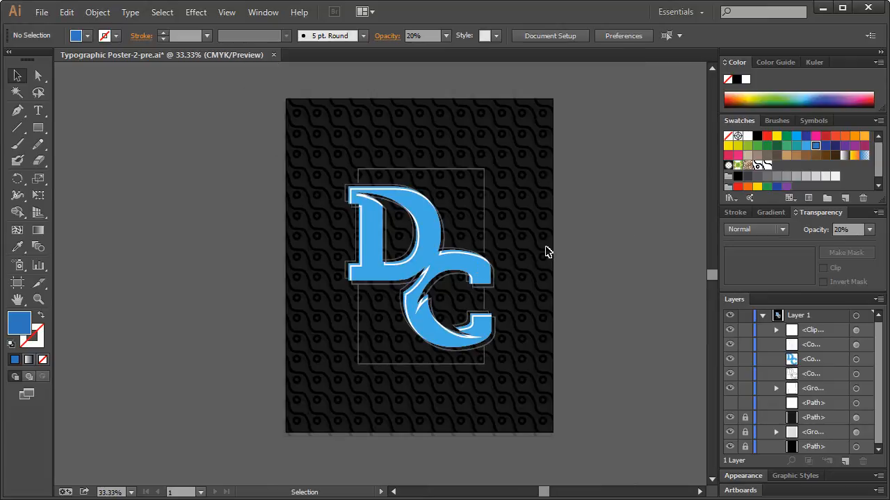
mouse_move(551, 221)
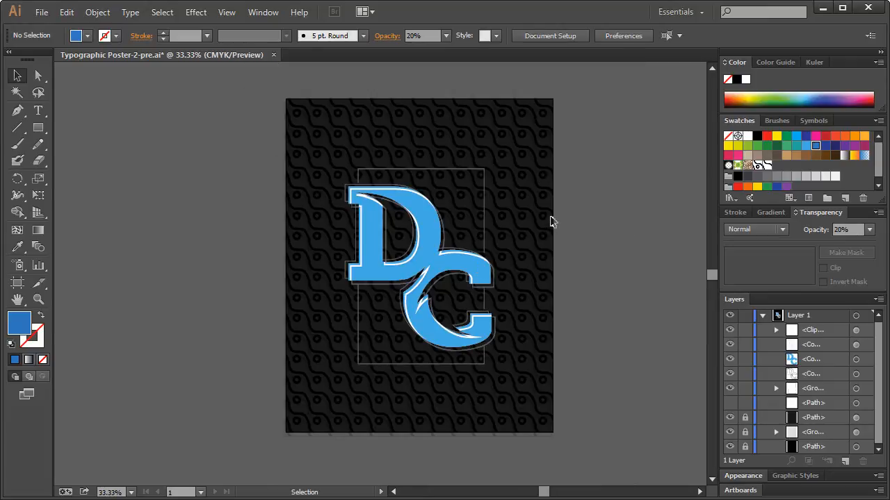
mouse_move(292, 112)
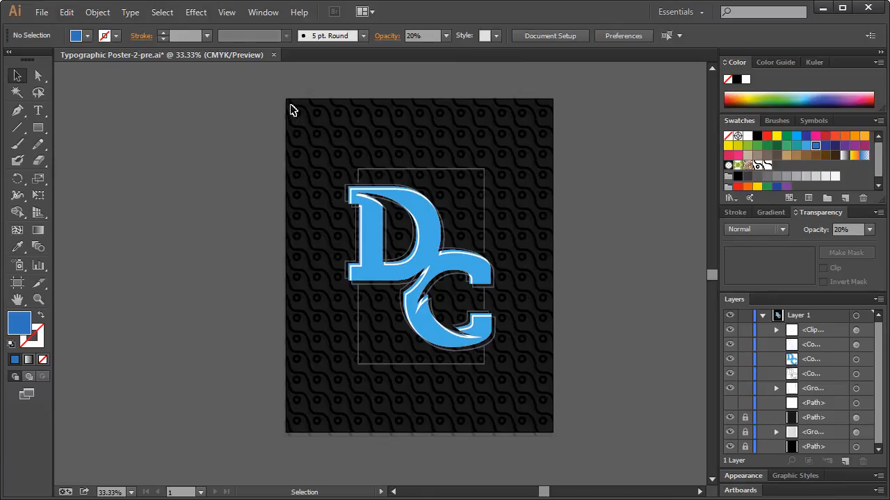
mouse_move(545, 112)
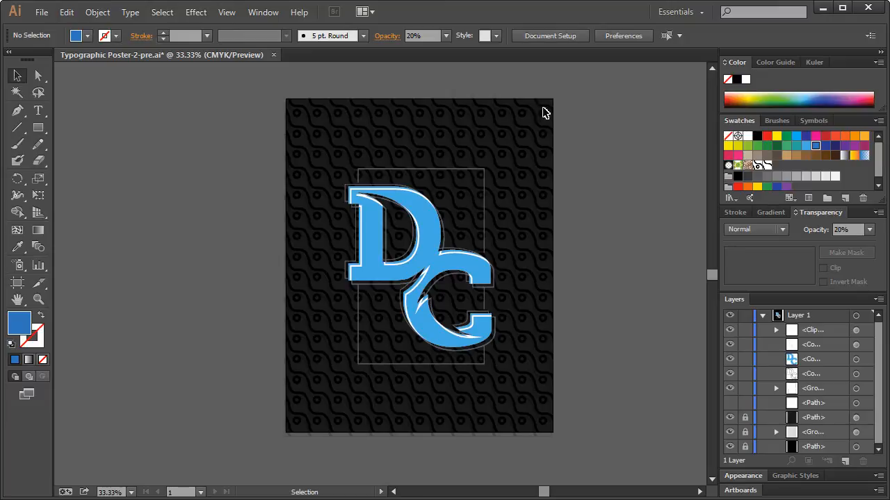
mouse_move(550, 111)
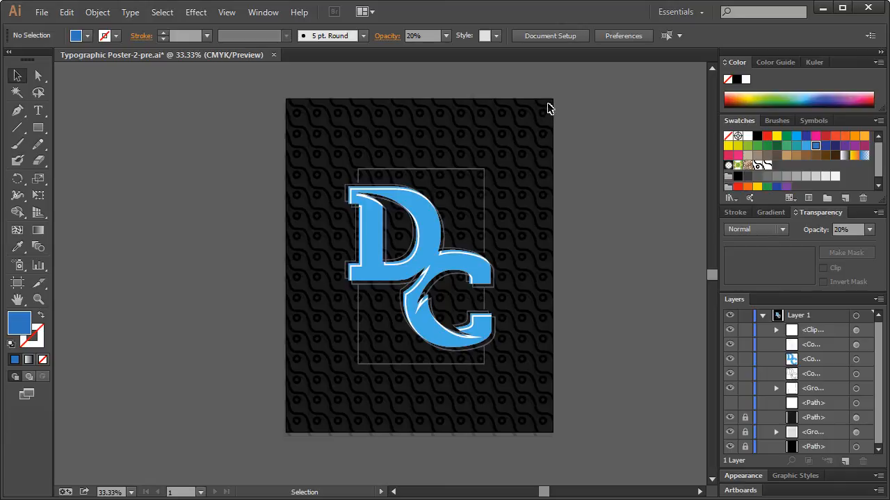
mouse_move(287, 315)
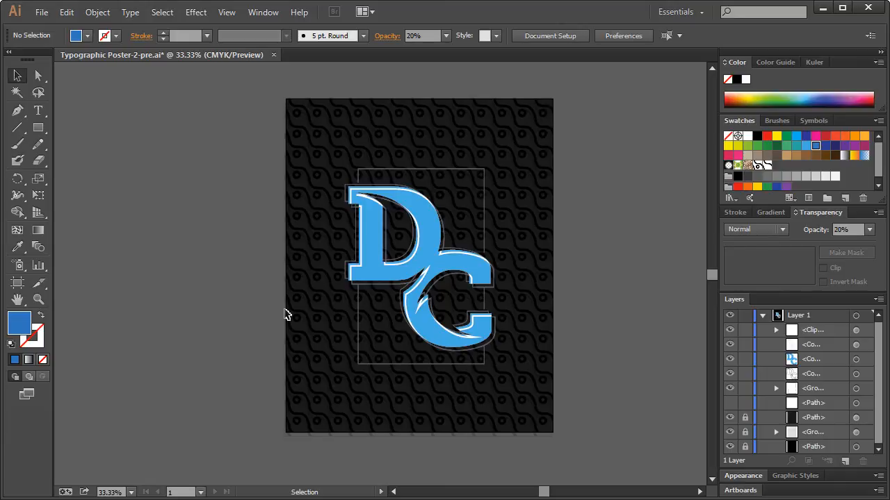
mouse_move(542, 310)
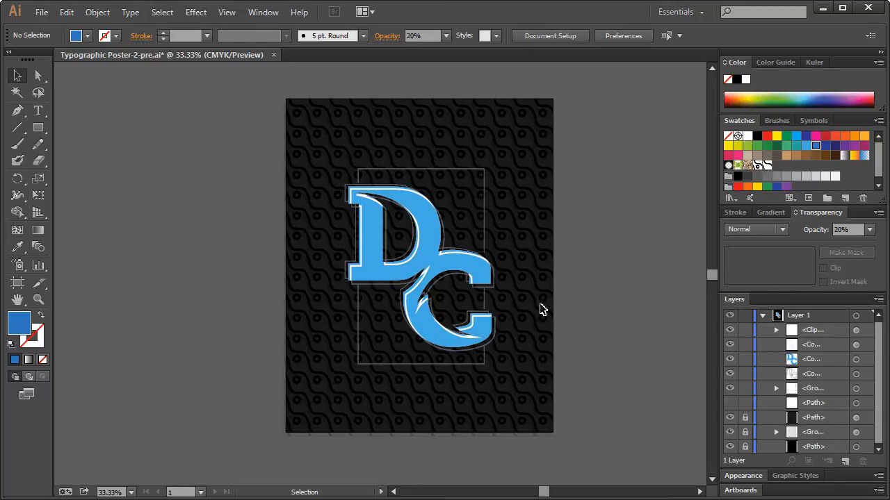
mouse_move(290, 107)
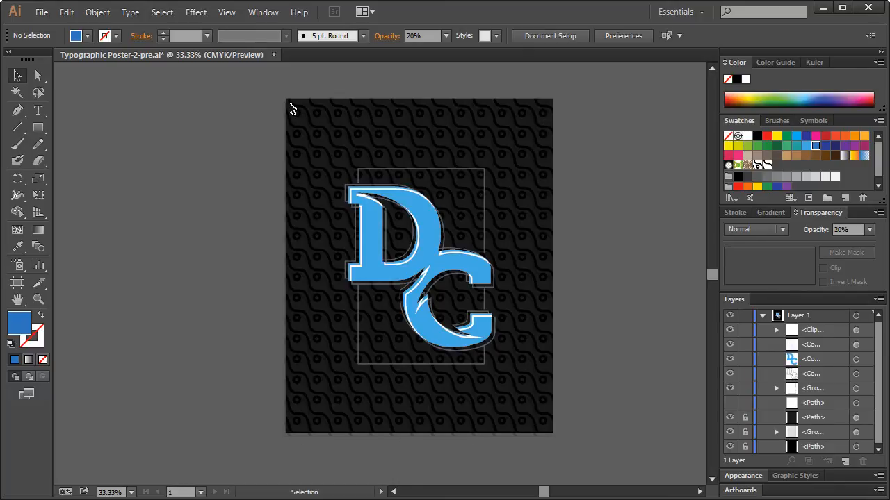
mouse_move(294, 433)
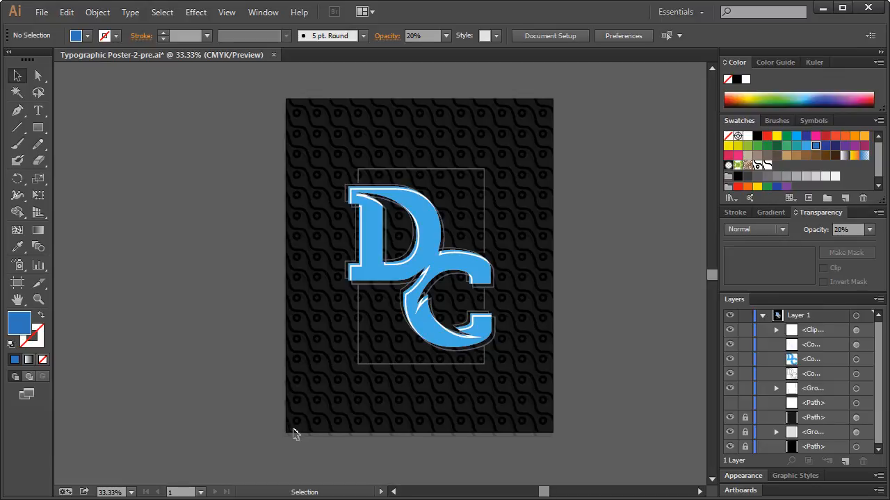
mouse_move(549, 433)
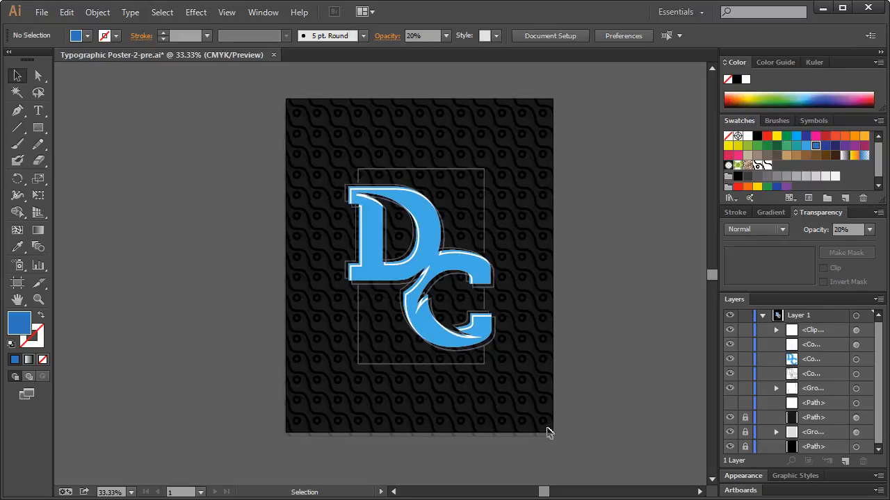
mouse_move(549, 203)
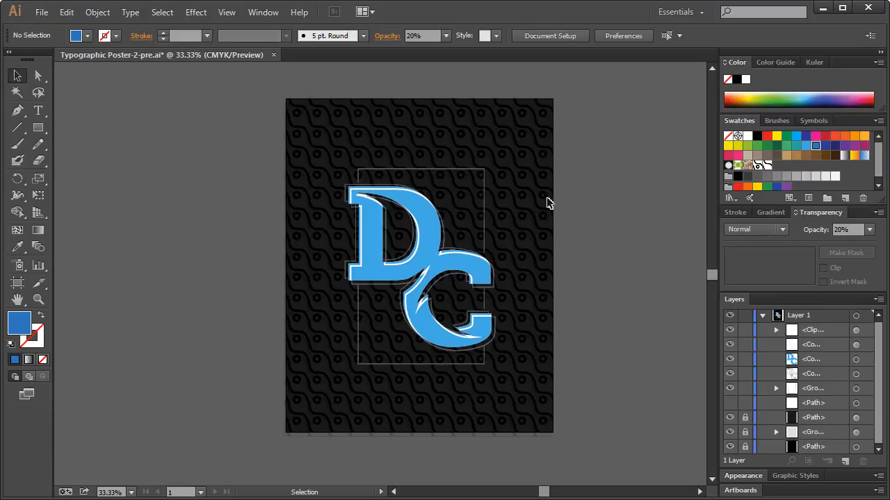
mouse_move(317, 115)
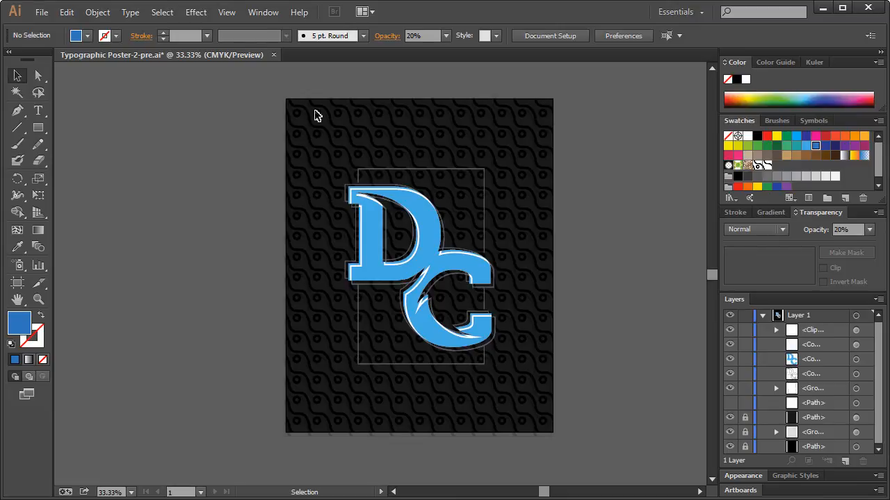
mouse_move(292, 110)
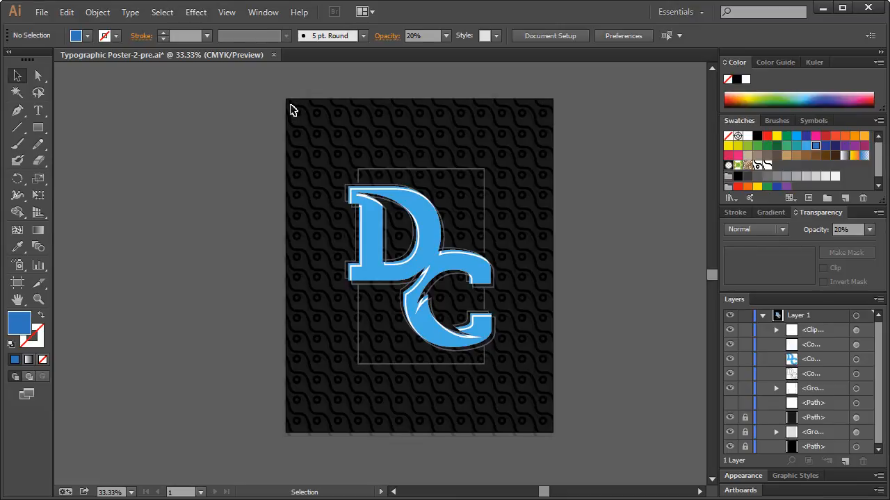
drag(292, 110, 599, 437)
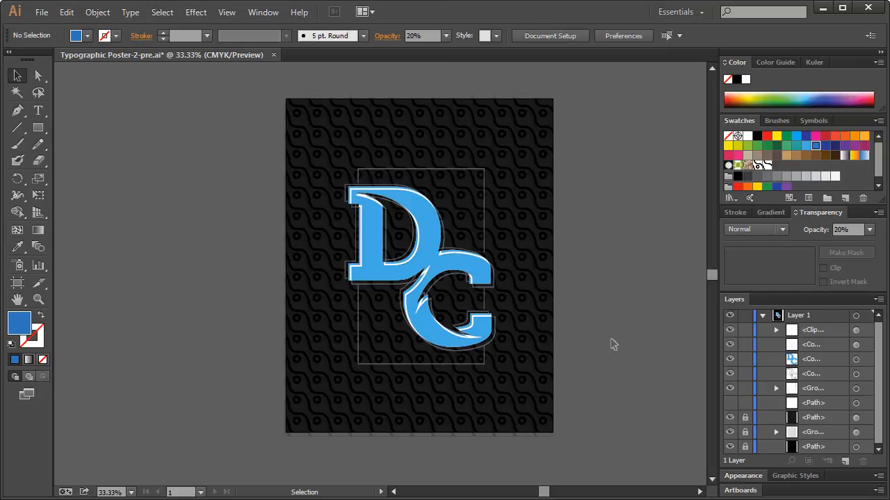
mouse_move(576, 261)
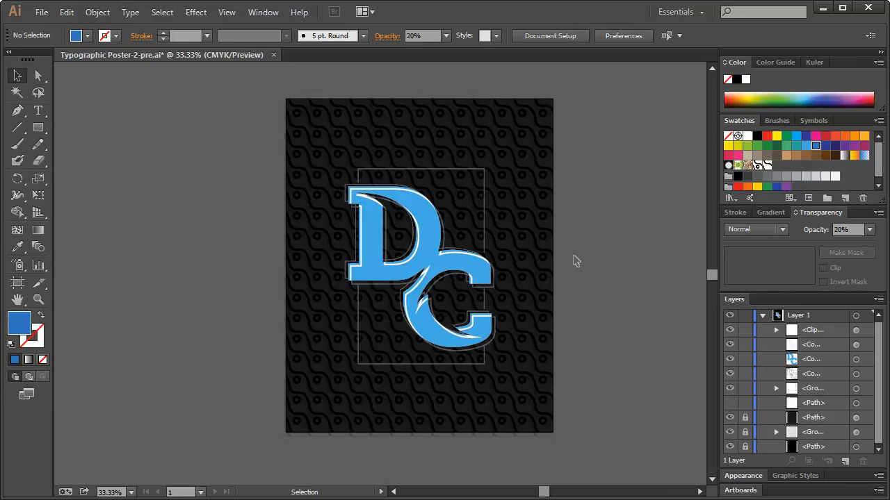
mouse_move(586, 272)
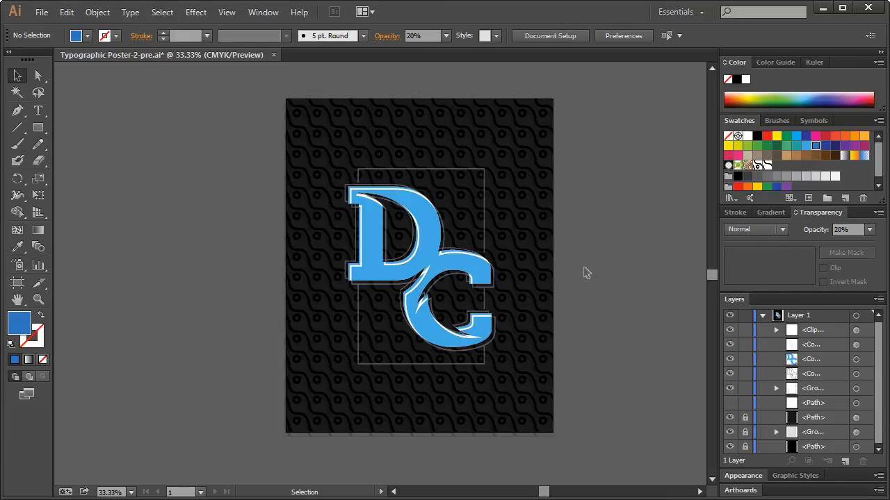